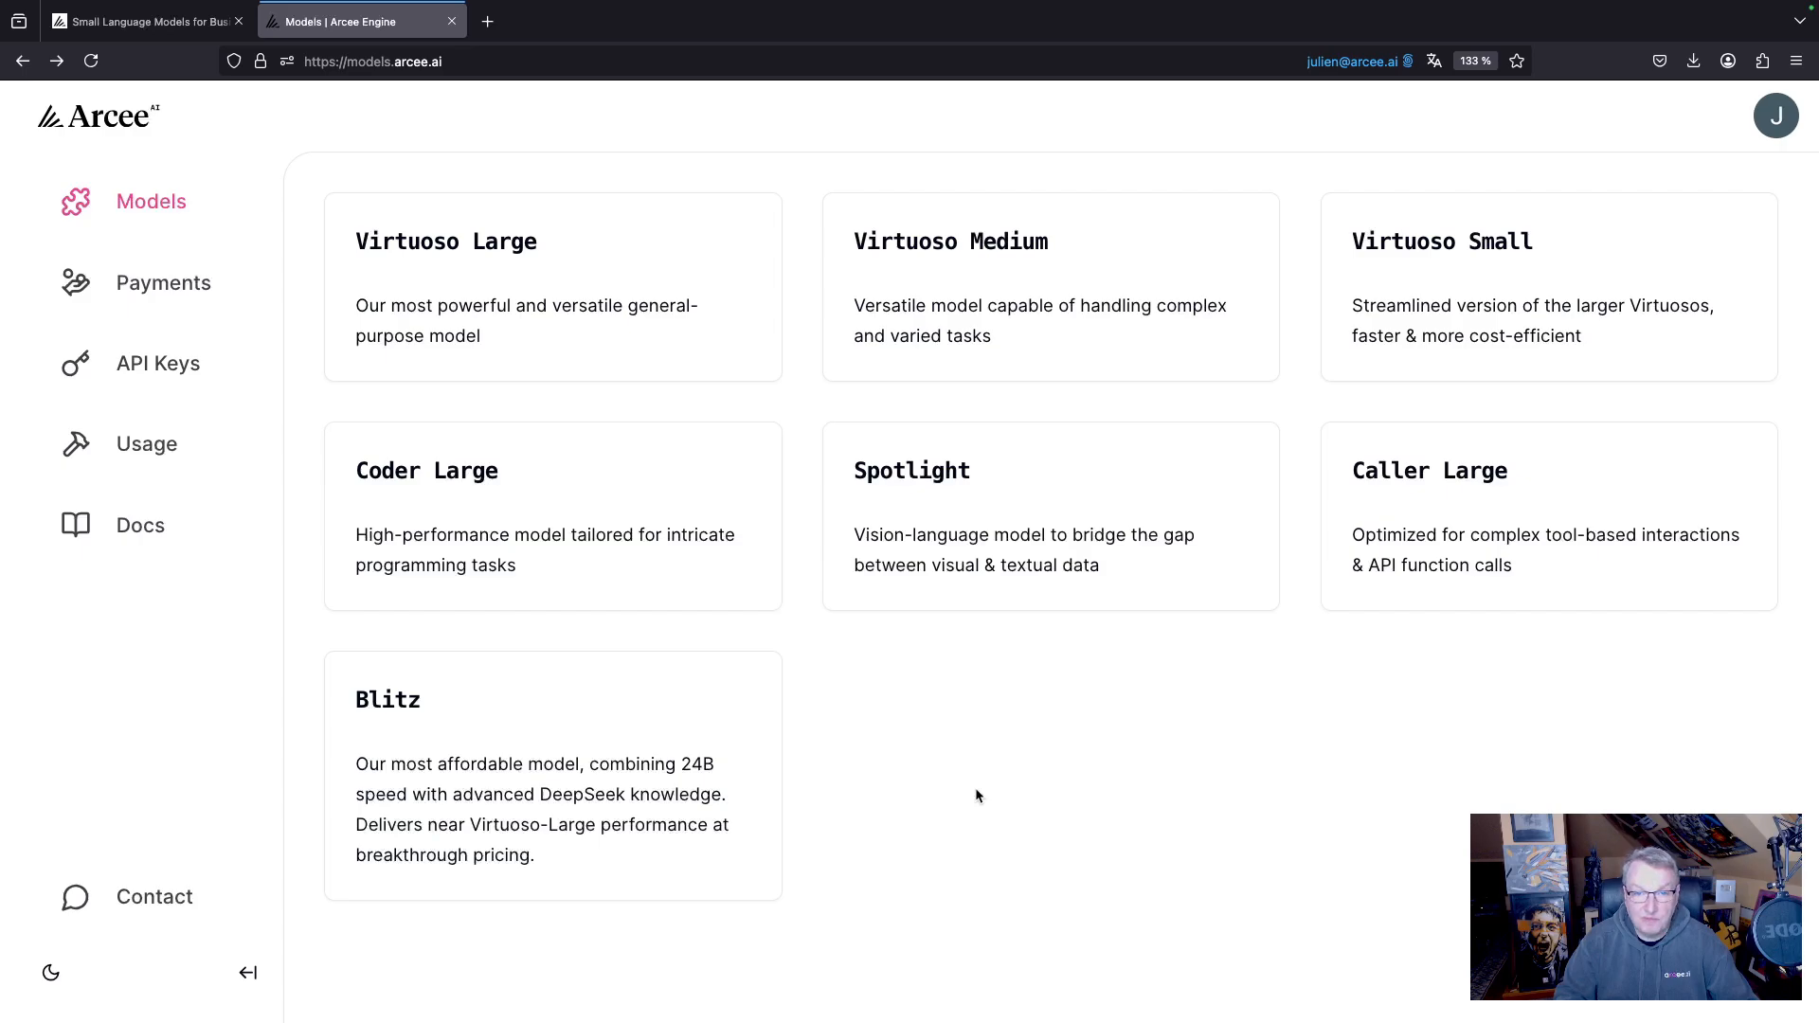
pyautogui.moveTo(1125, 749)
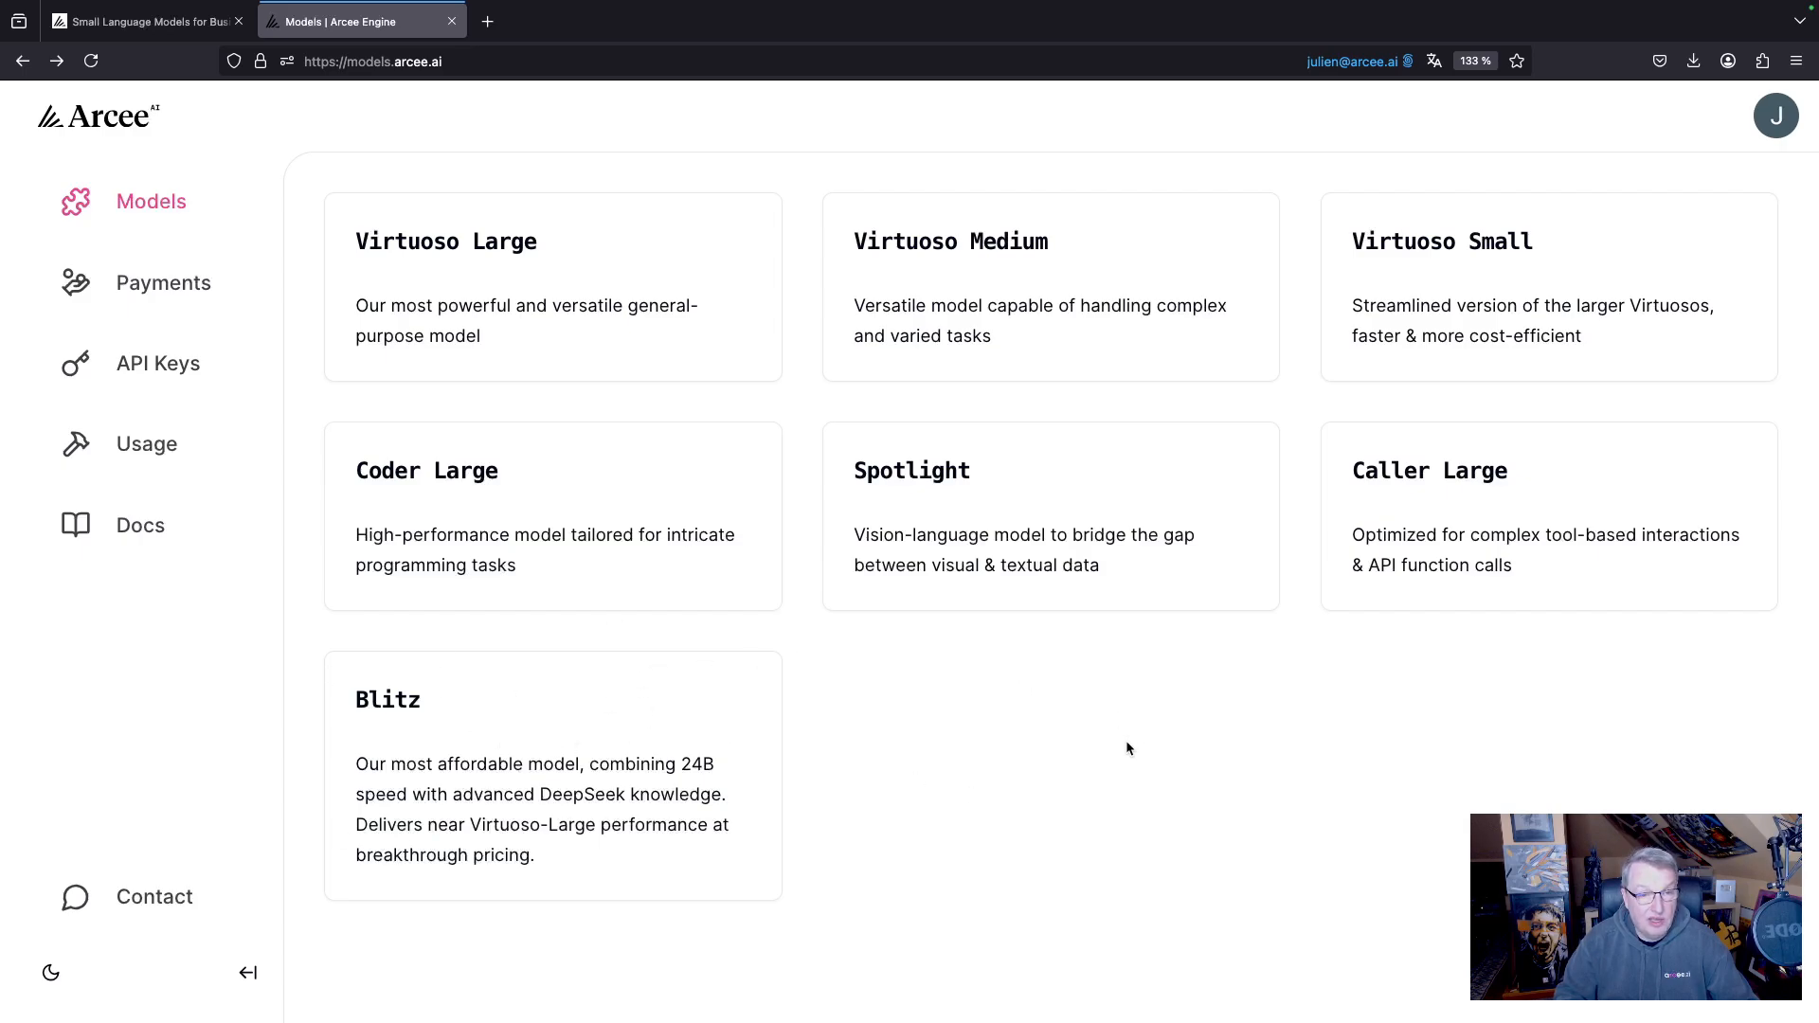
pyautogui.moveTo(984, 822)
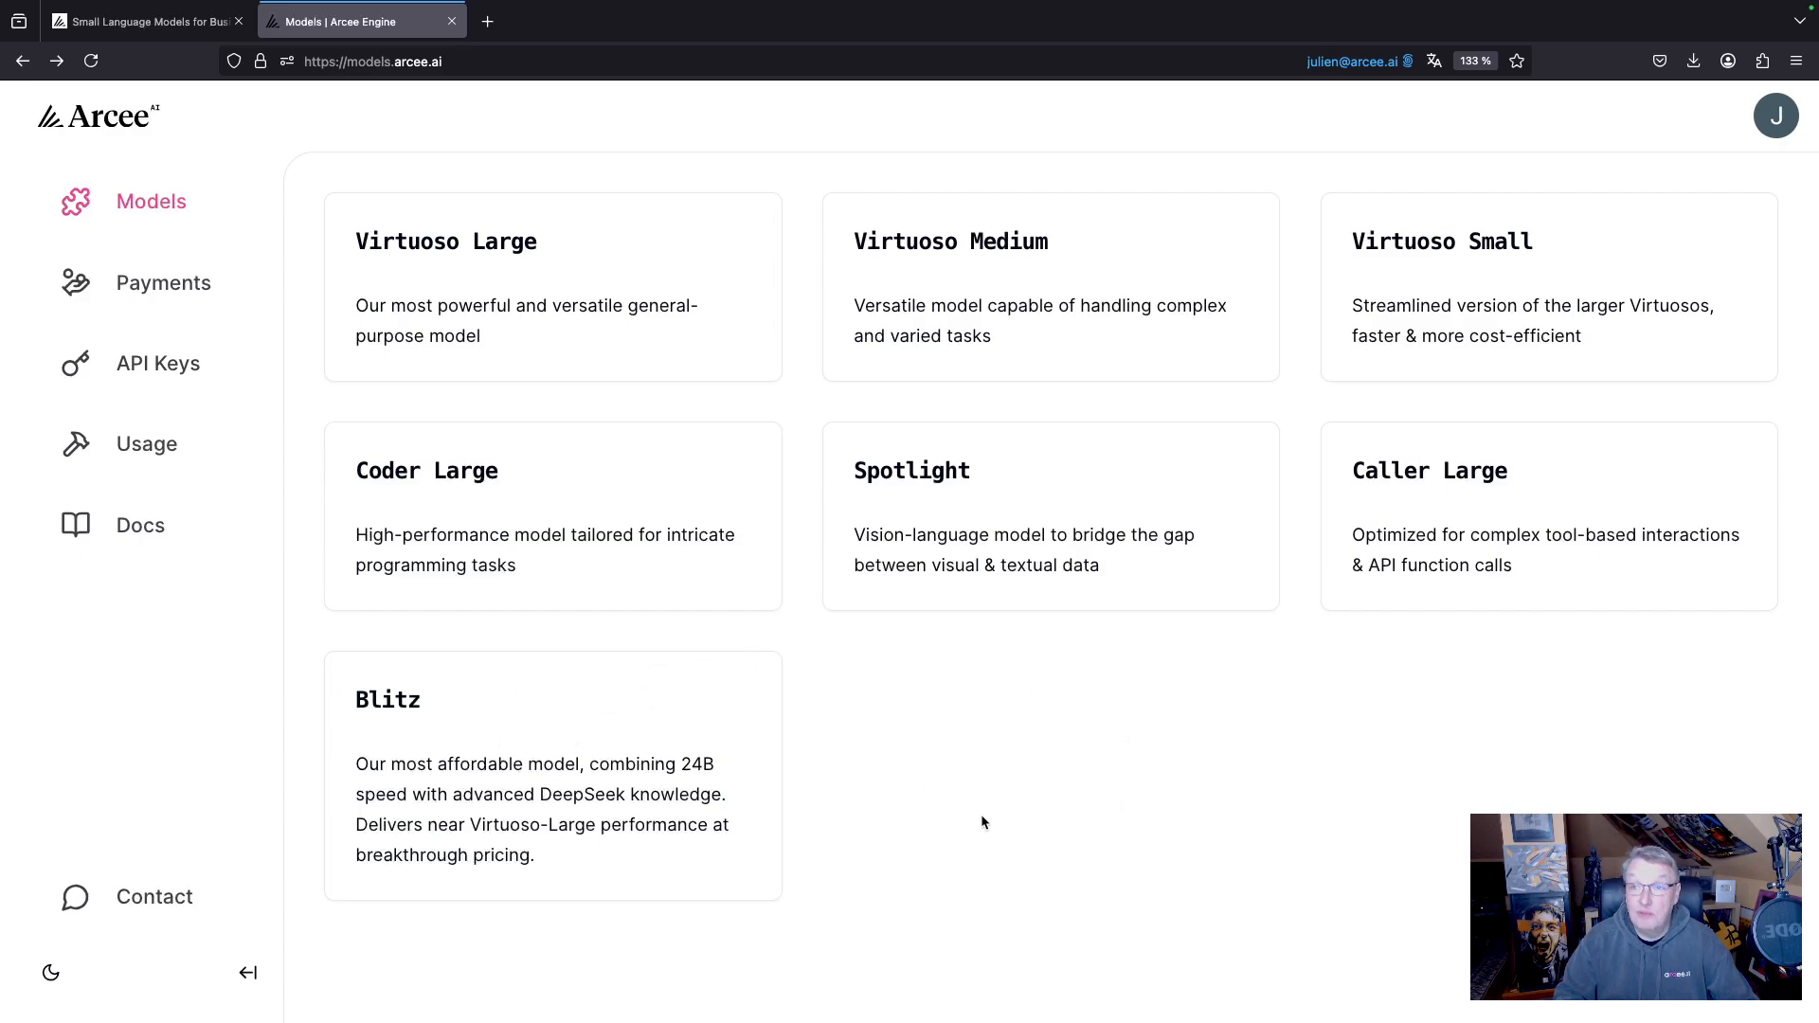
pyautogui.moveTo(911, 471)
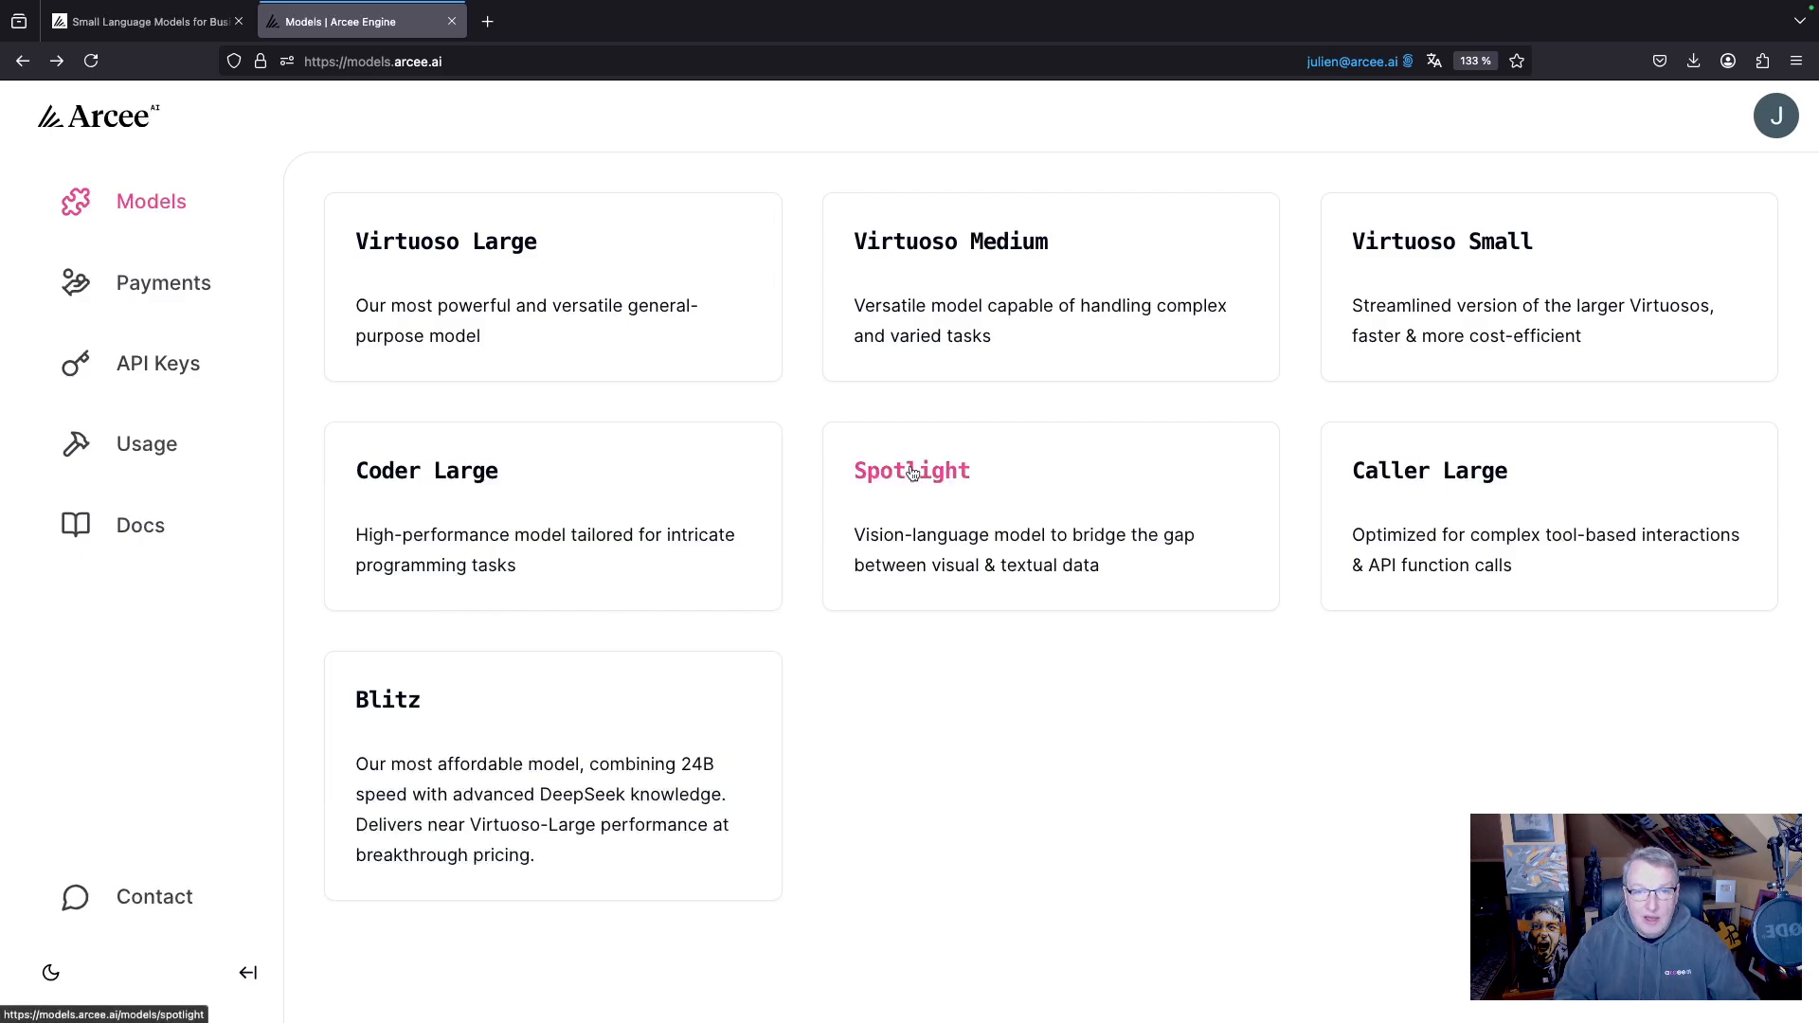
# Open the Spotlight model's detail page with pricing, 32k context and chat playground.
pyautogui.click(911, 470)
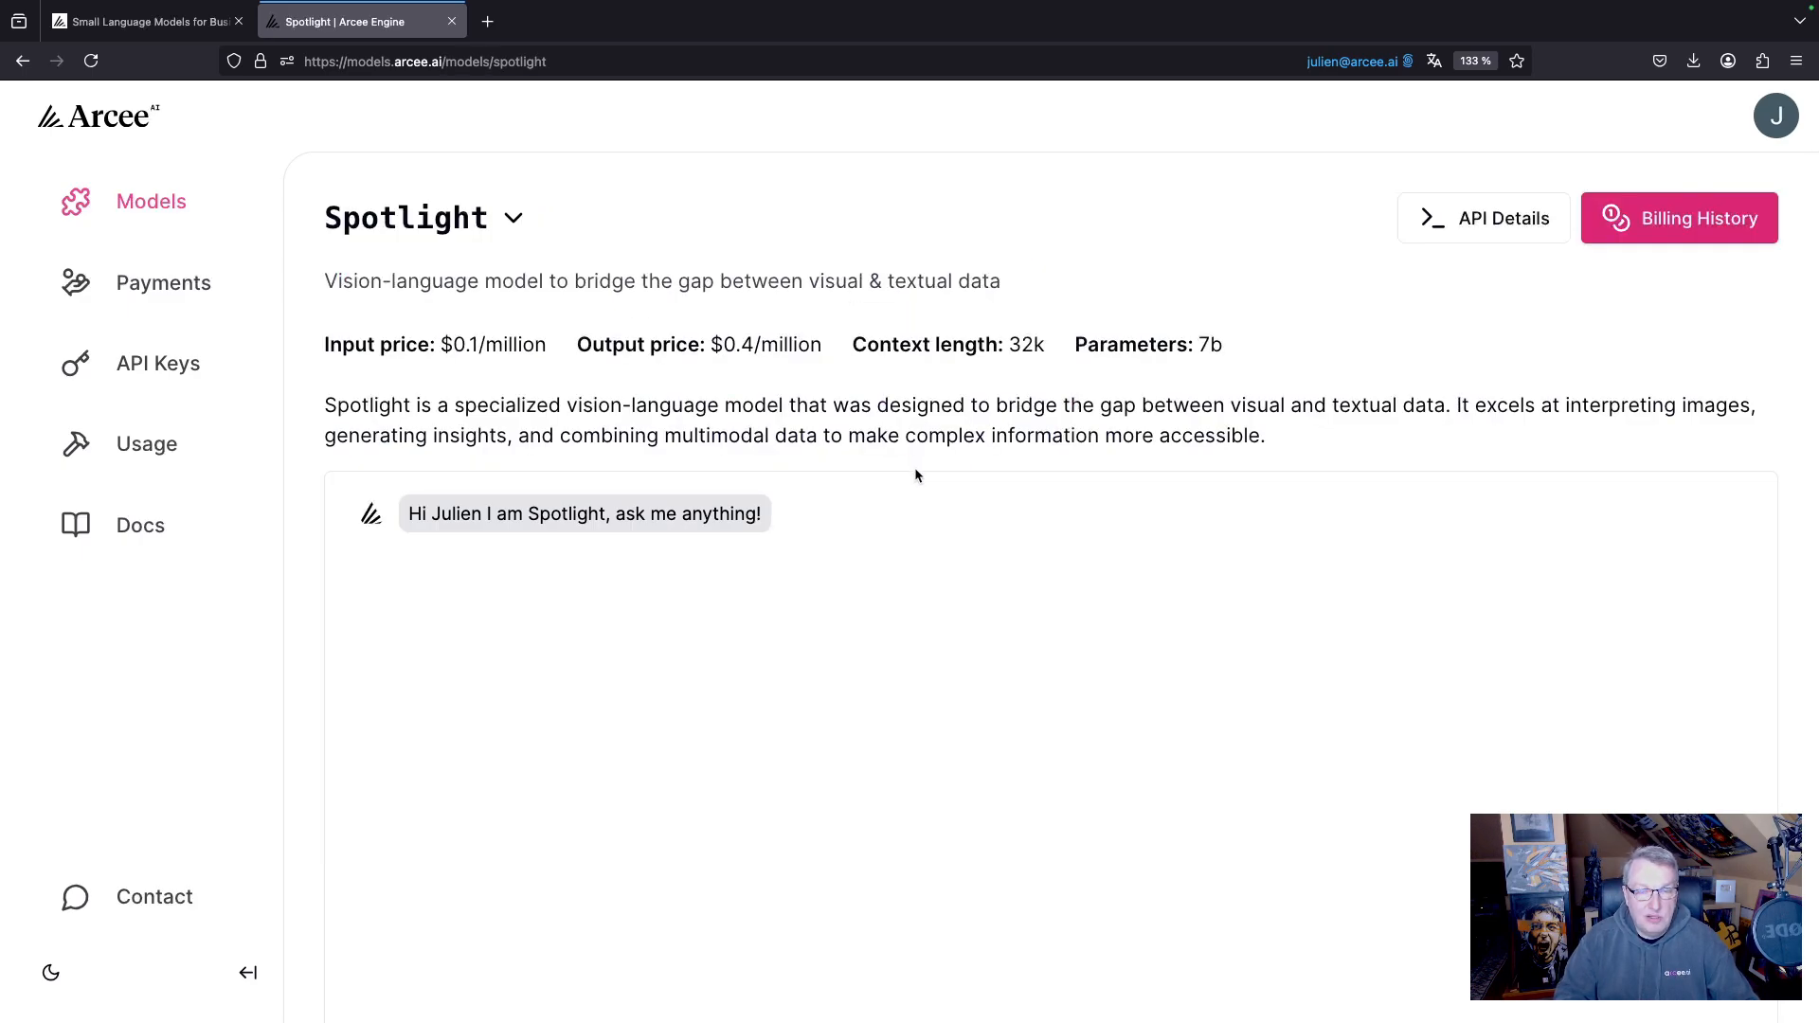
pyautogui.moveTo(1175, 380)
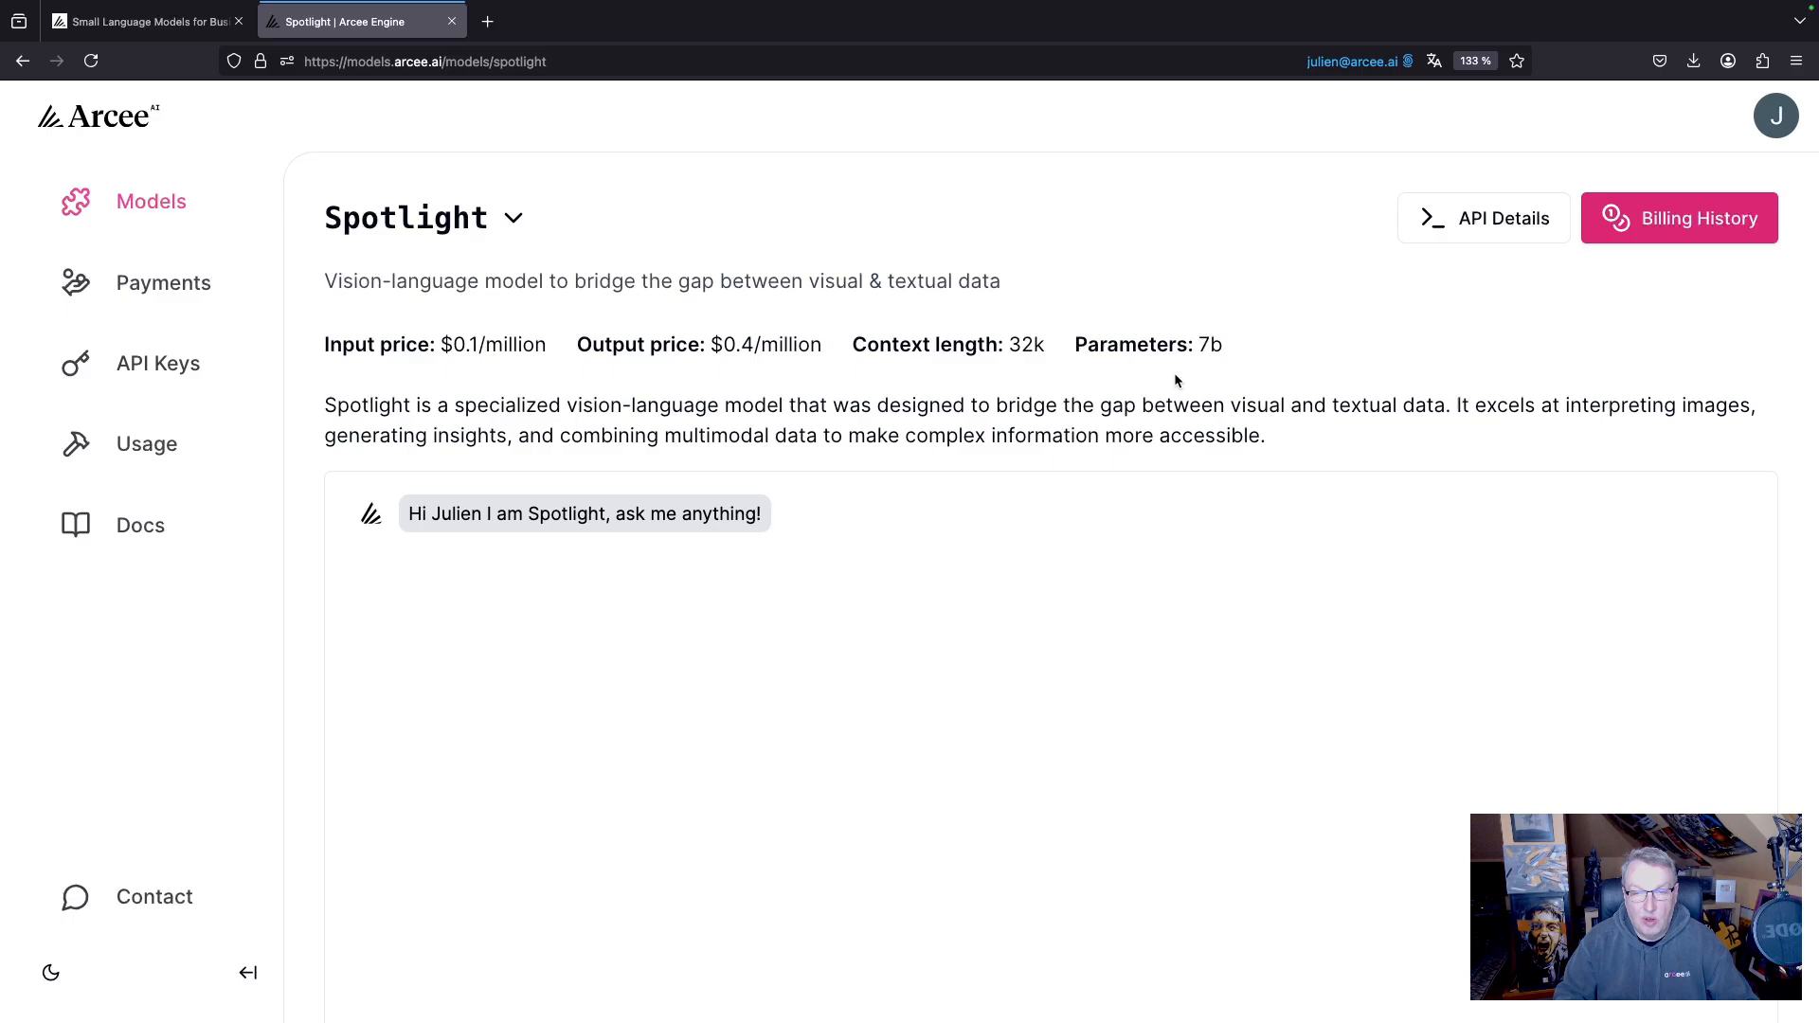
pyautogui.moveTo(1279, 371)
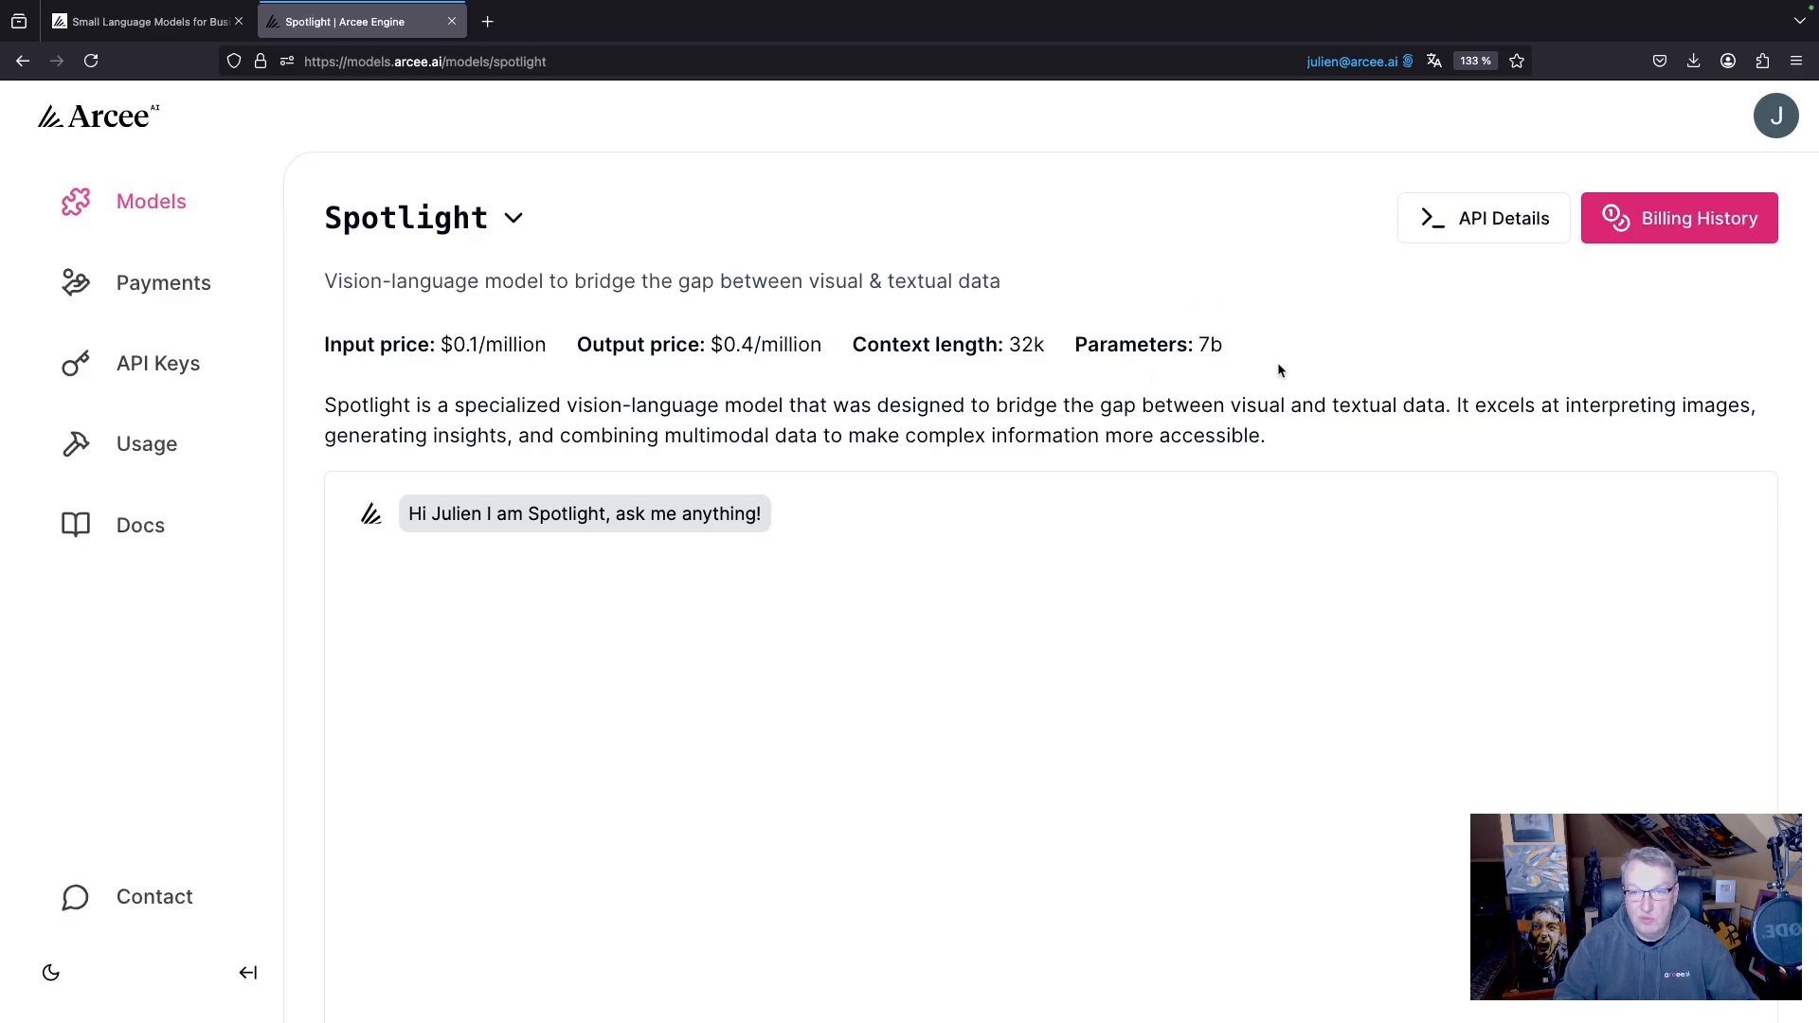
pyautogui.moveTo(1262, 358)
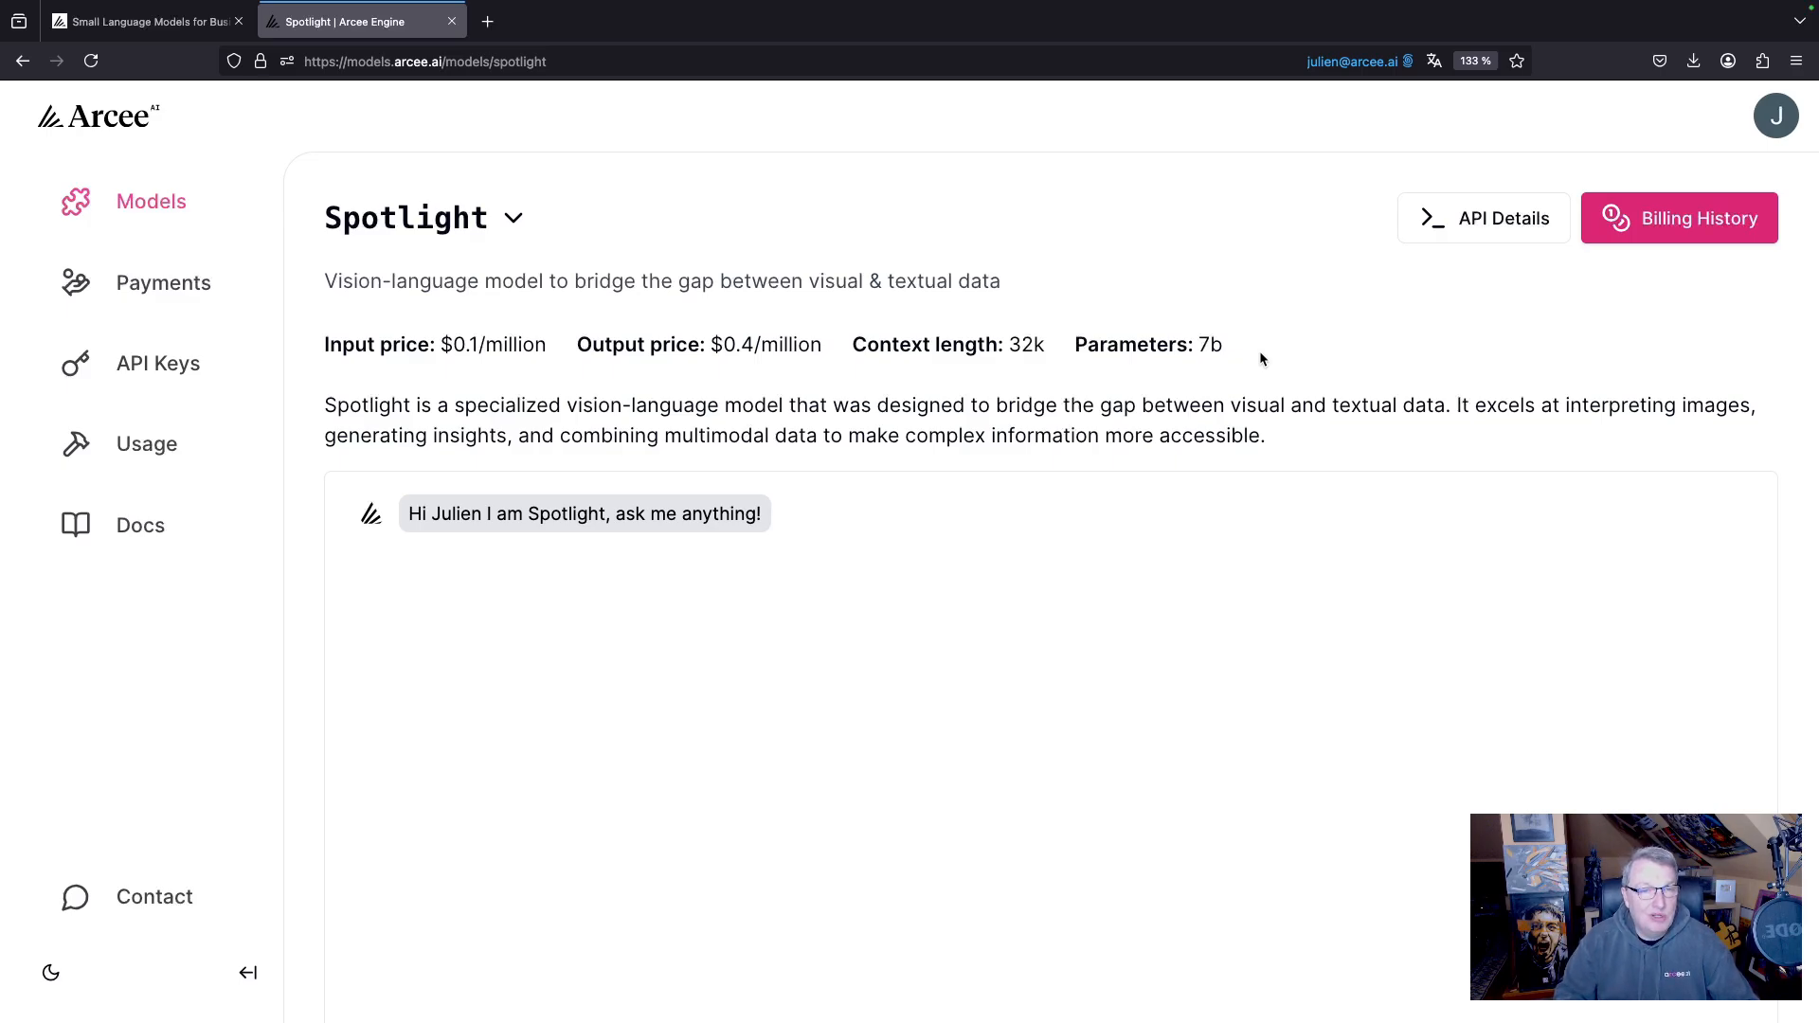
pyautogui.moveTo(1021, 370)
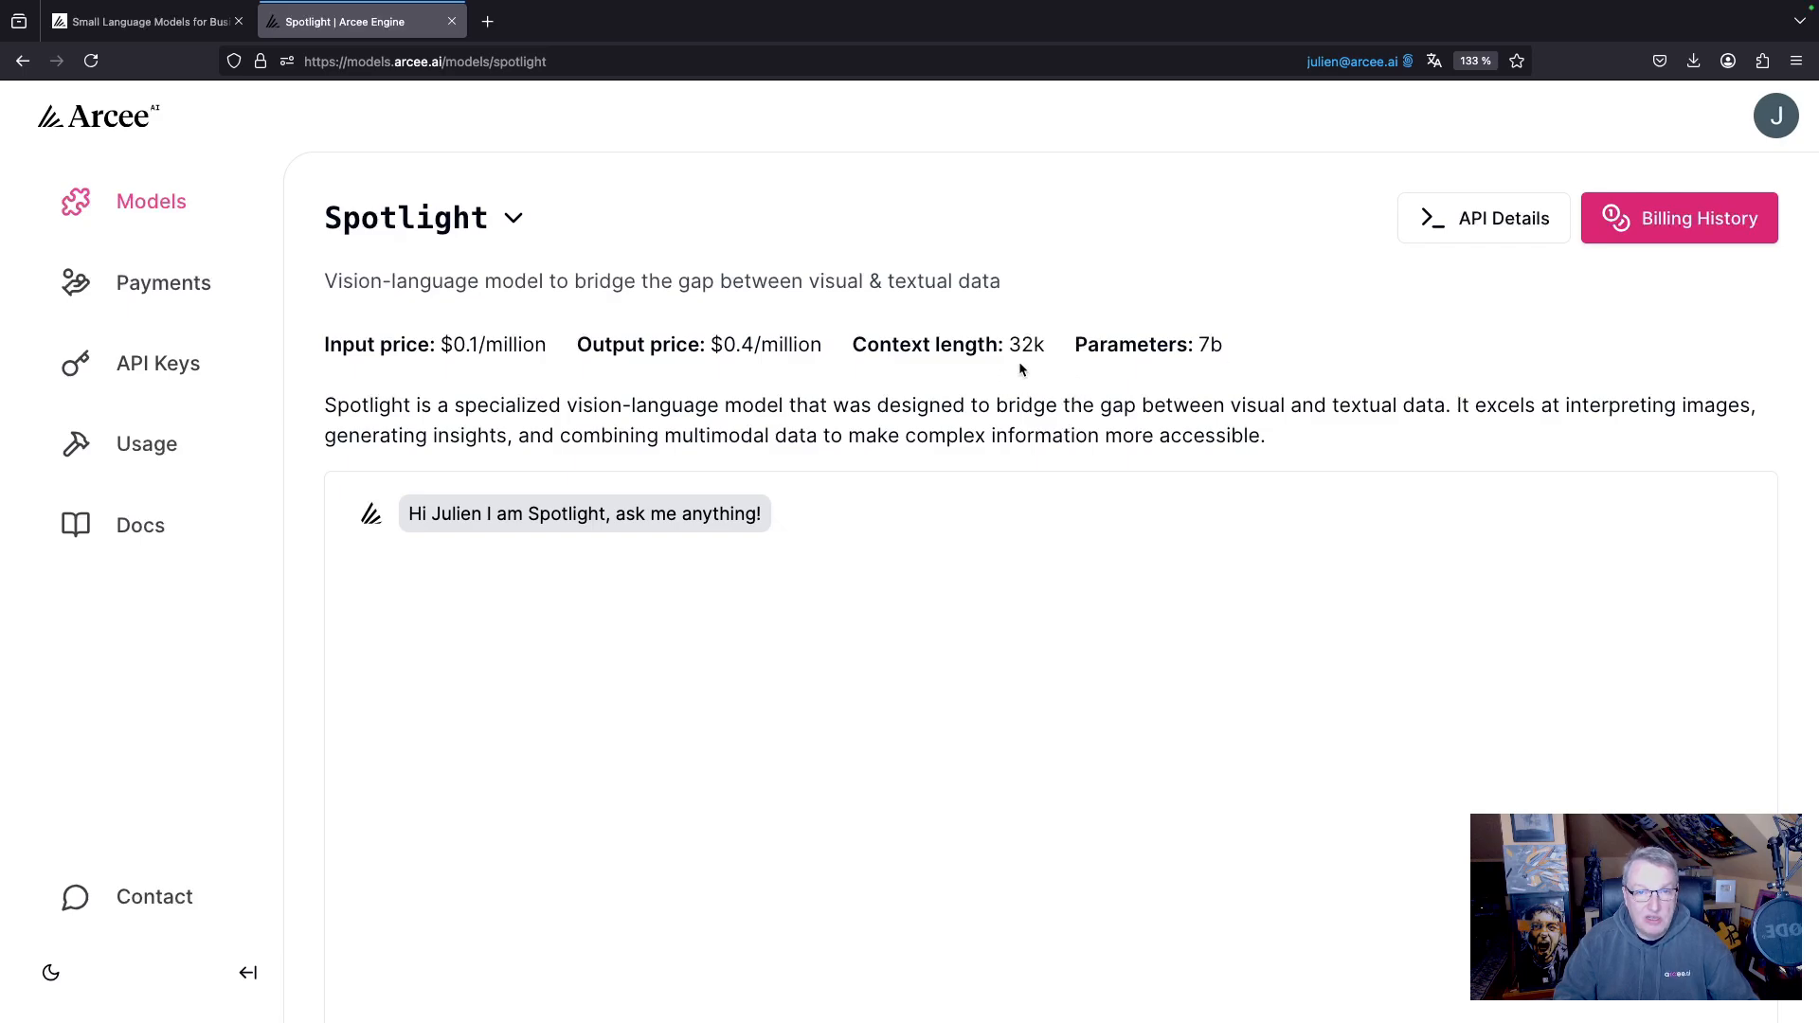
pyautogui.moveTo(441, 386)
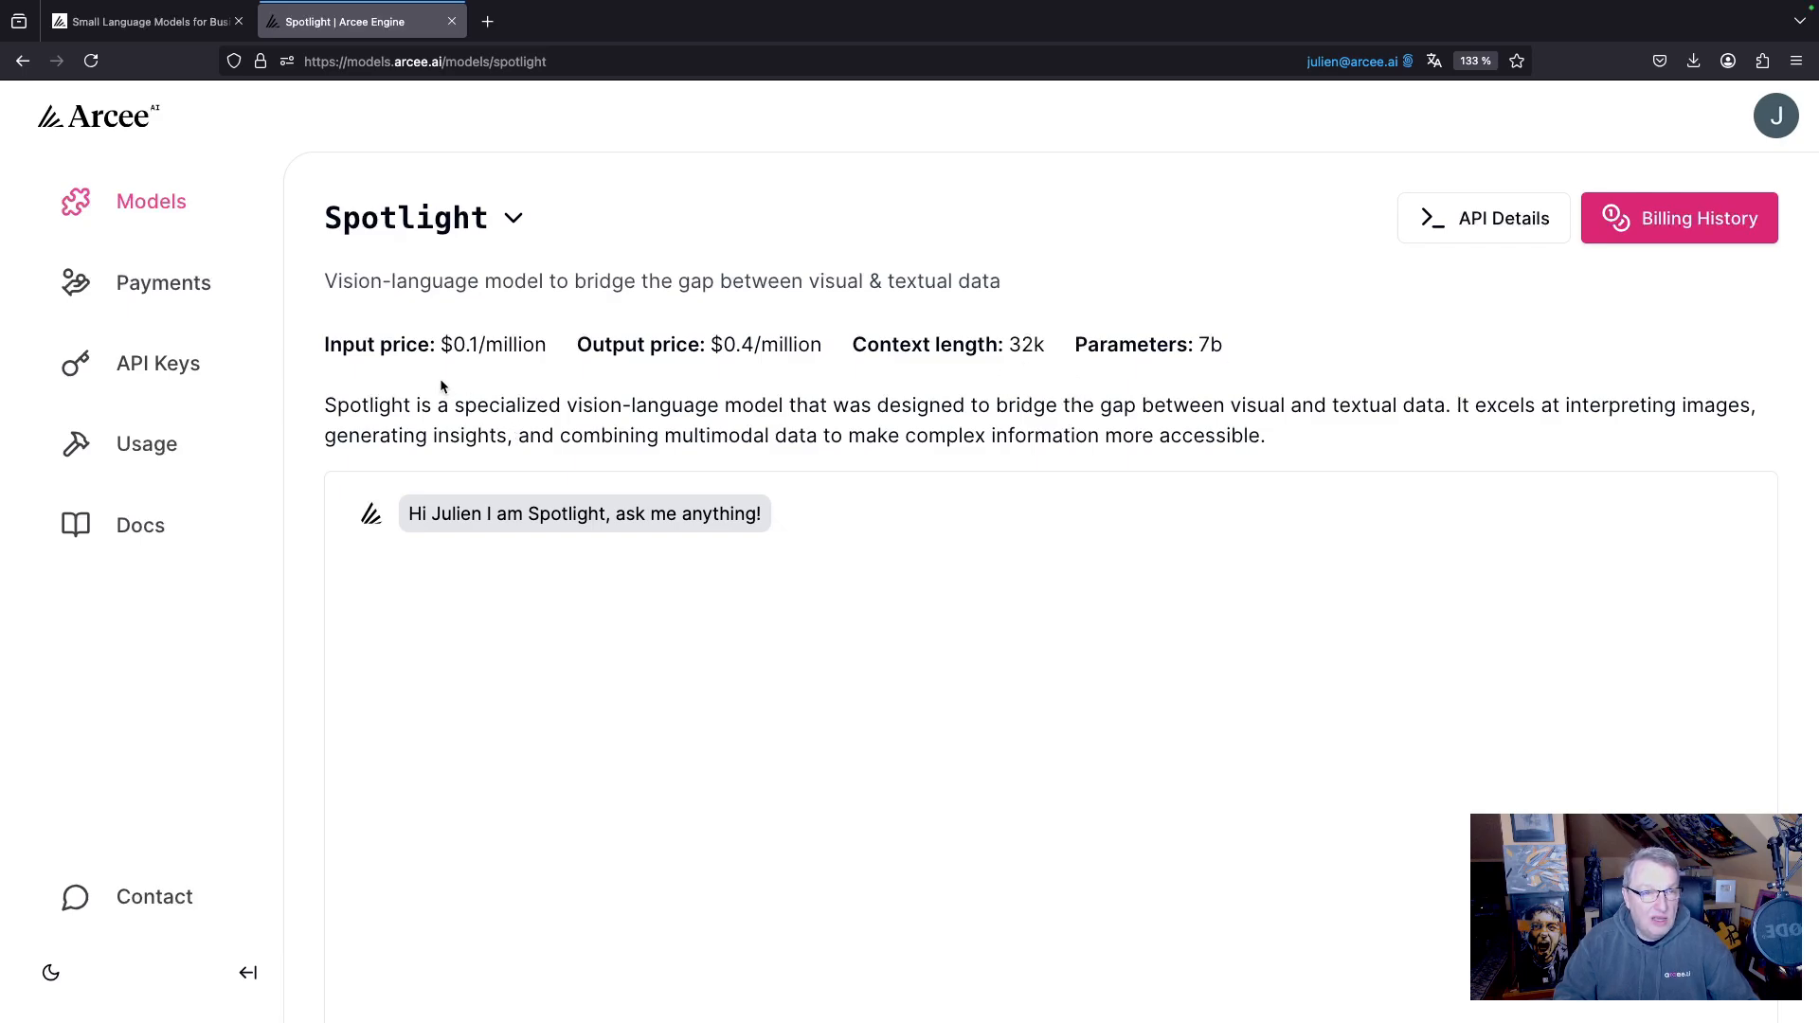
pyautogui.moveTo(504, 362)
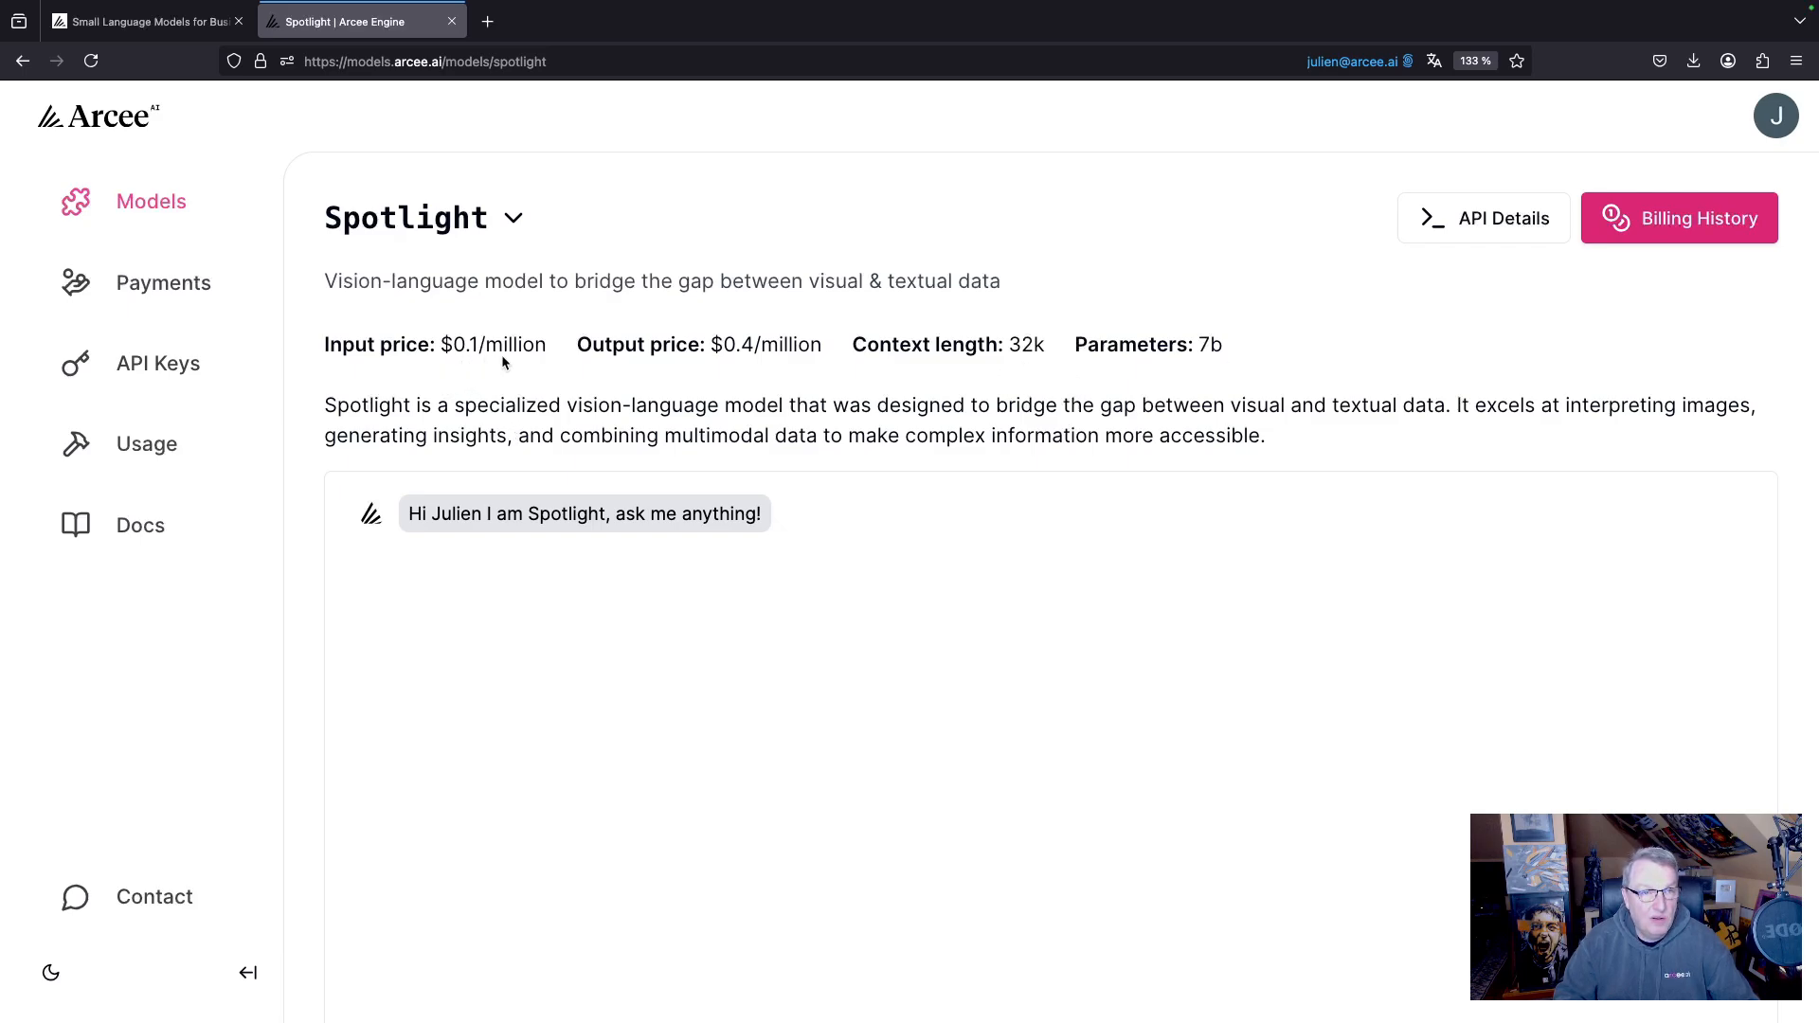
pyautogui.moveTo(756, 379)
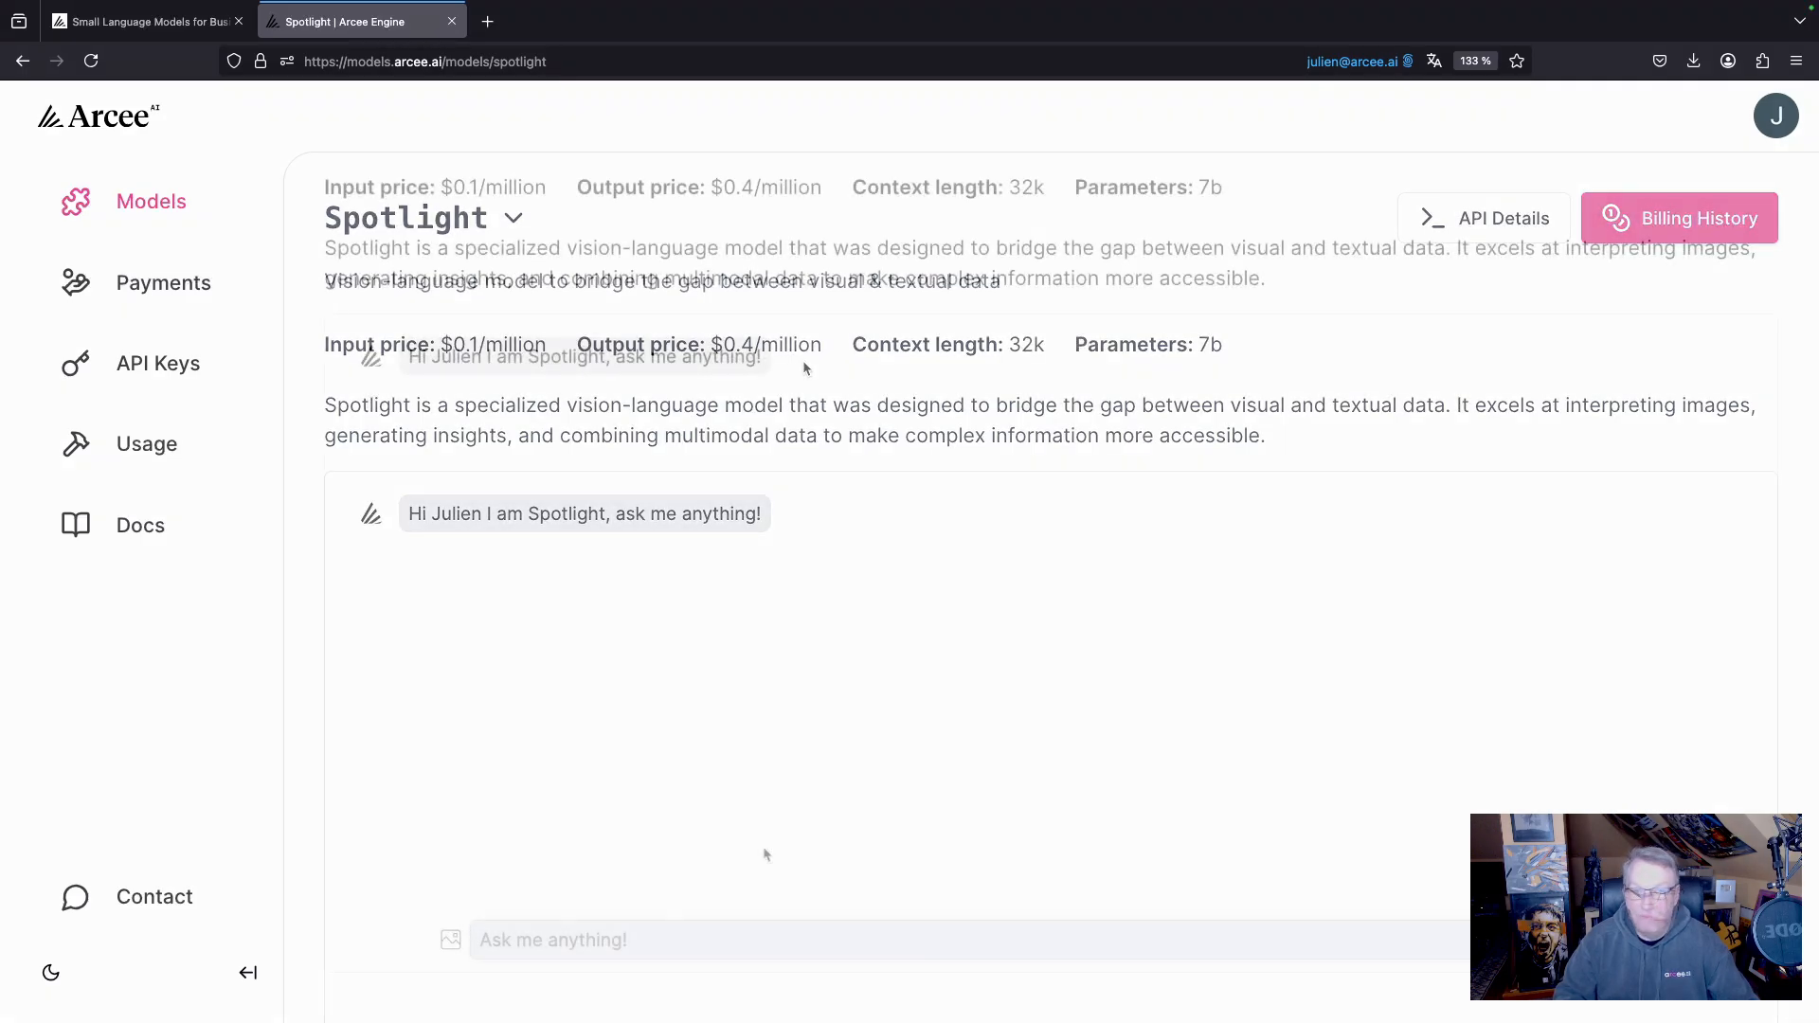
# Attach the Times Square billboard photo, ask 'describe the image' and read Spotlight's description.
pyautogui.click(451, 940)
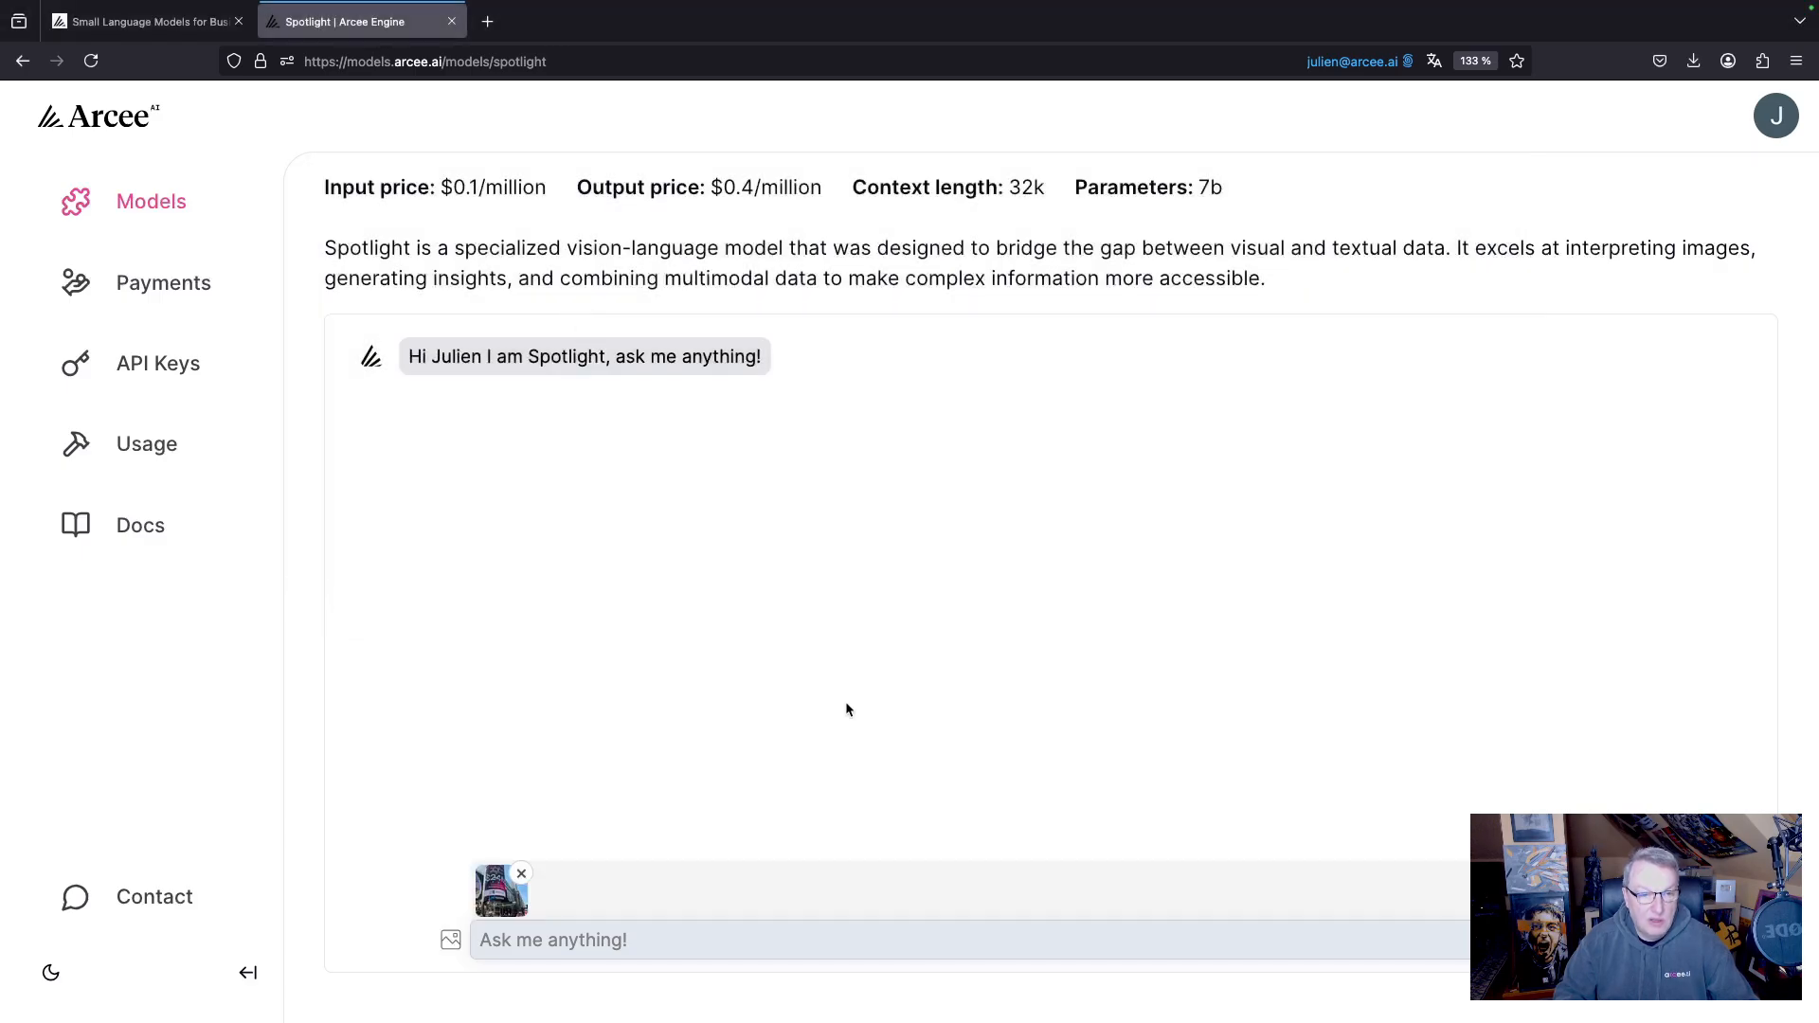
pyautogui.write('d')
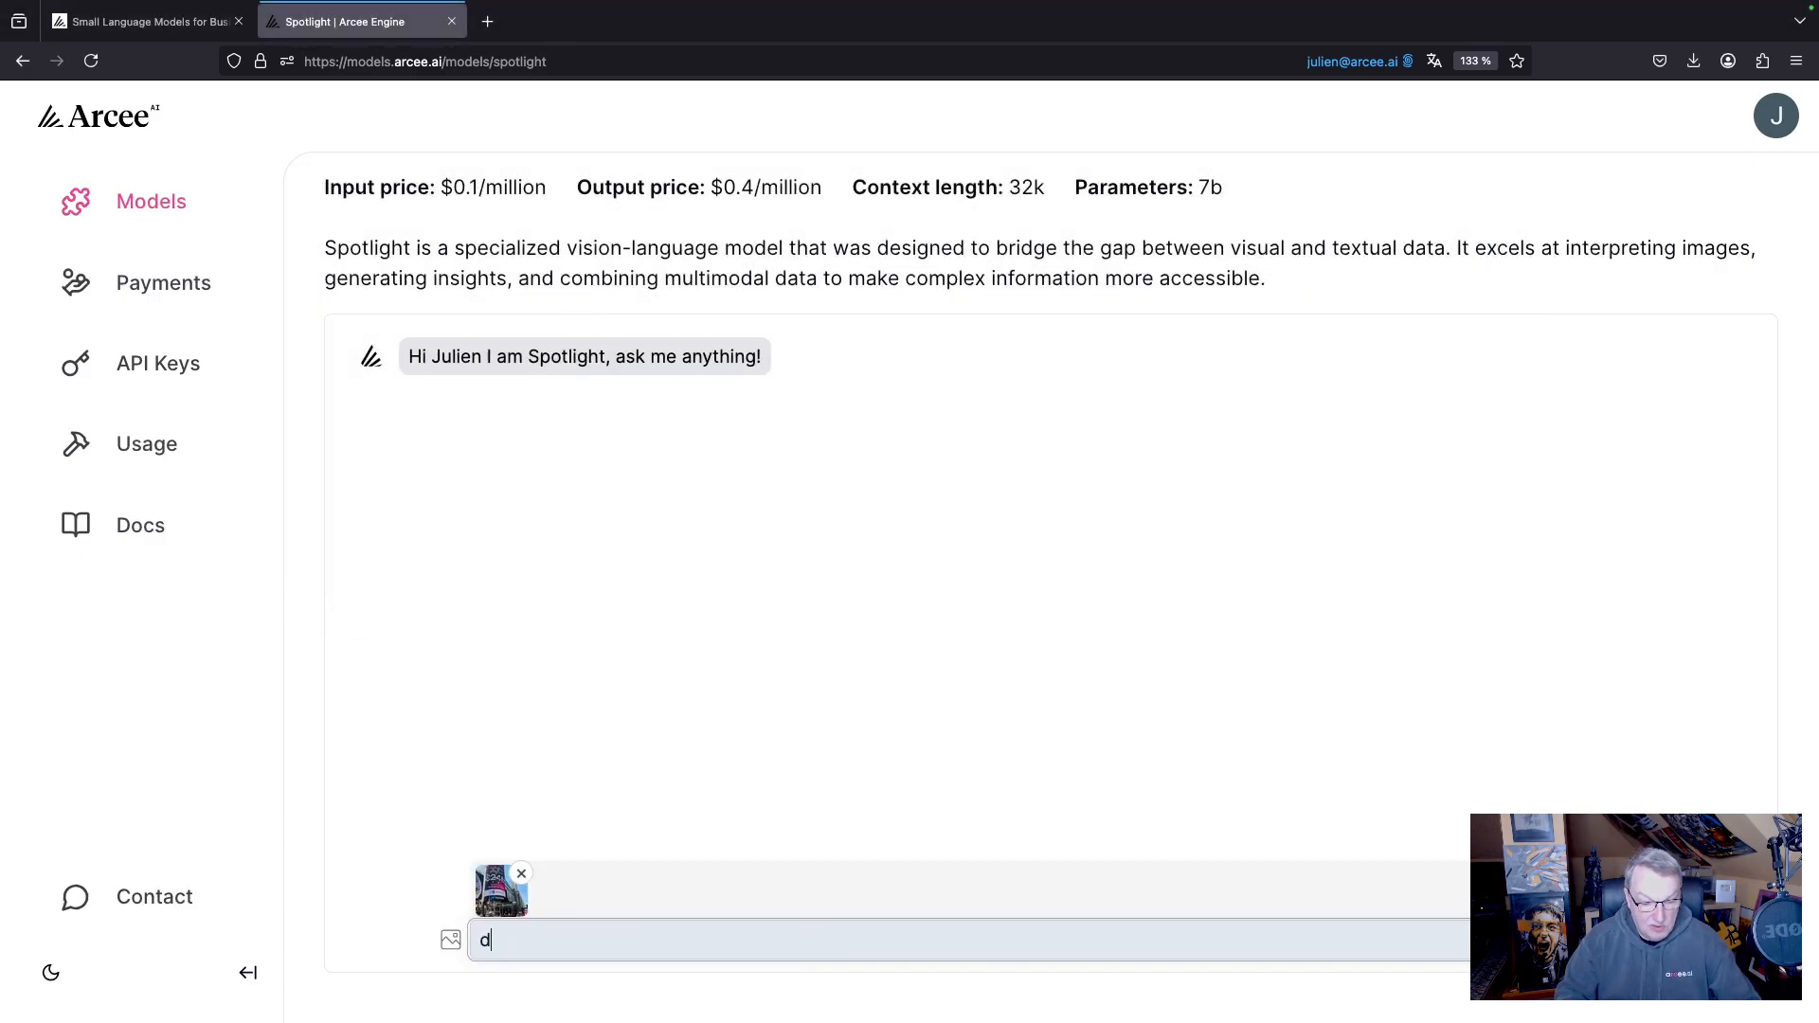
pyautogui.write('escribe the')
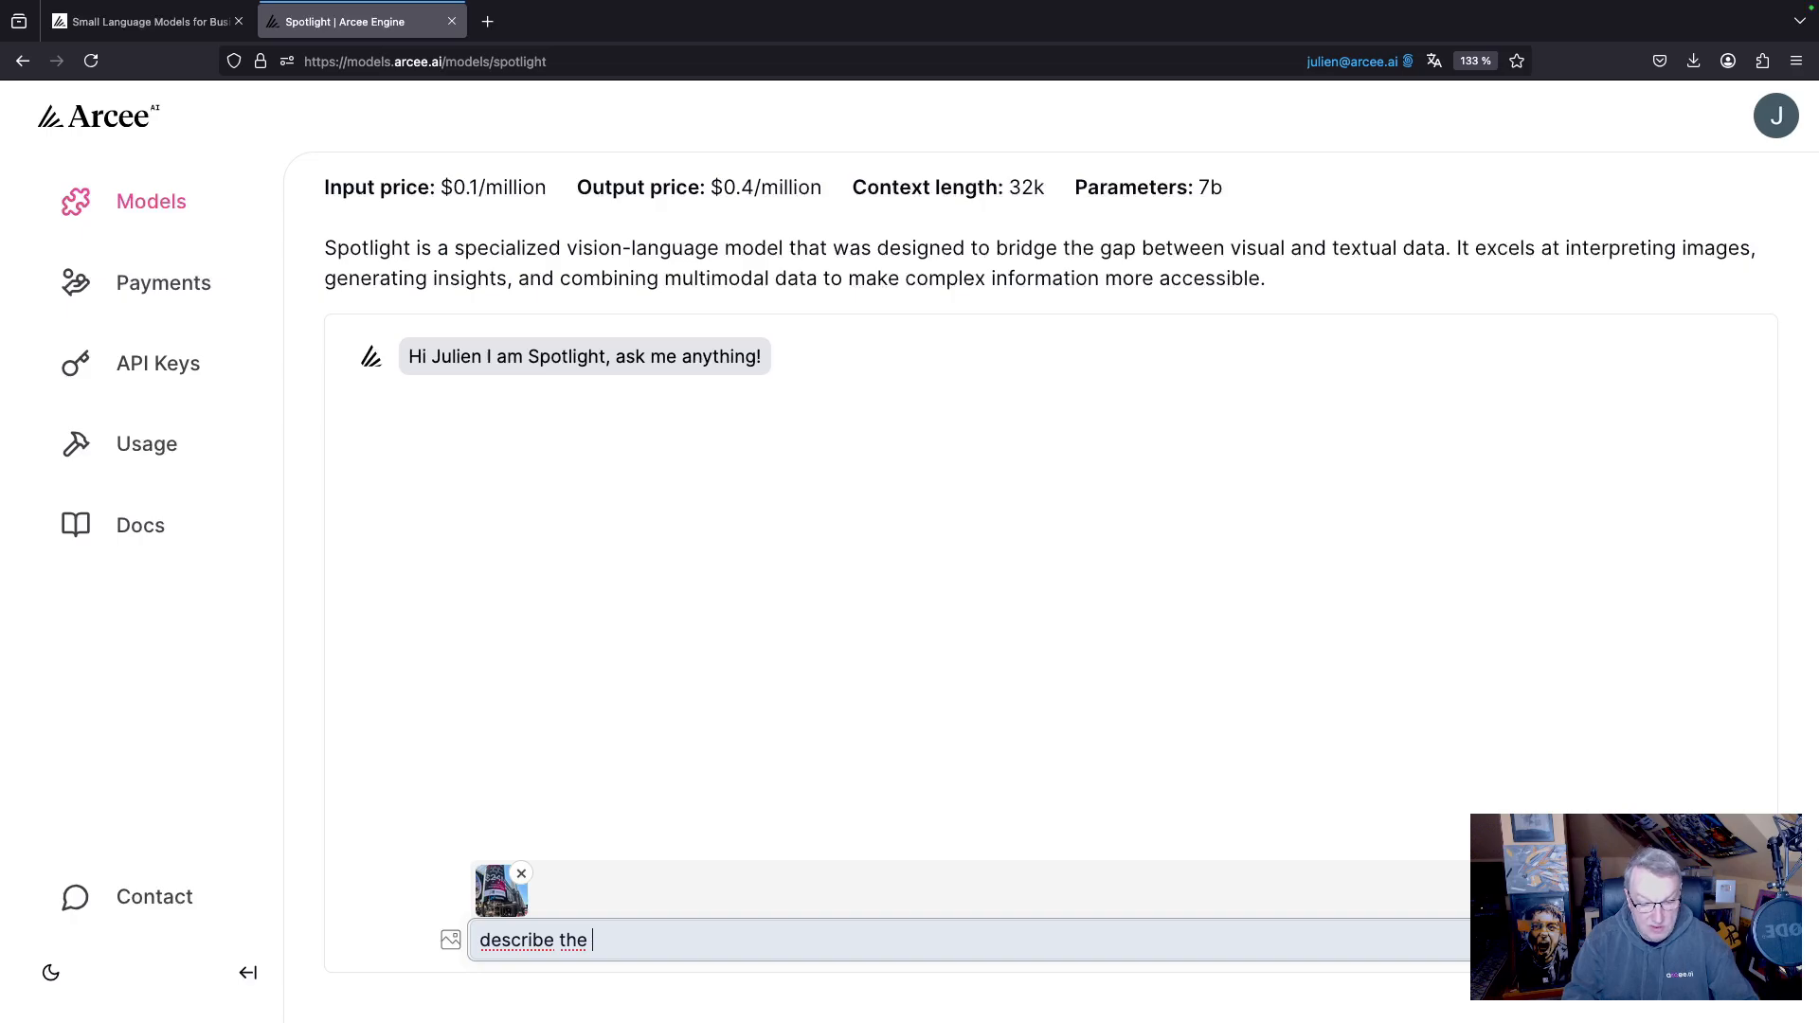
pyautogui.write('image')
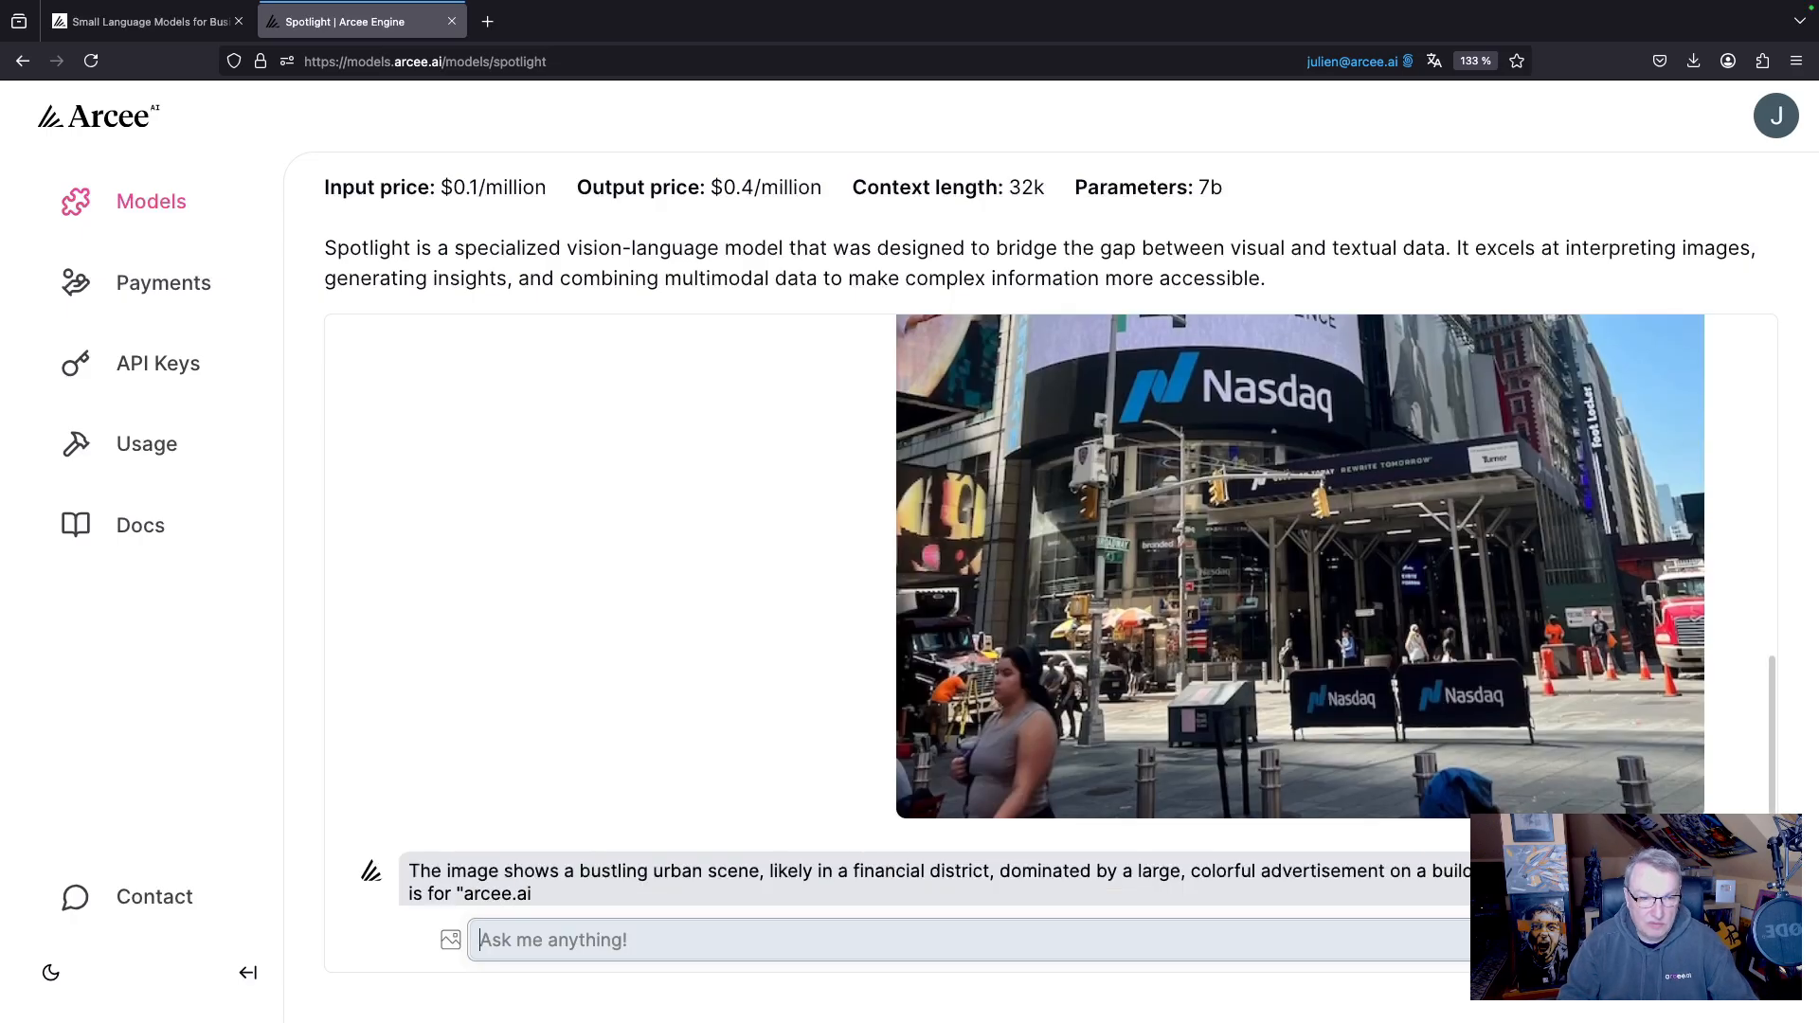
pyautogui.scroll(-3)
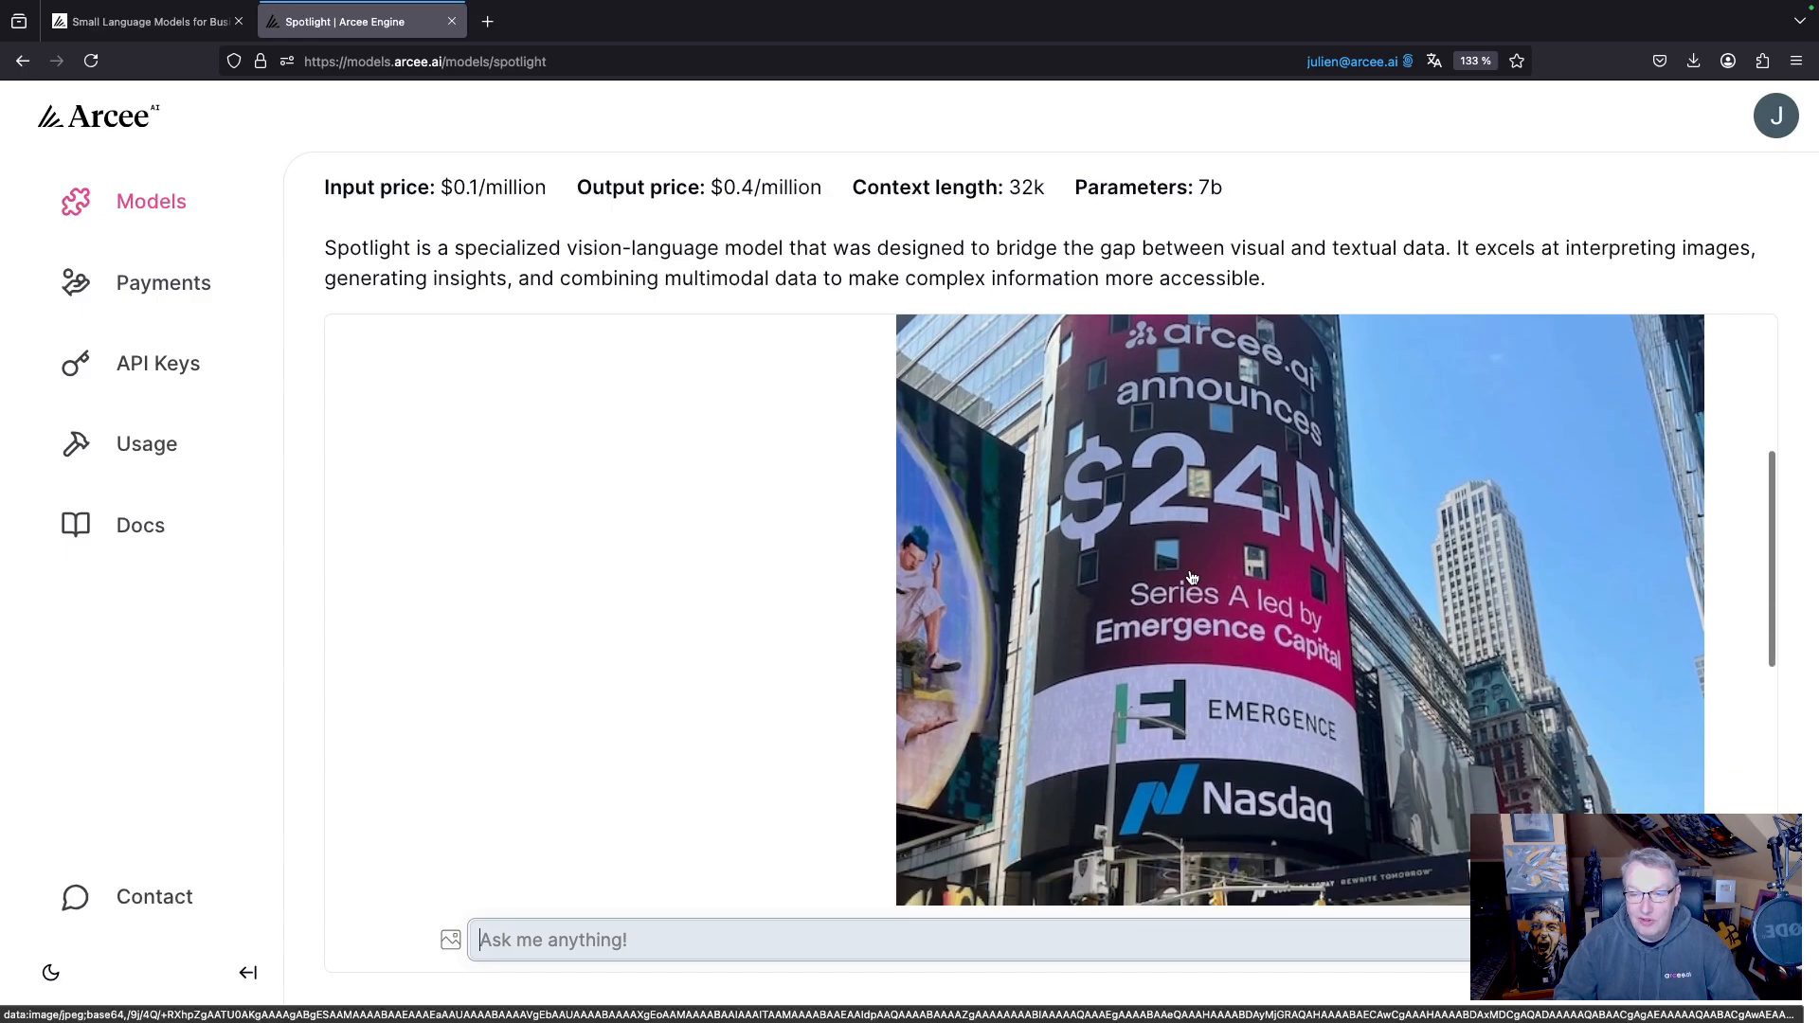
pyautogui.scroll(-3)
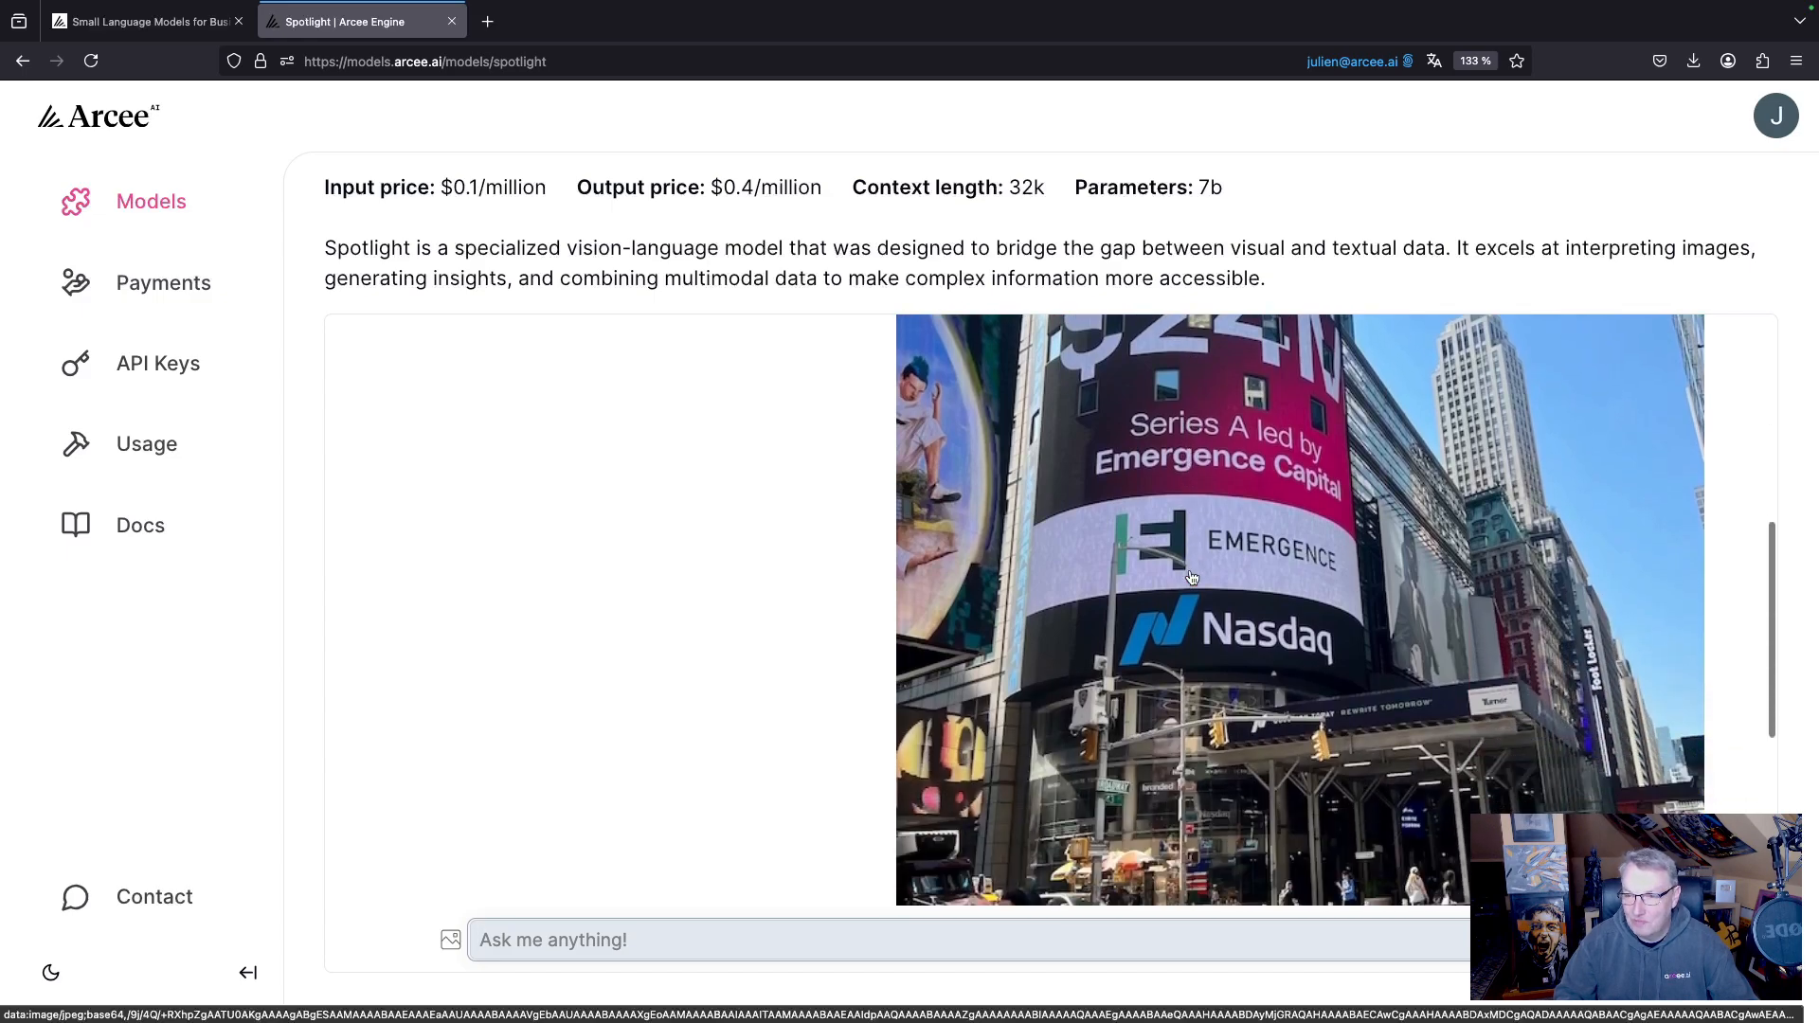
pyautogui.scroll(-3)
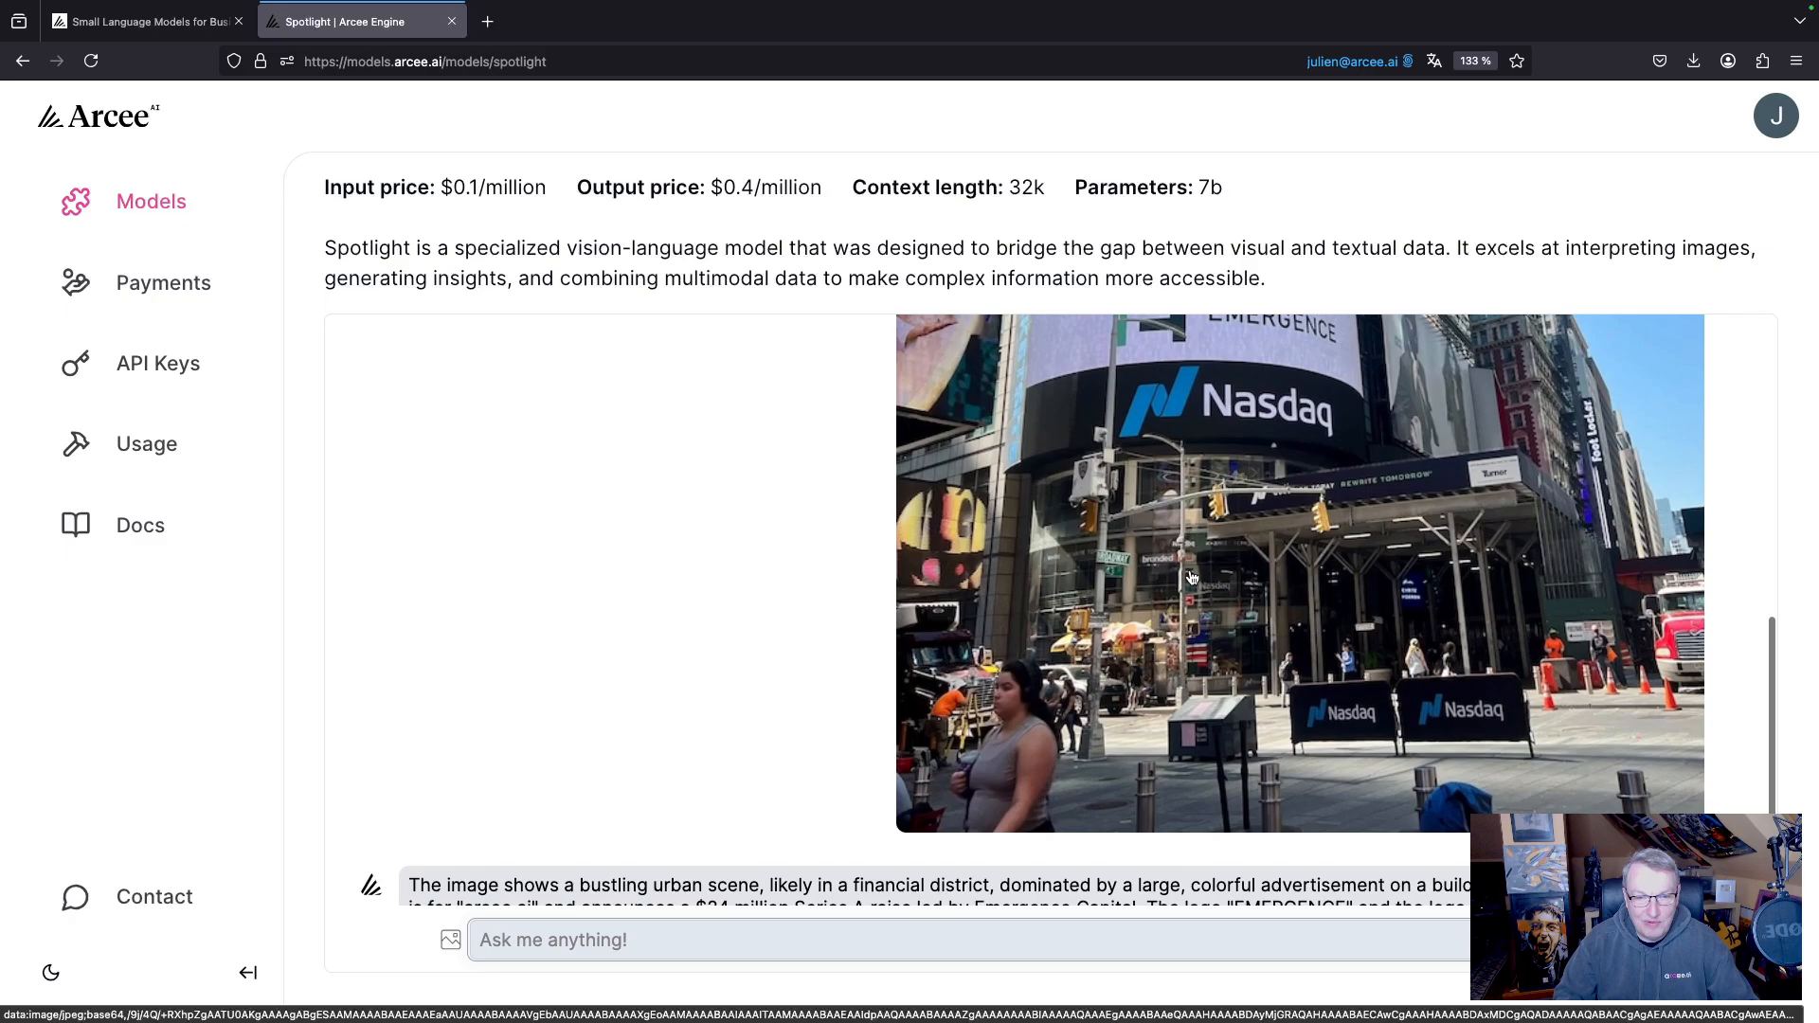
pyautogui.scroll(-3)
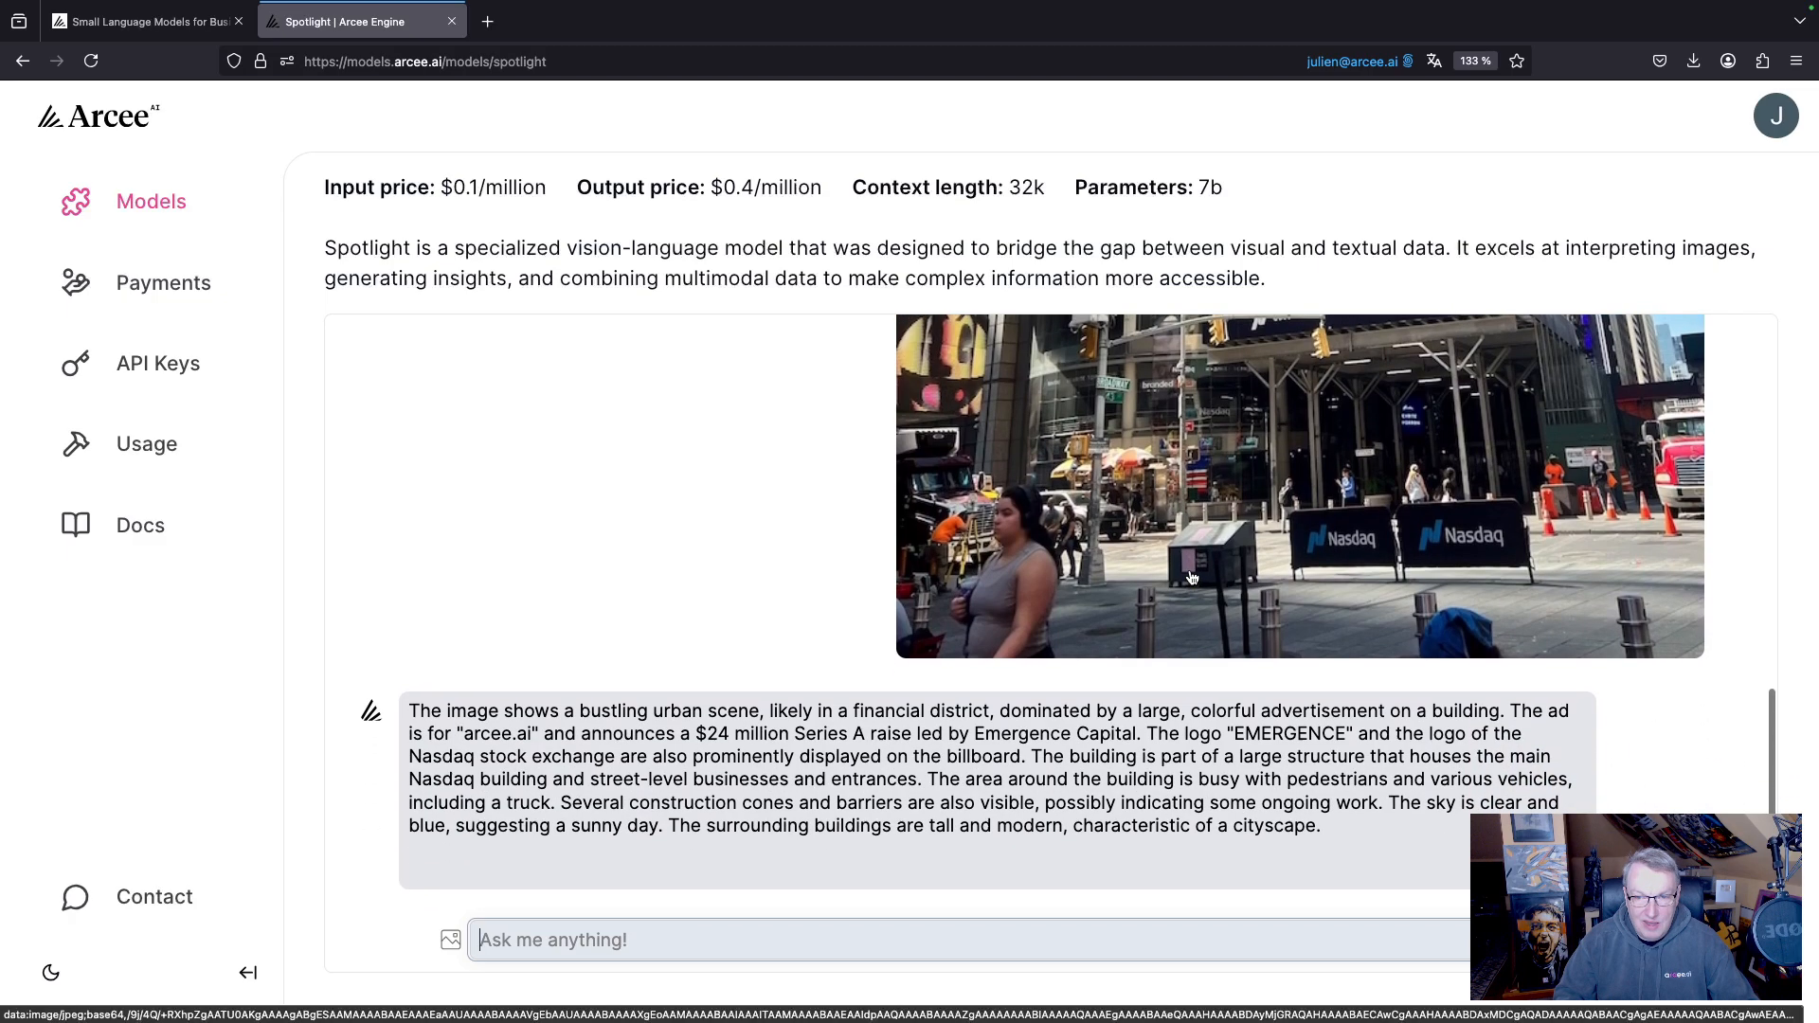
pyautogui.moveTo(571, 833)
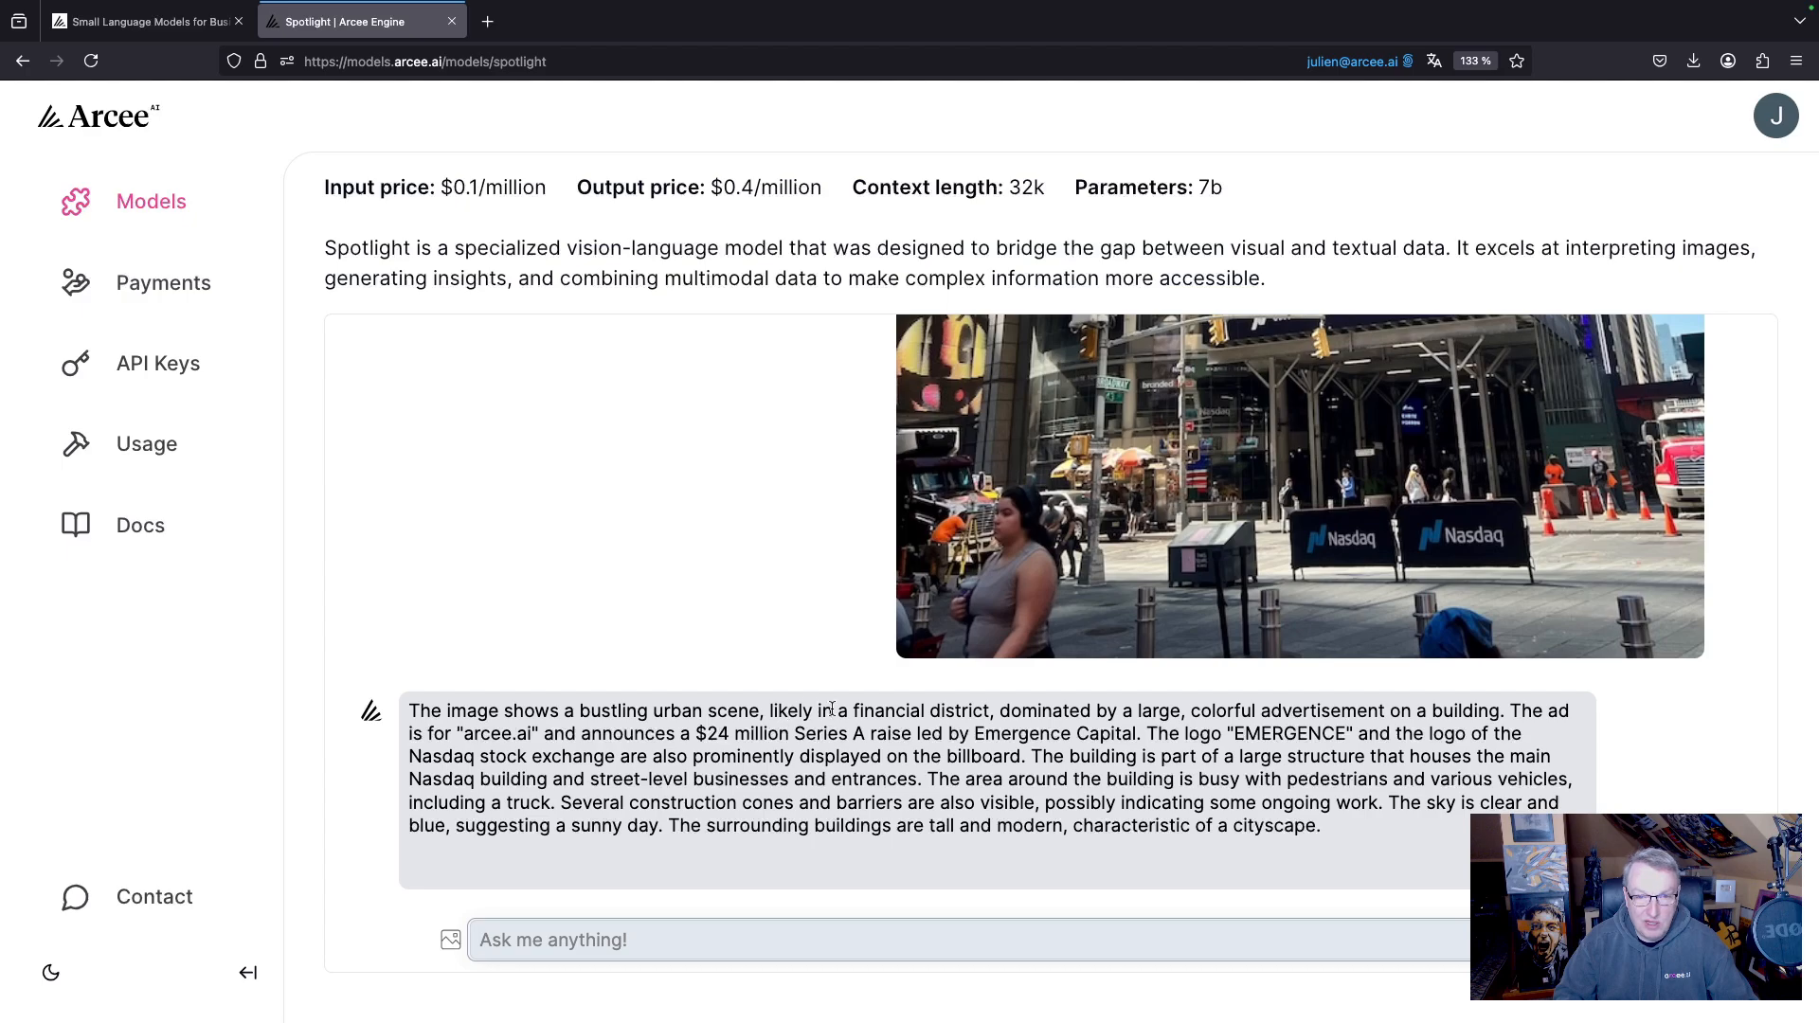
pyautogui.moveTo(1057, 881)
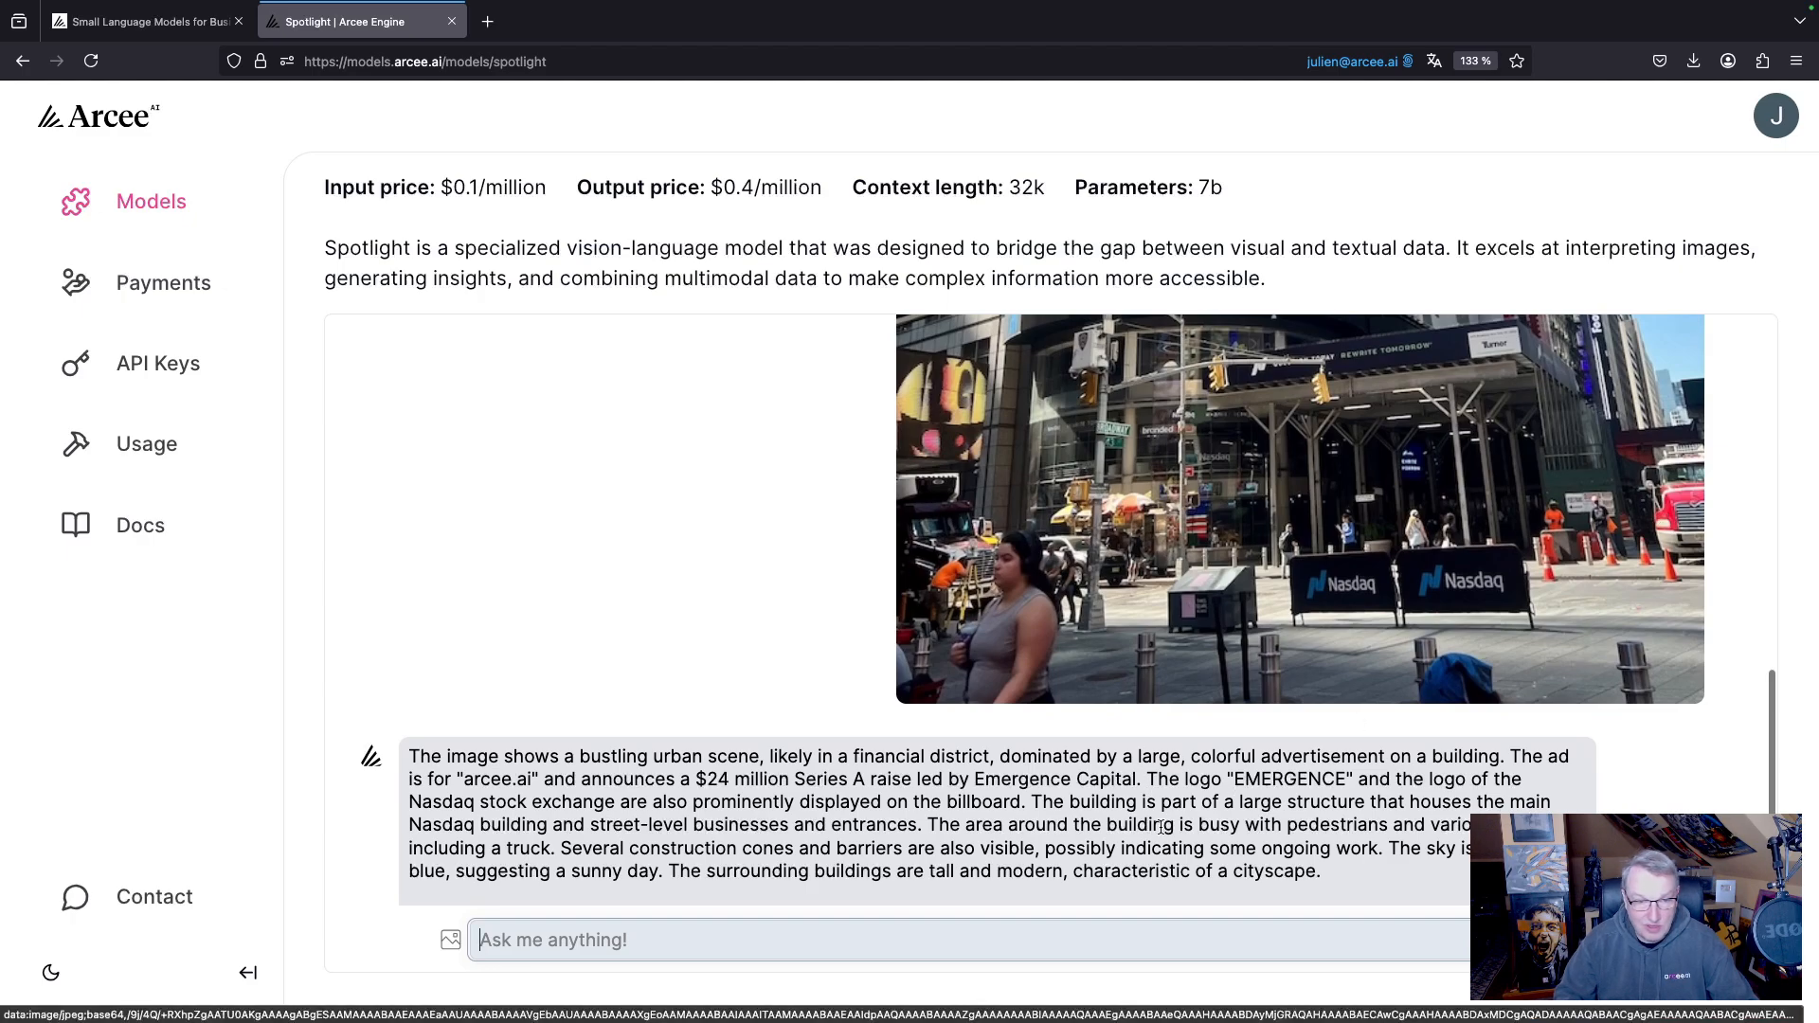
pyautogui.moveTo(1043, 896)
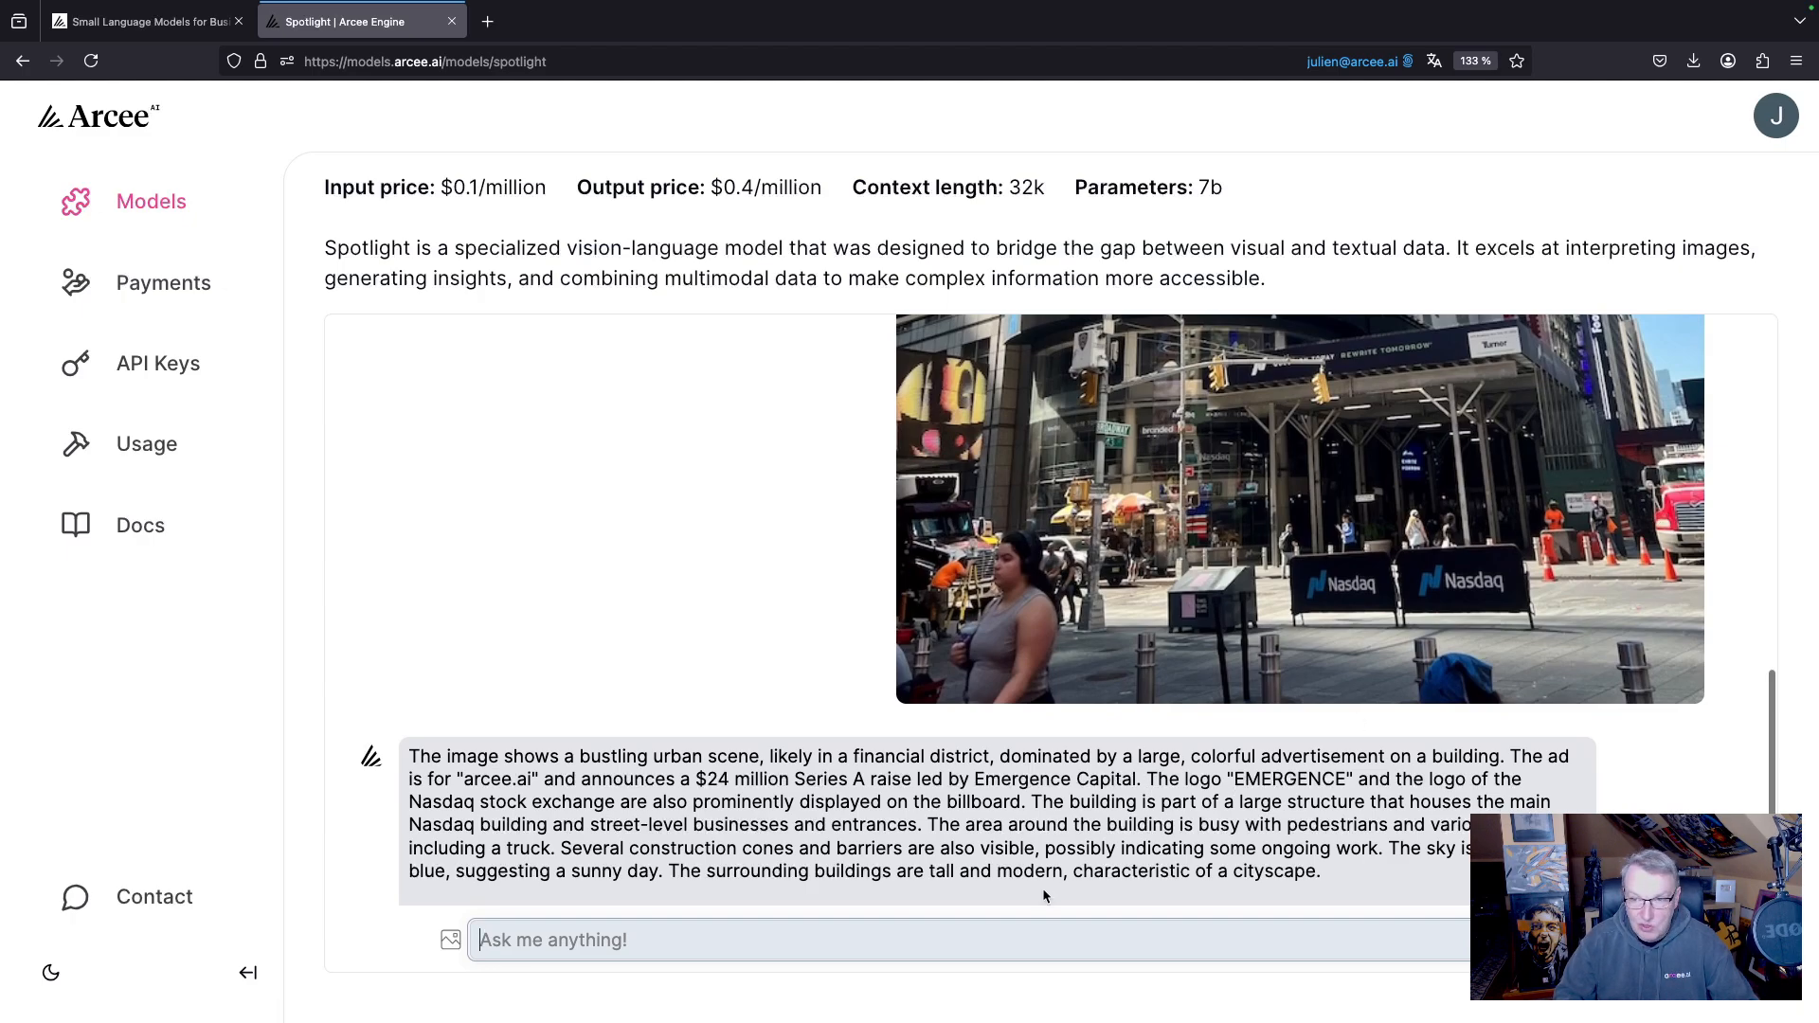
pyautogui.moveTo(1432, 725)
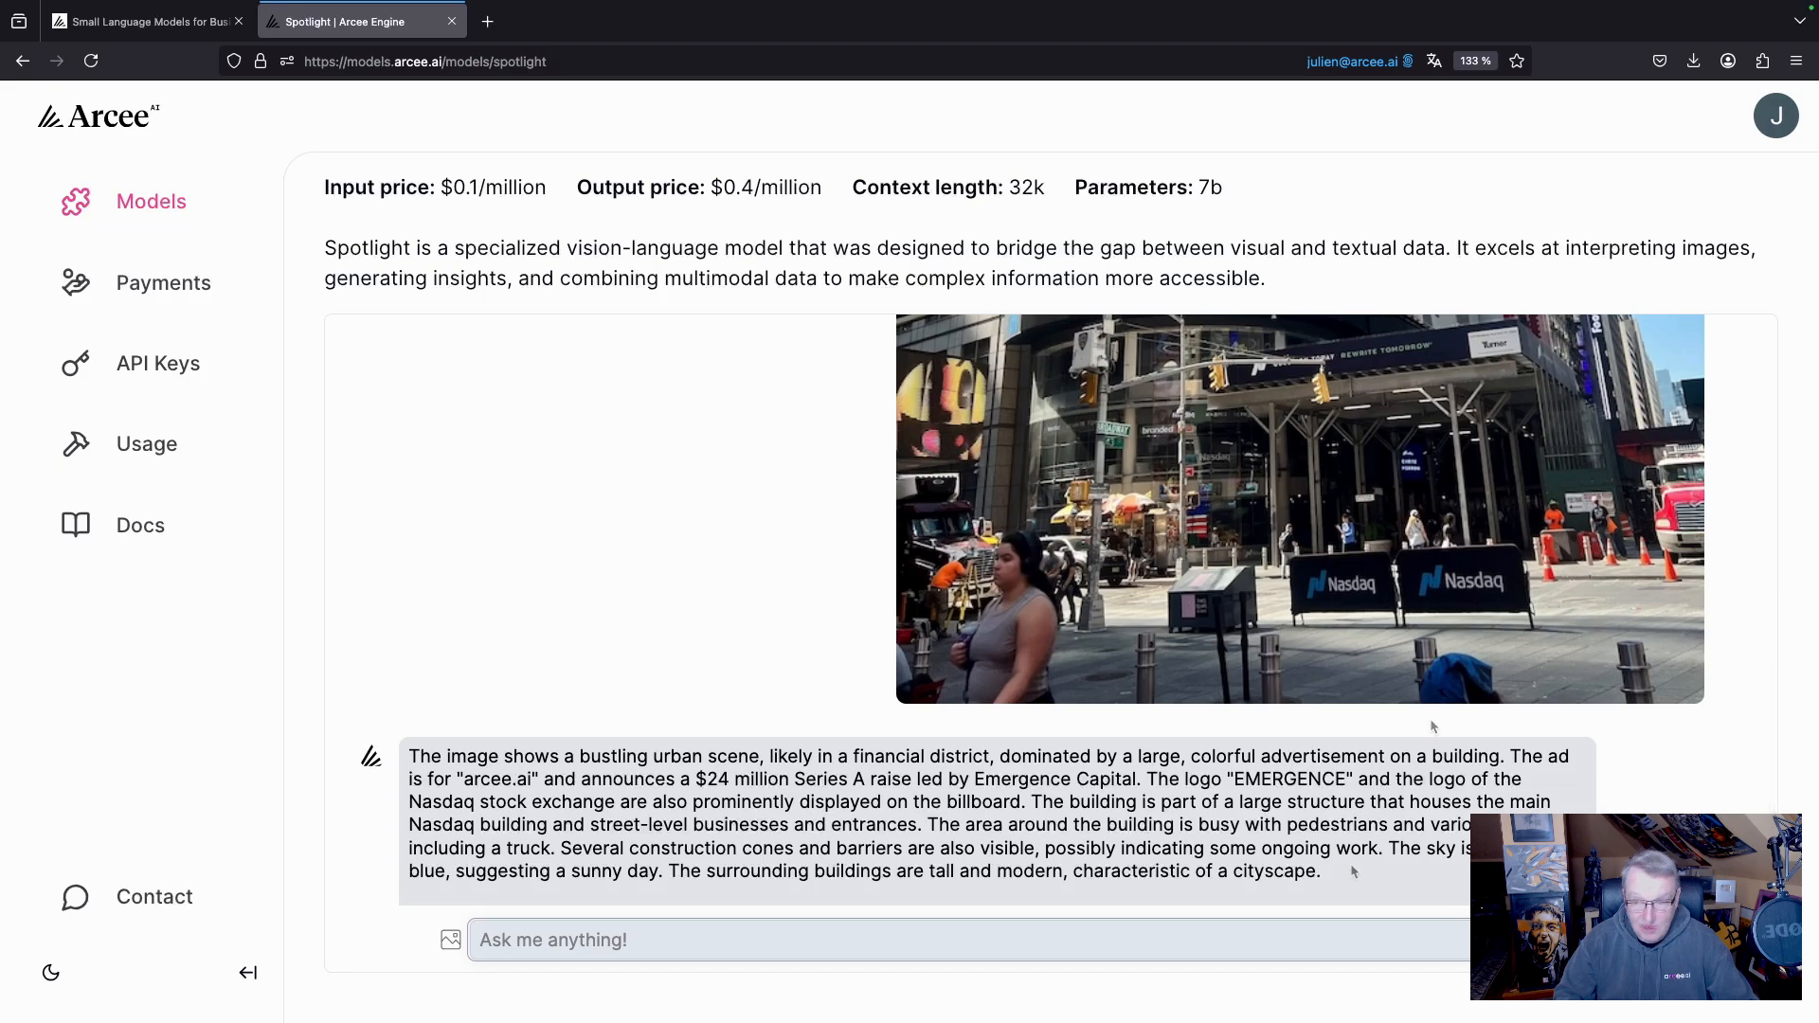
pyautogui.moveTo(1355, 863)
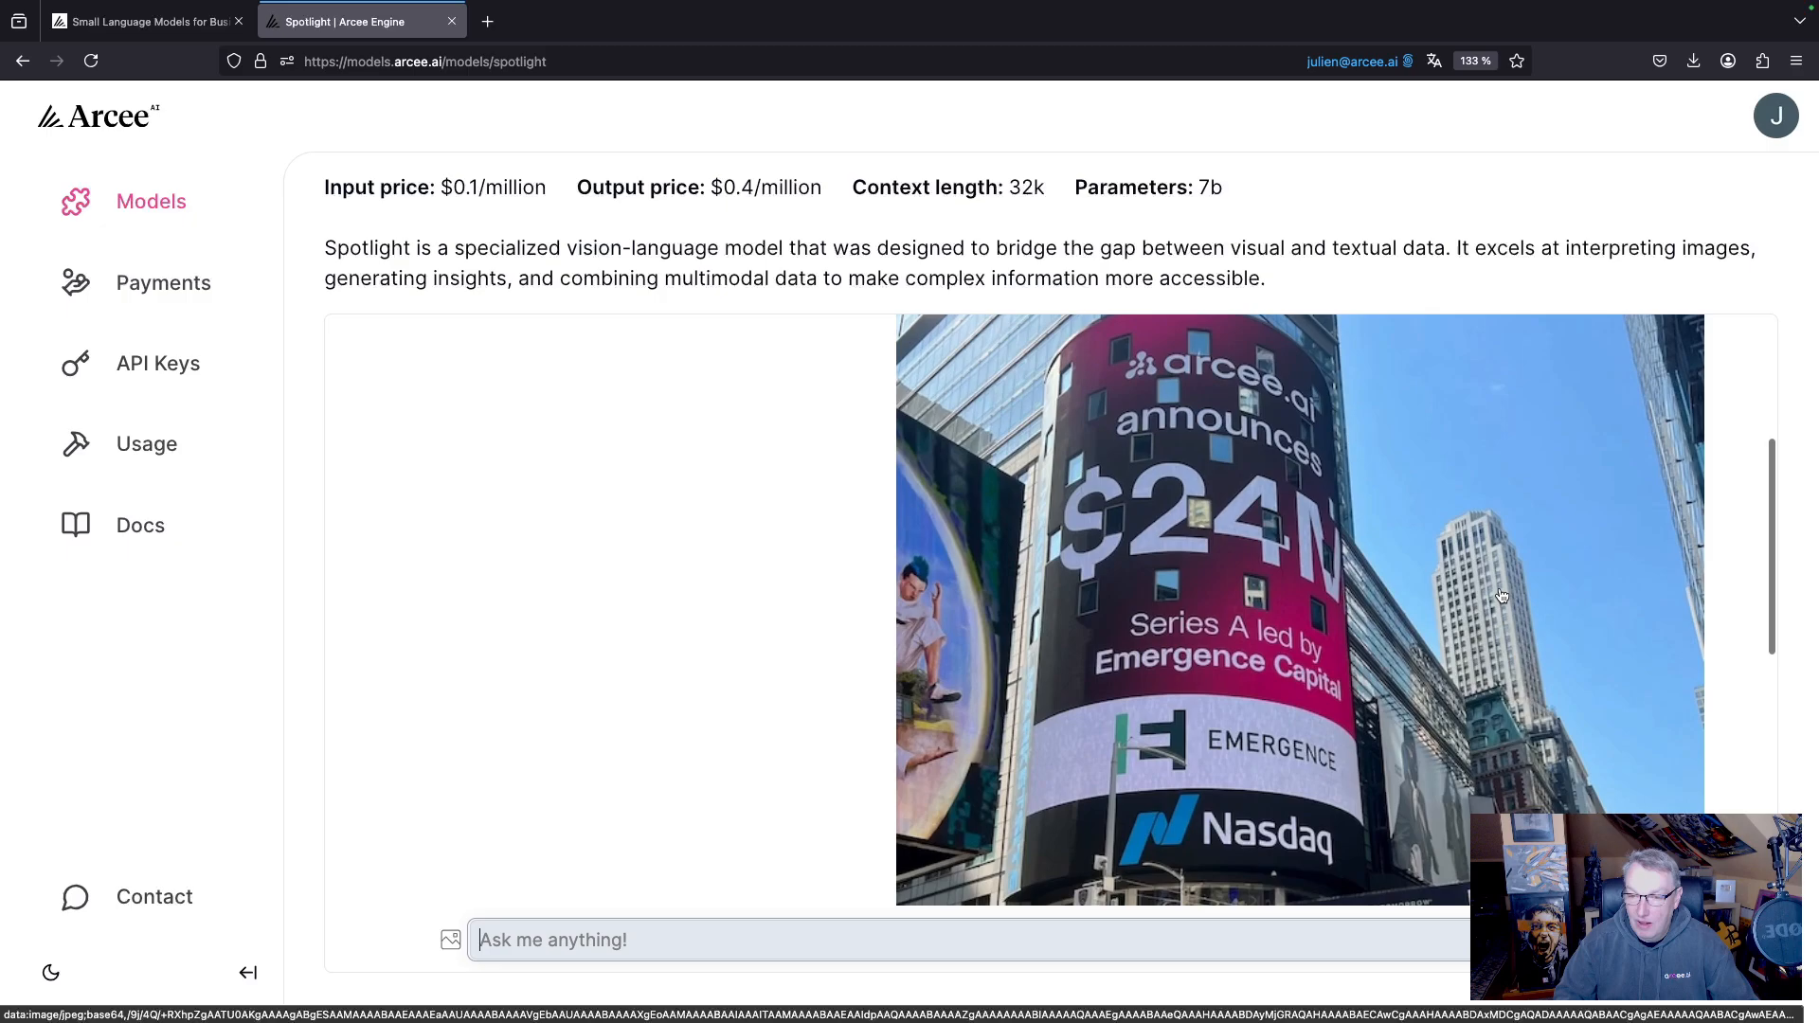
pyautogui.scroll(-3)
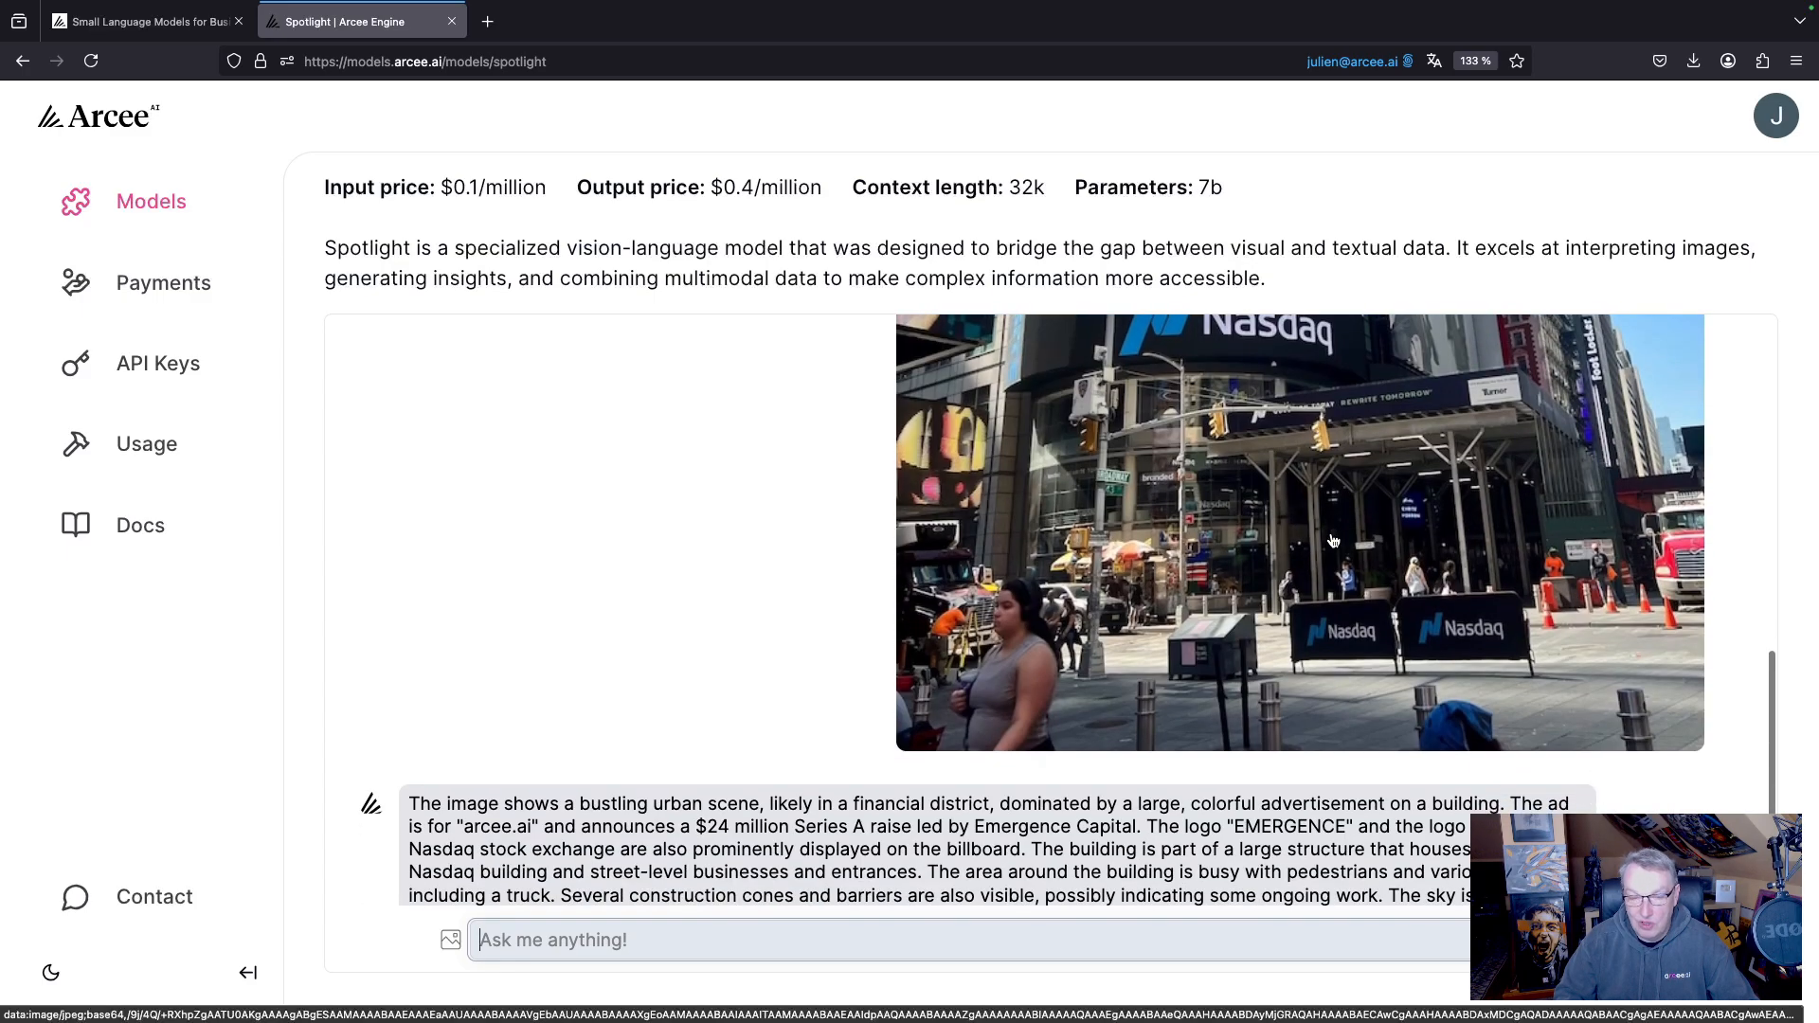
pyautogui.scroll(-3)
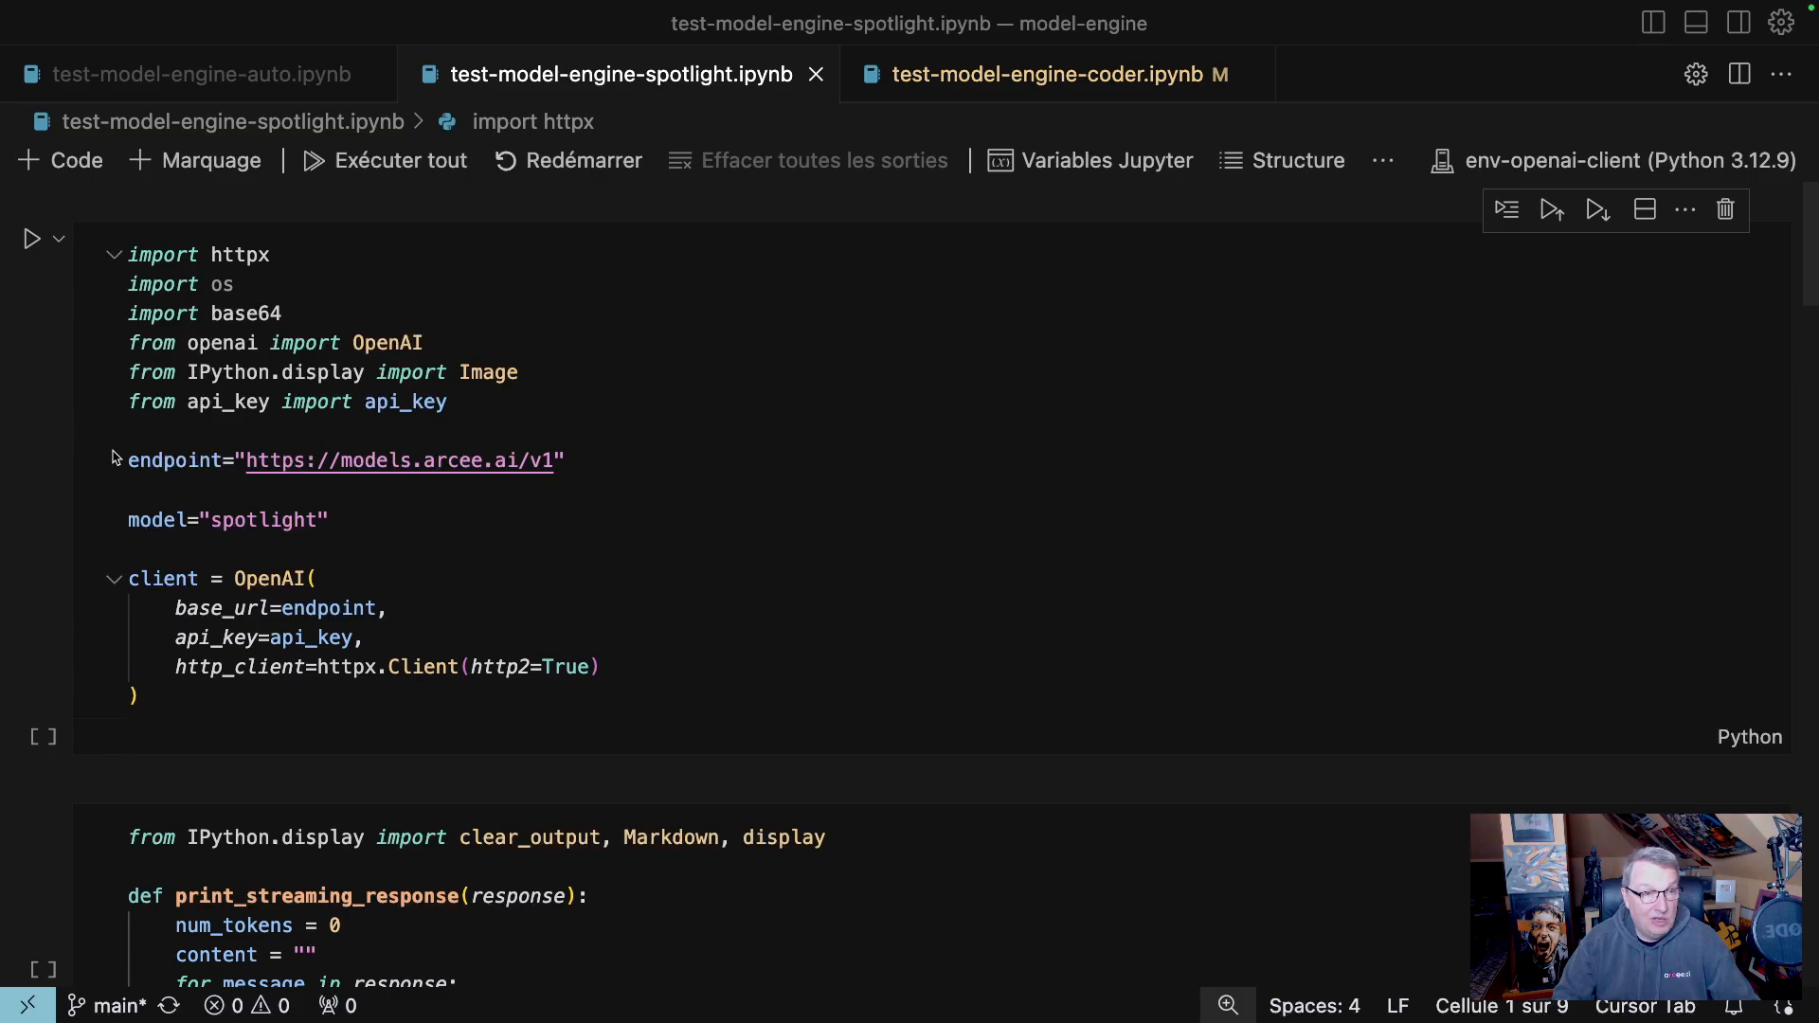
pyautogui.moveTo(174, 461)
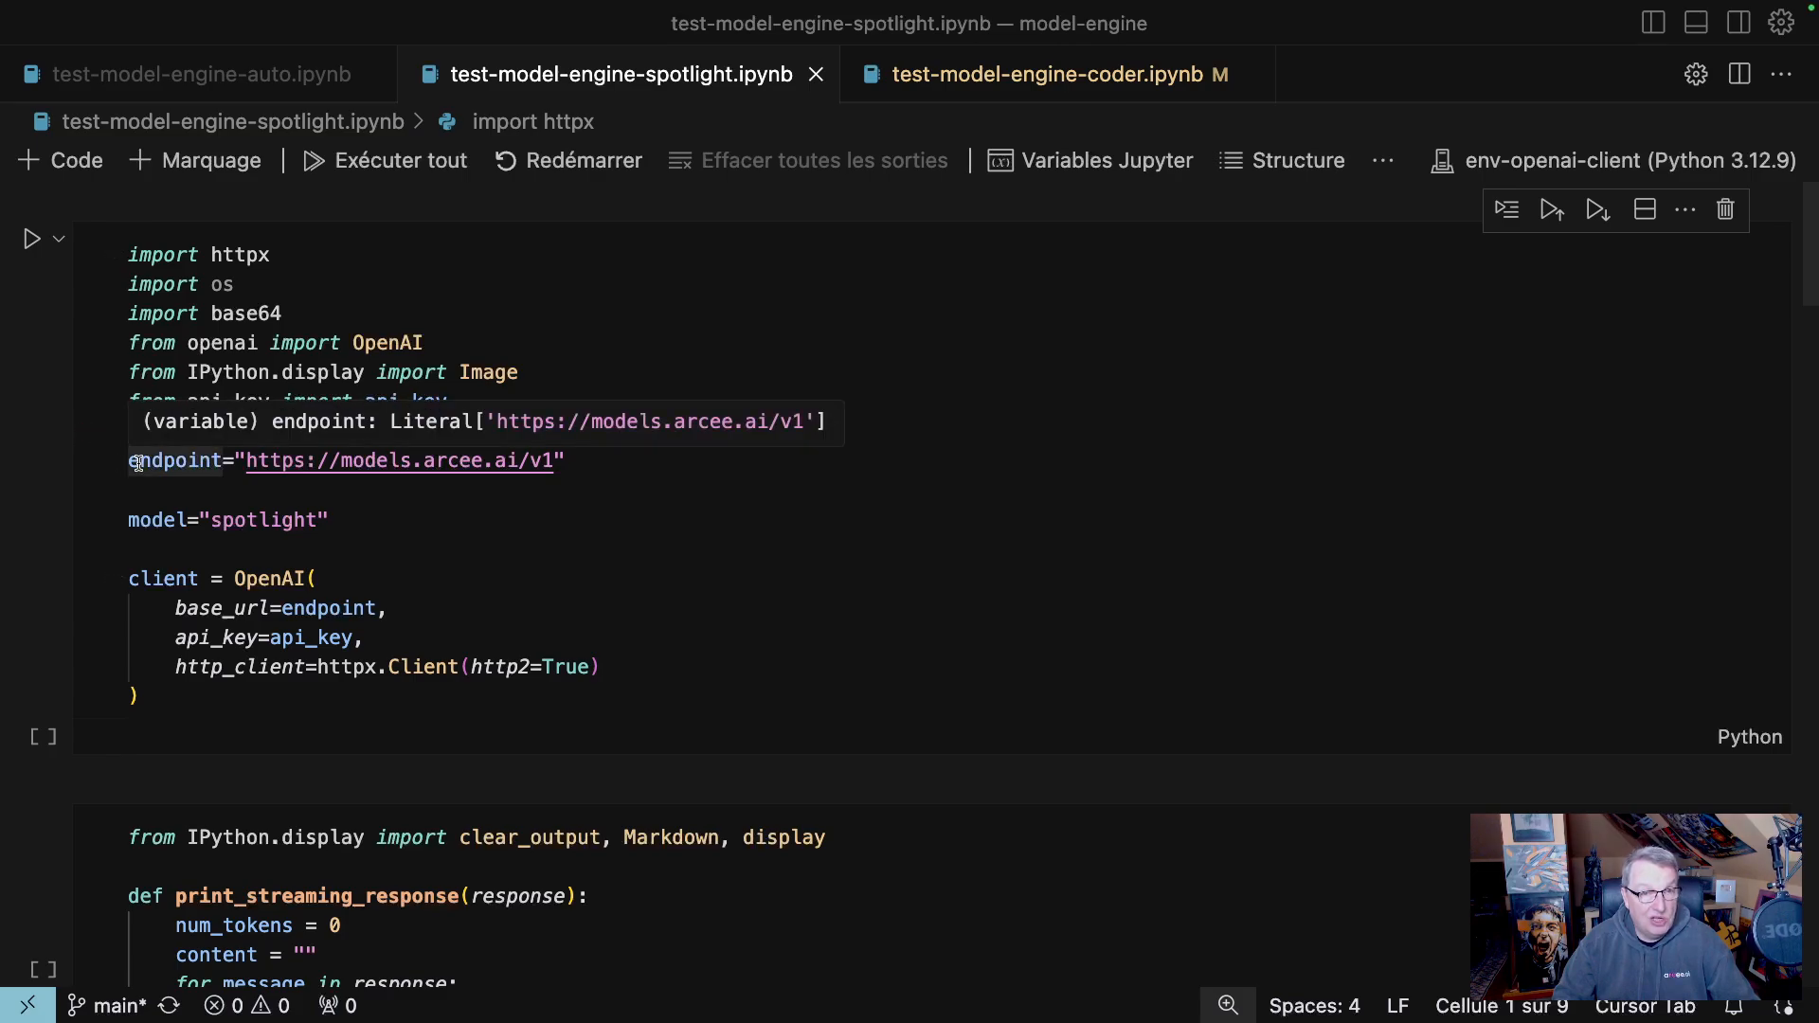
pyautogui.moveTo(639, 477)
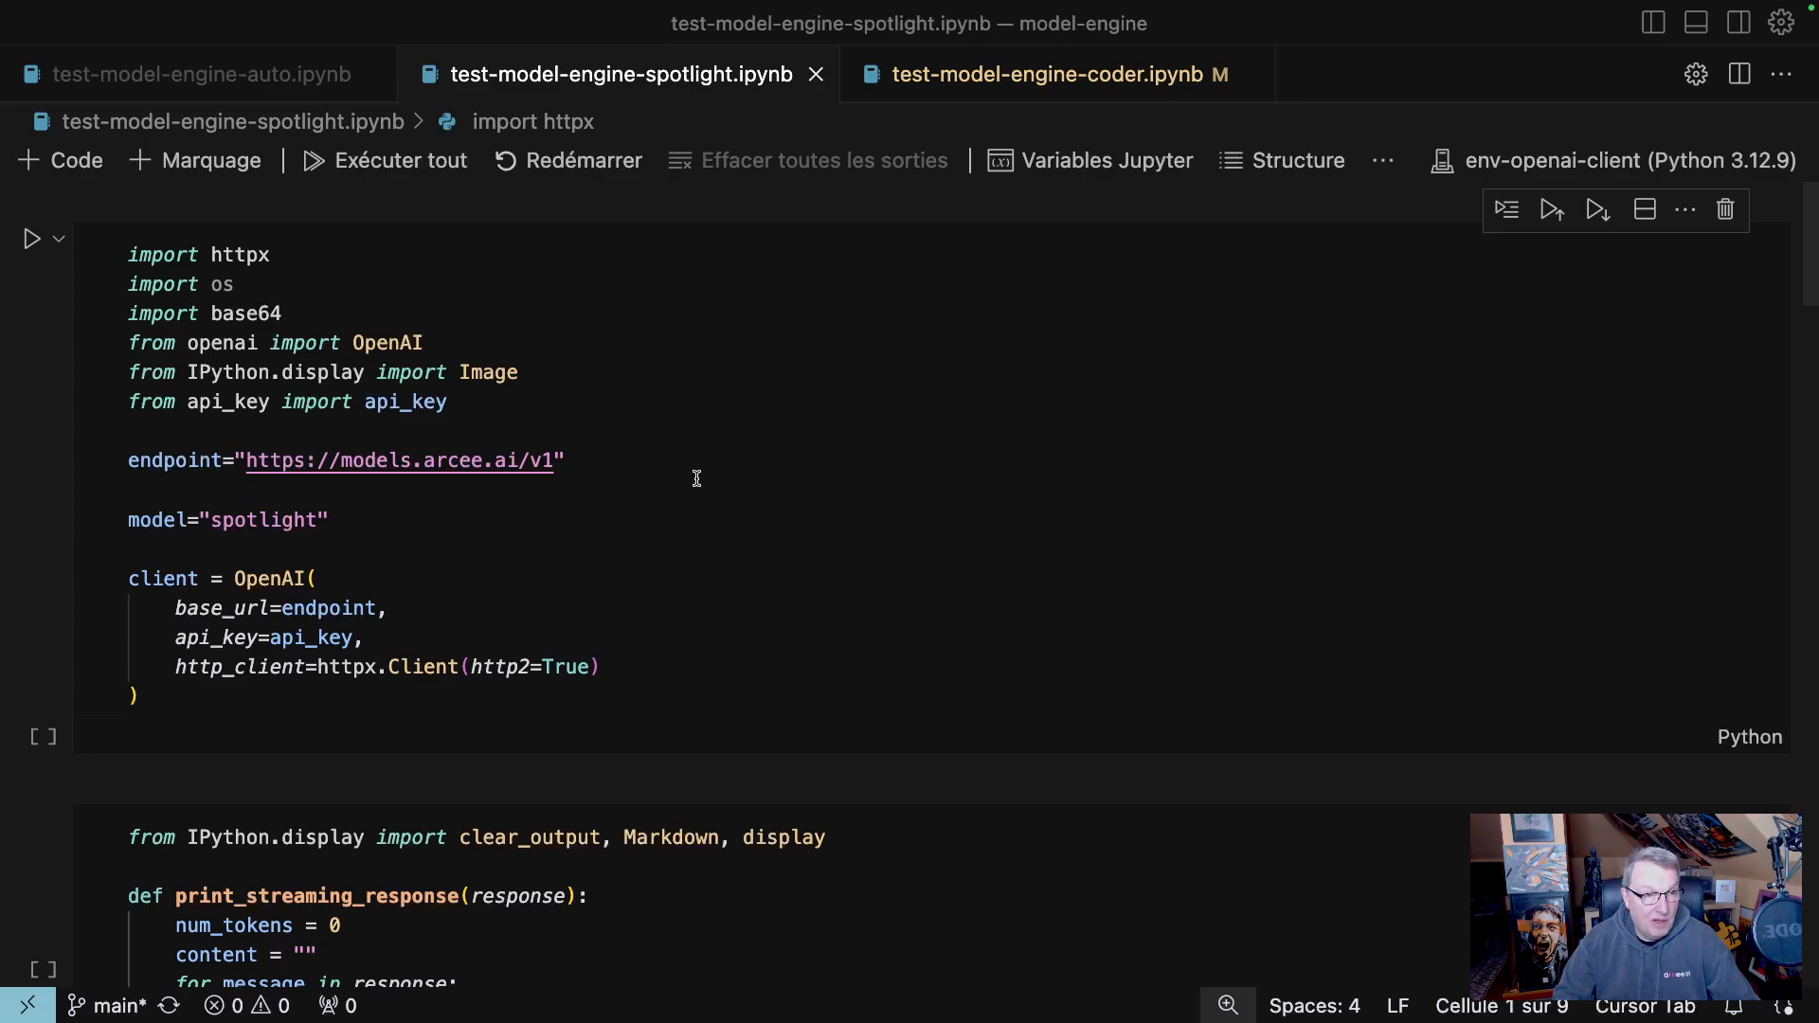
pyautogui.scroll(3)
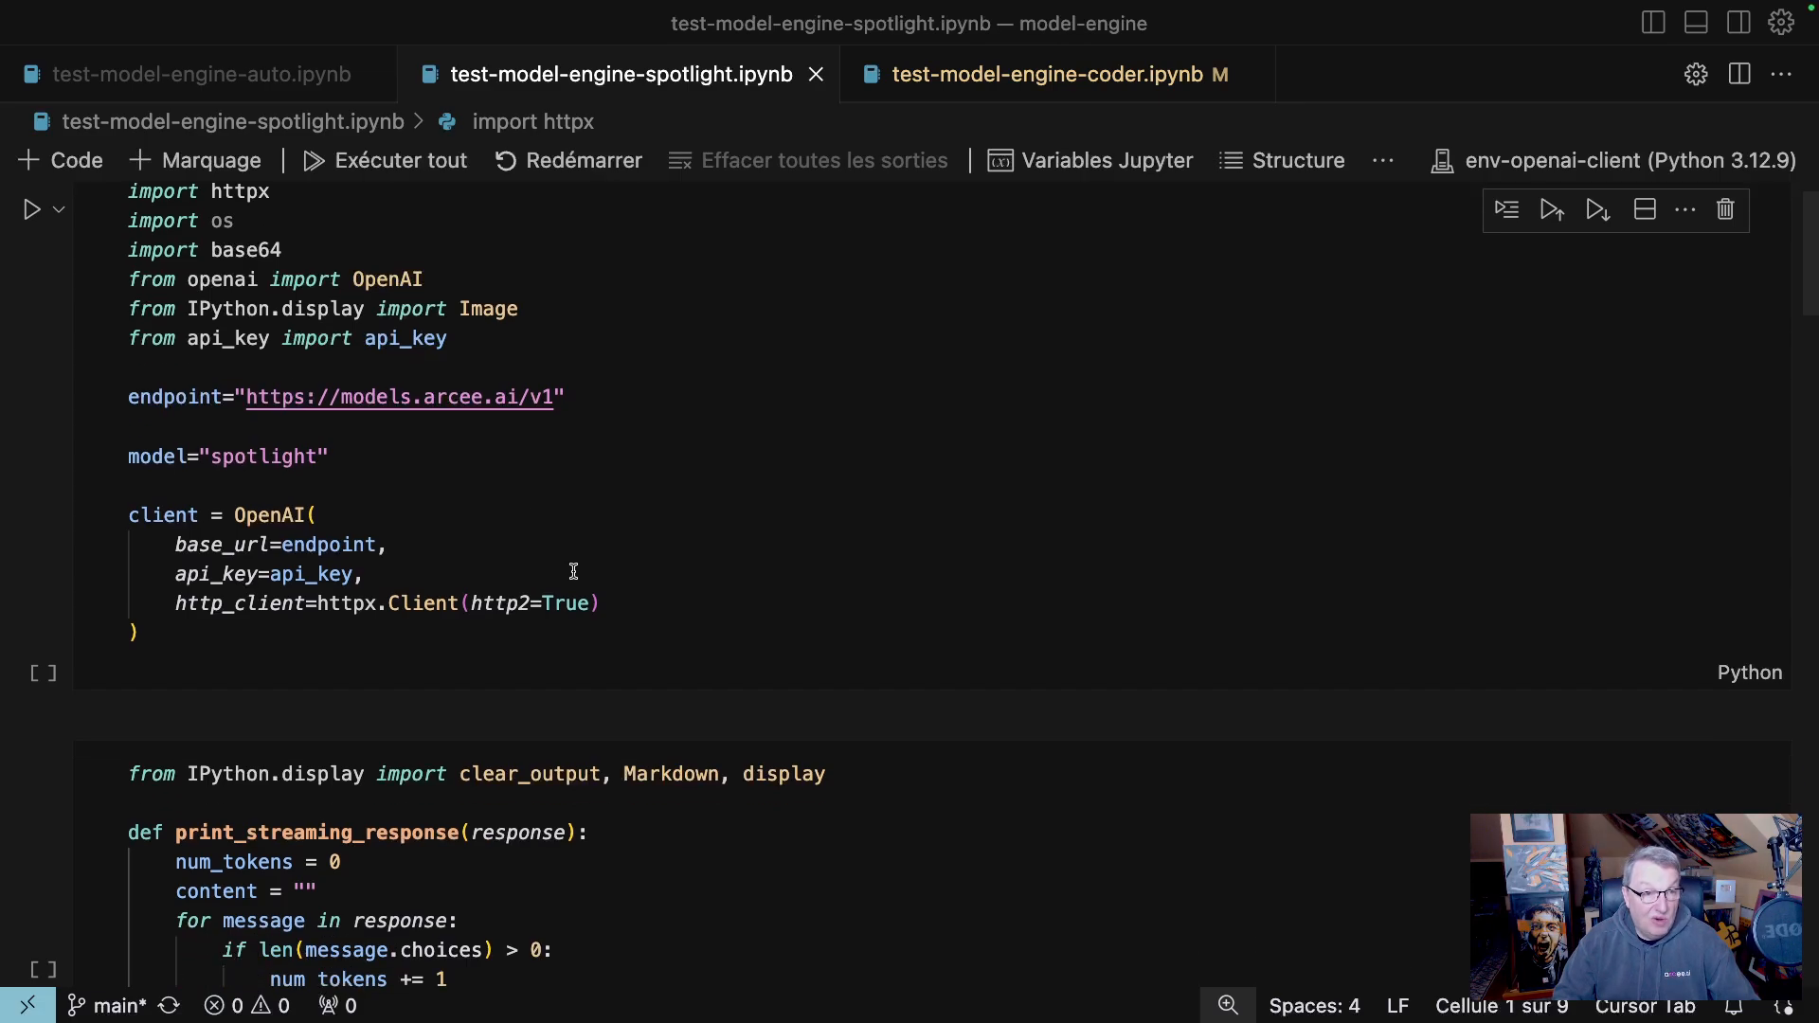
pyautogui.scroll(-3)
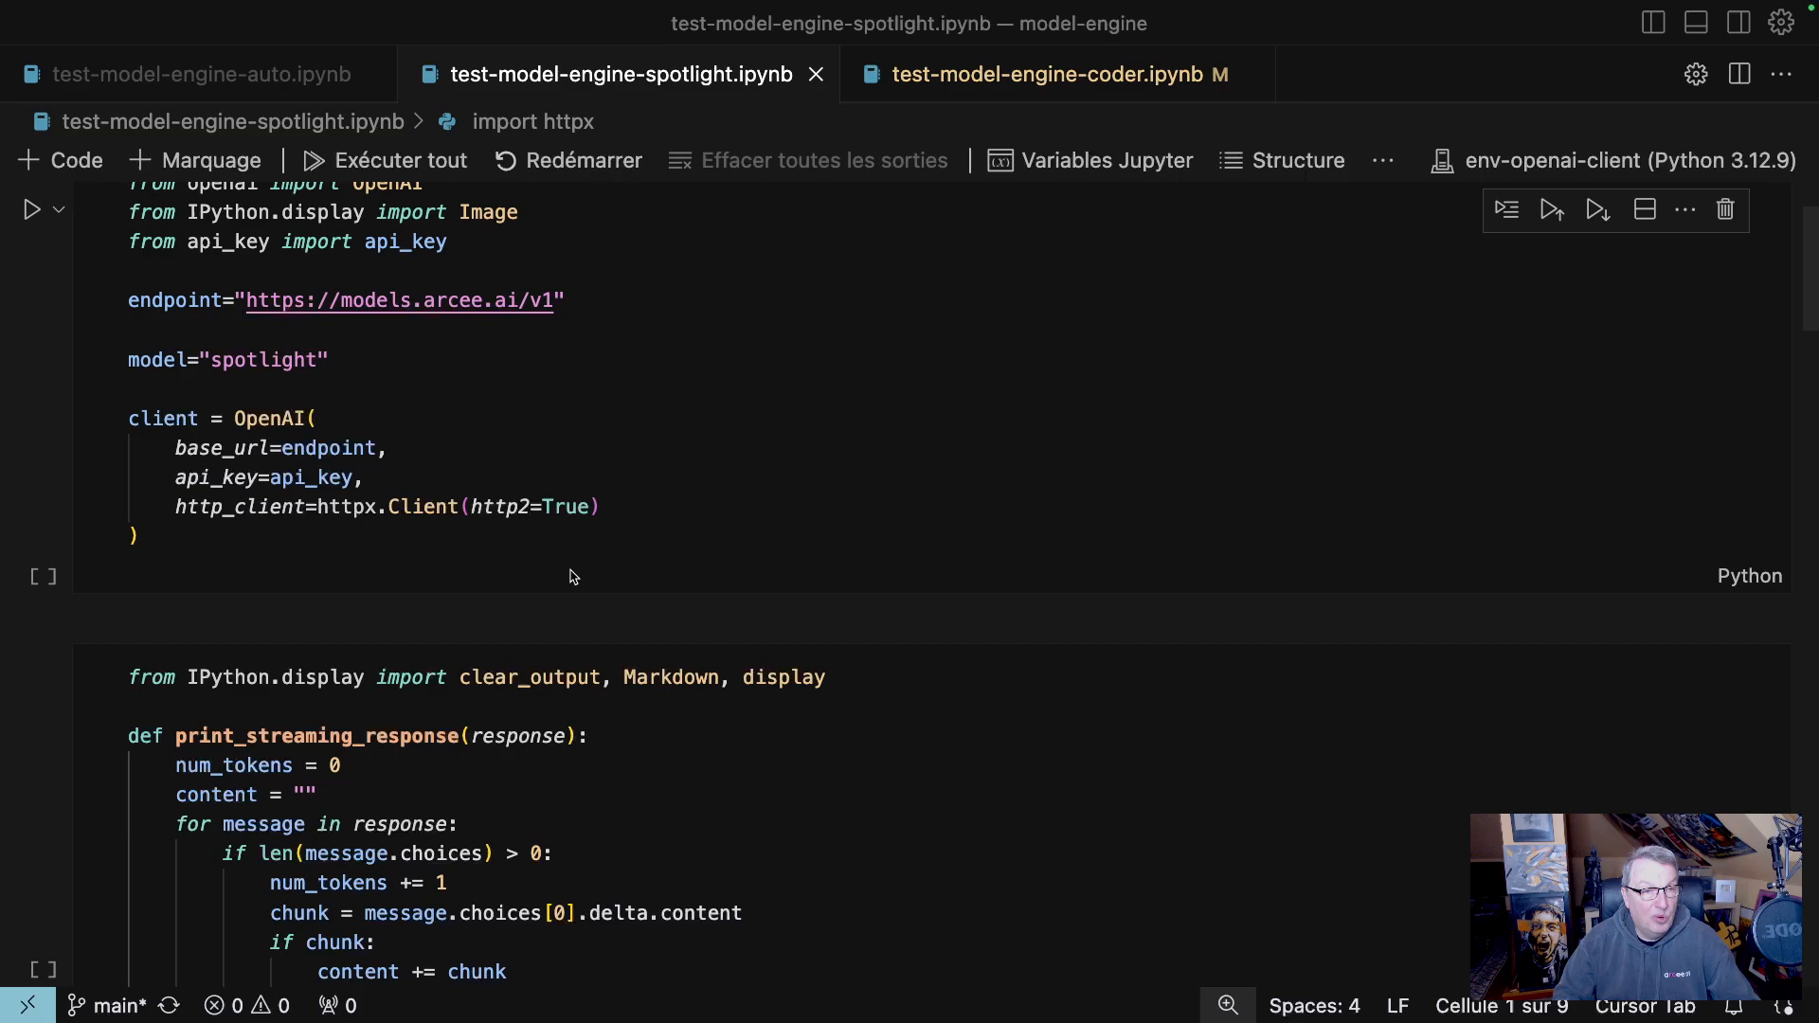
pyautogui.moveTo(451, 473)
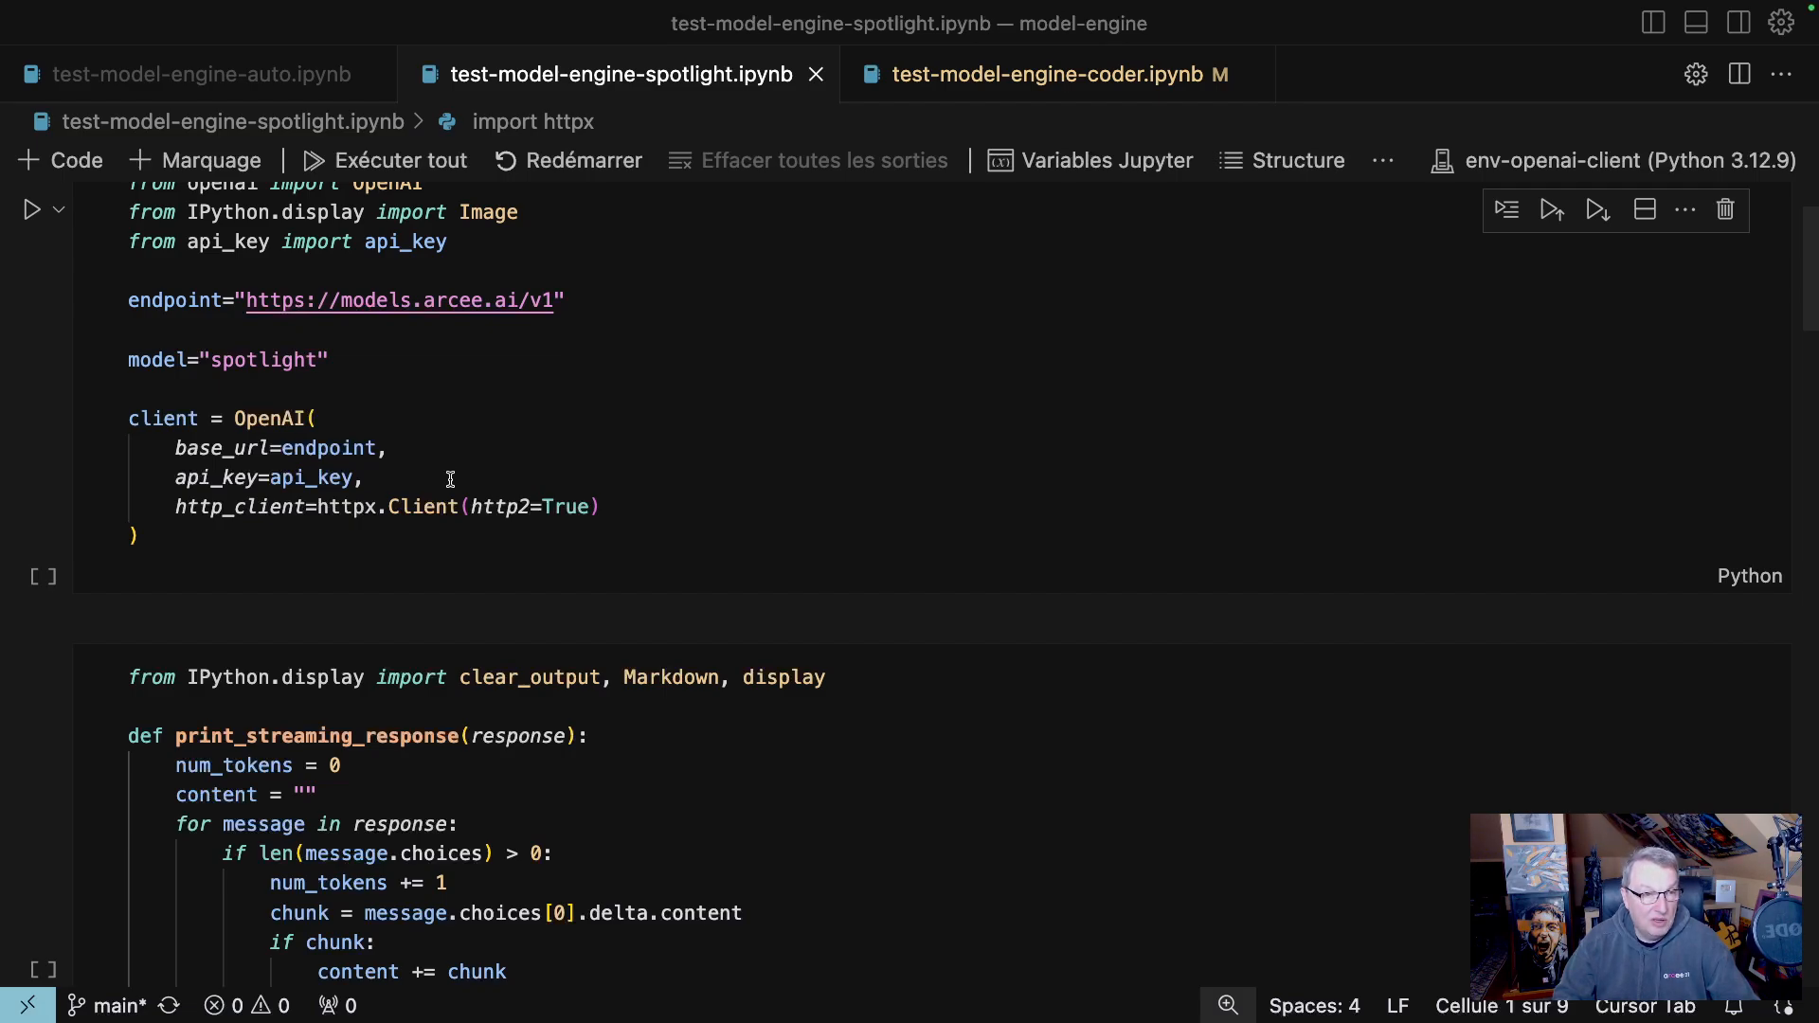
pyautogui.moveTo(436, 507)
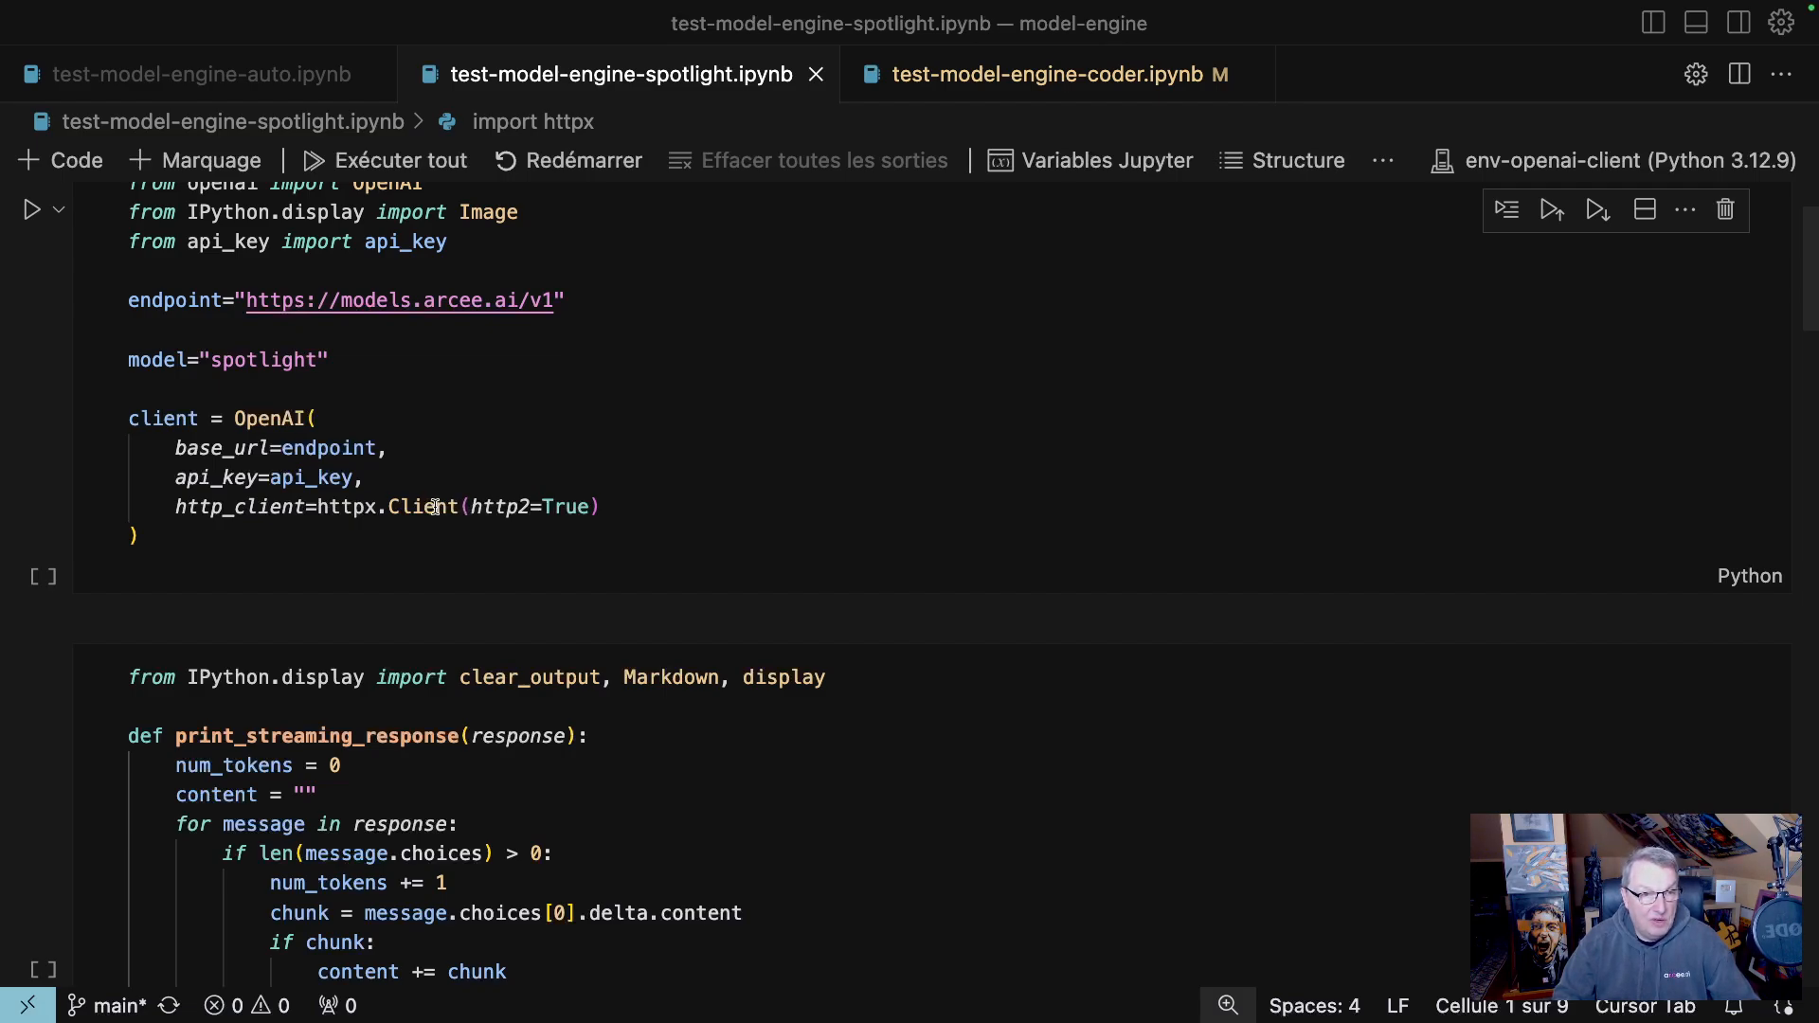
pyautogui.moveTo(731, 551)
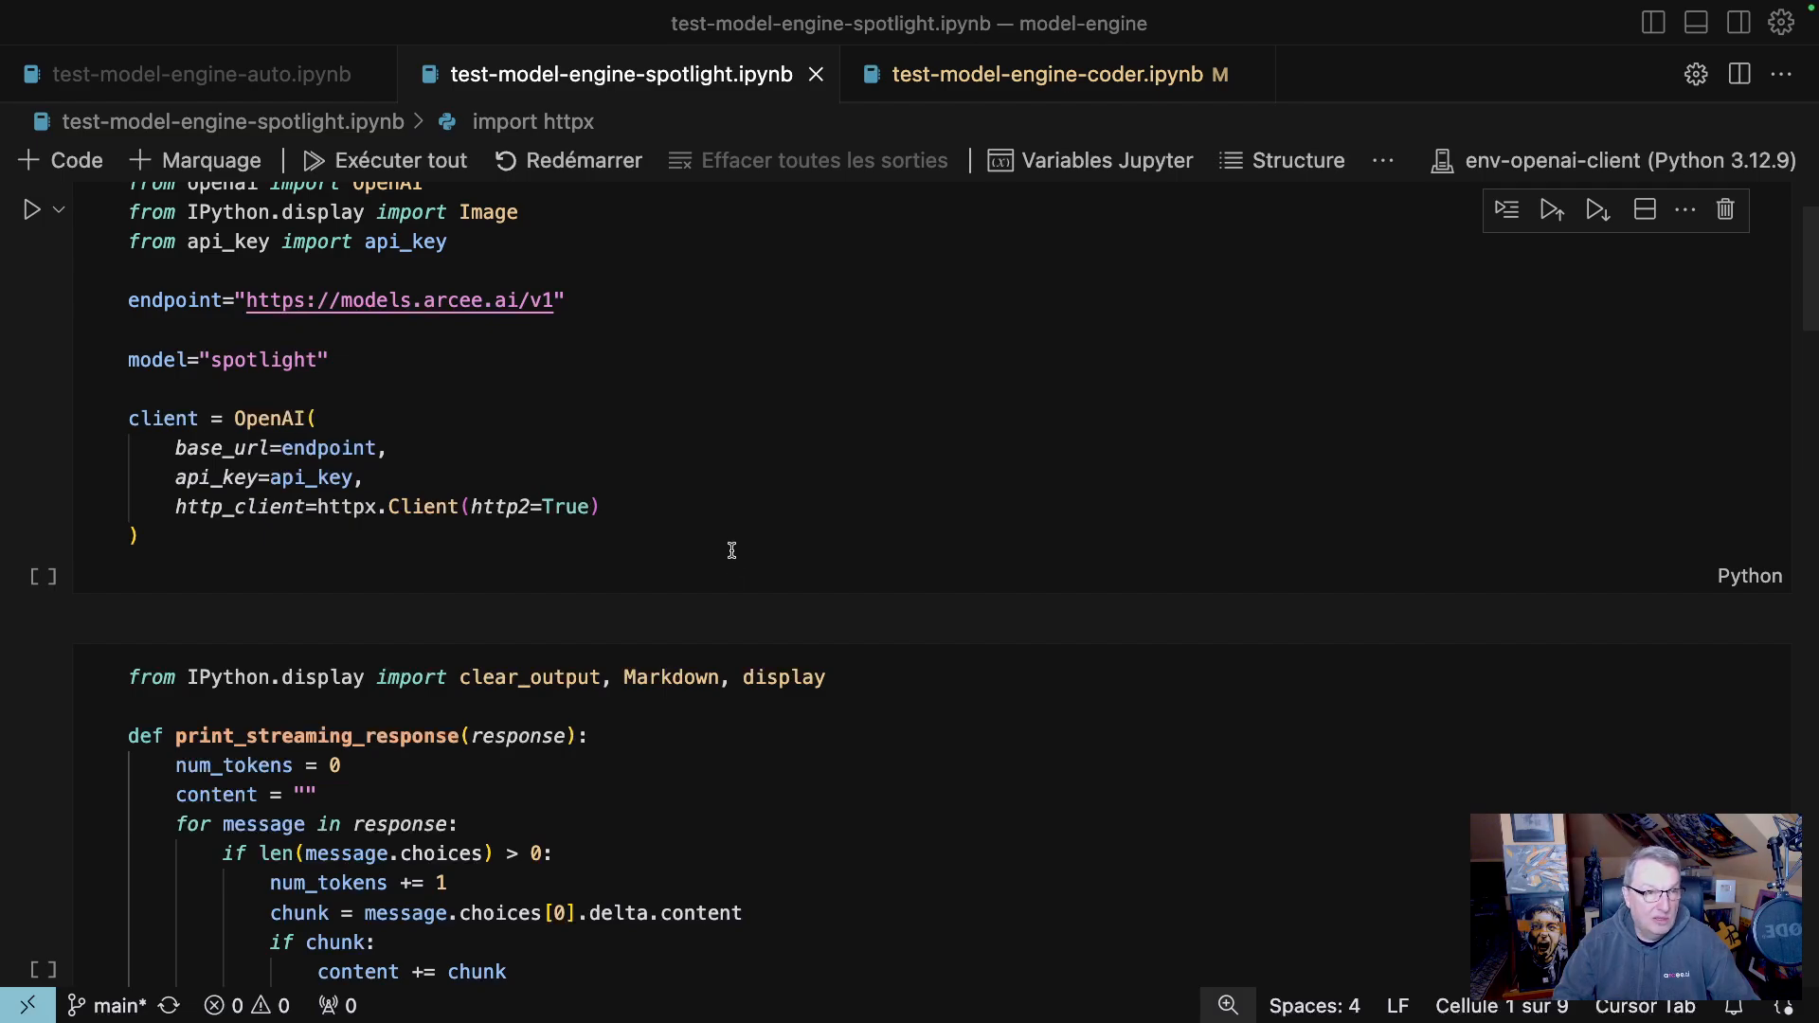
pyautogui.moveTo(742, 569)
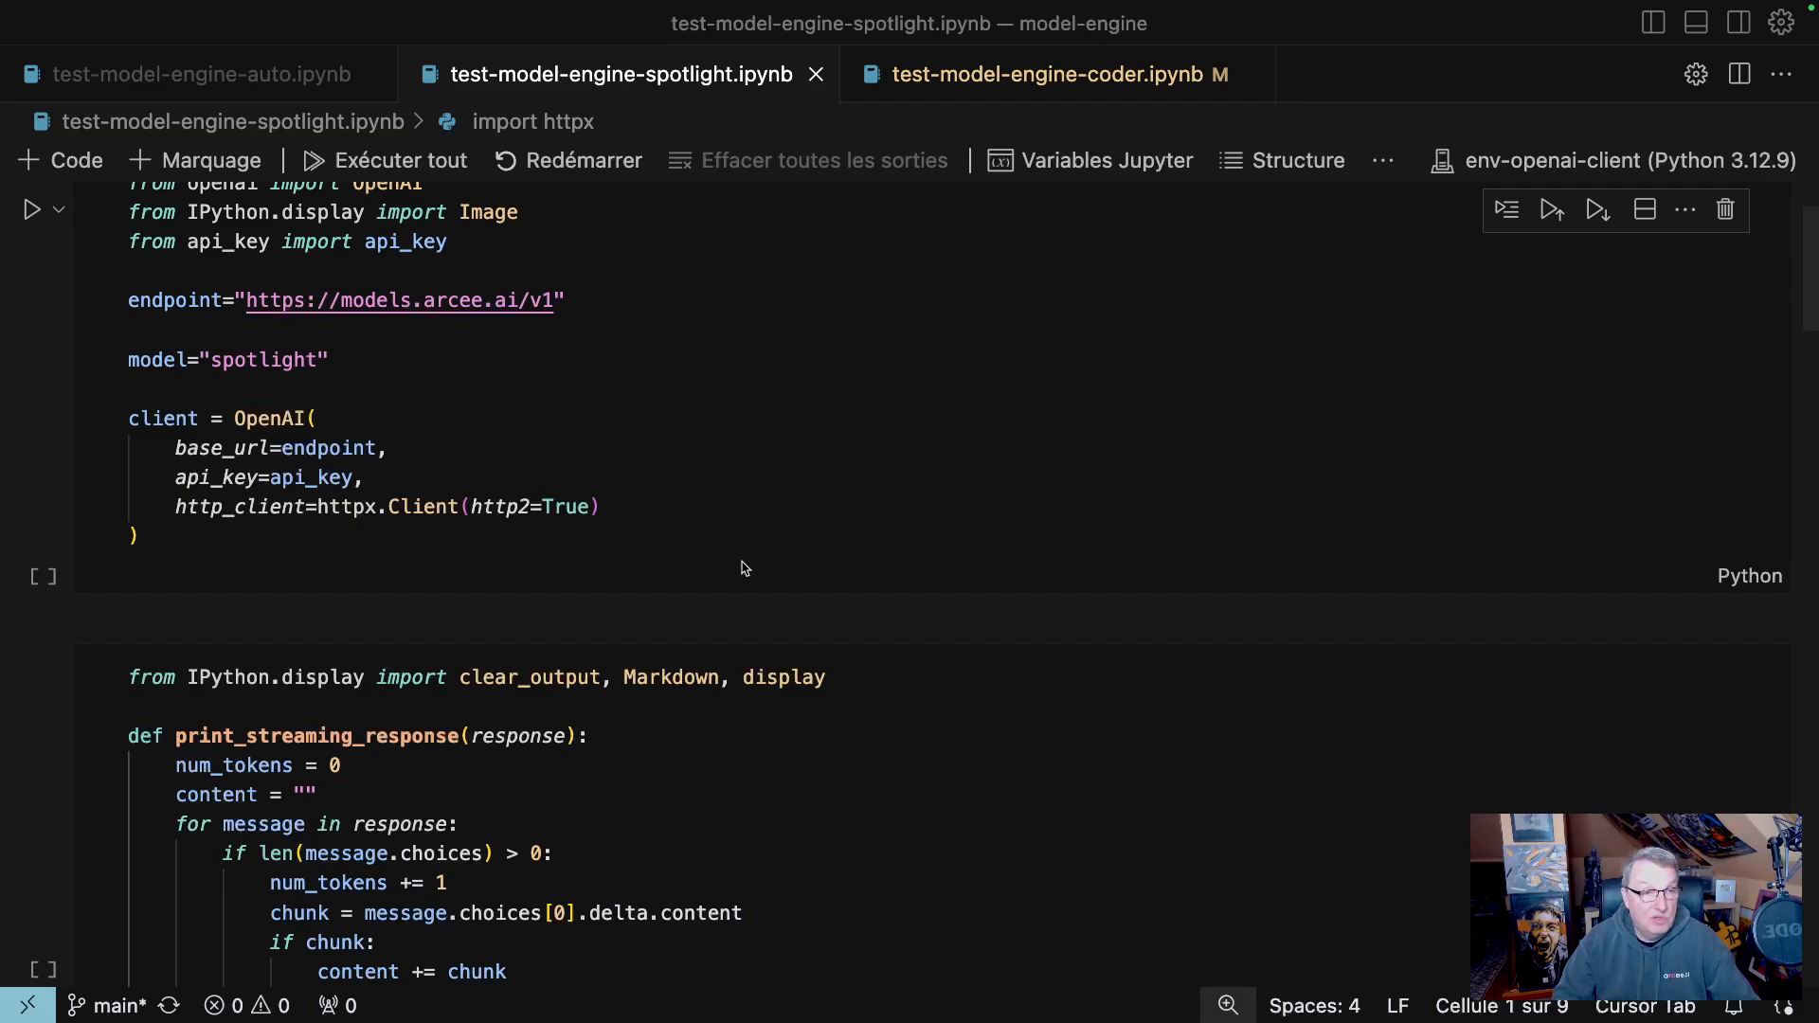
pyautogui.moveTo(191, 360)
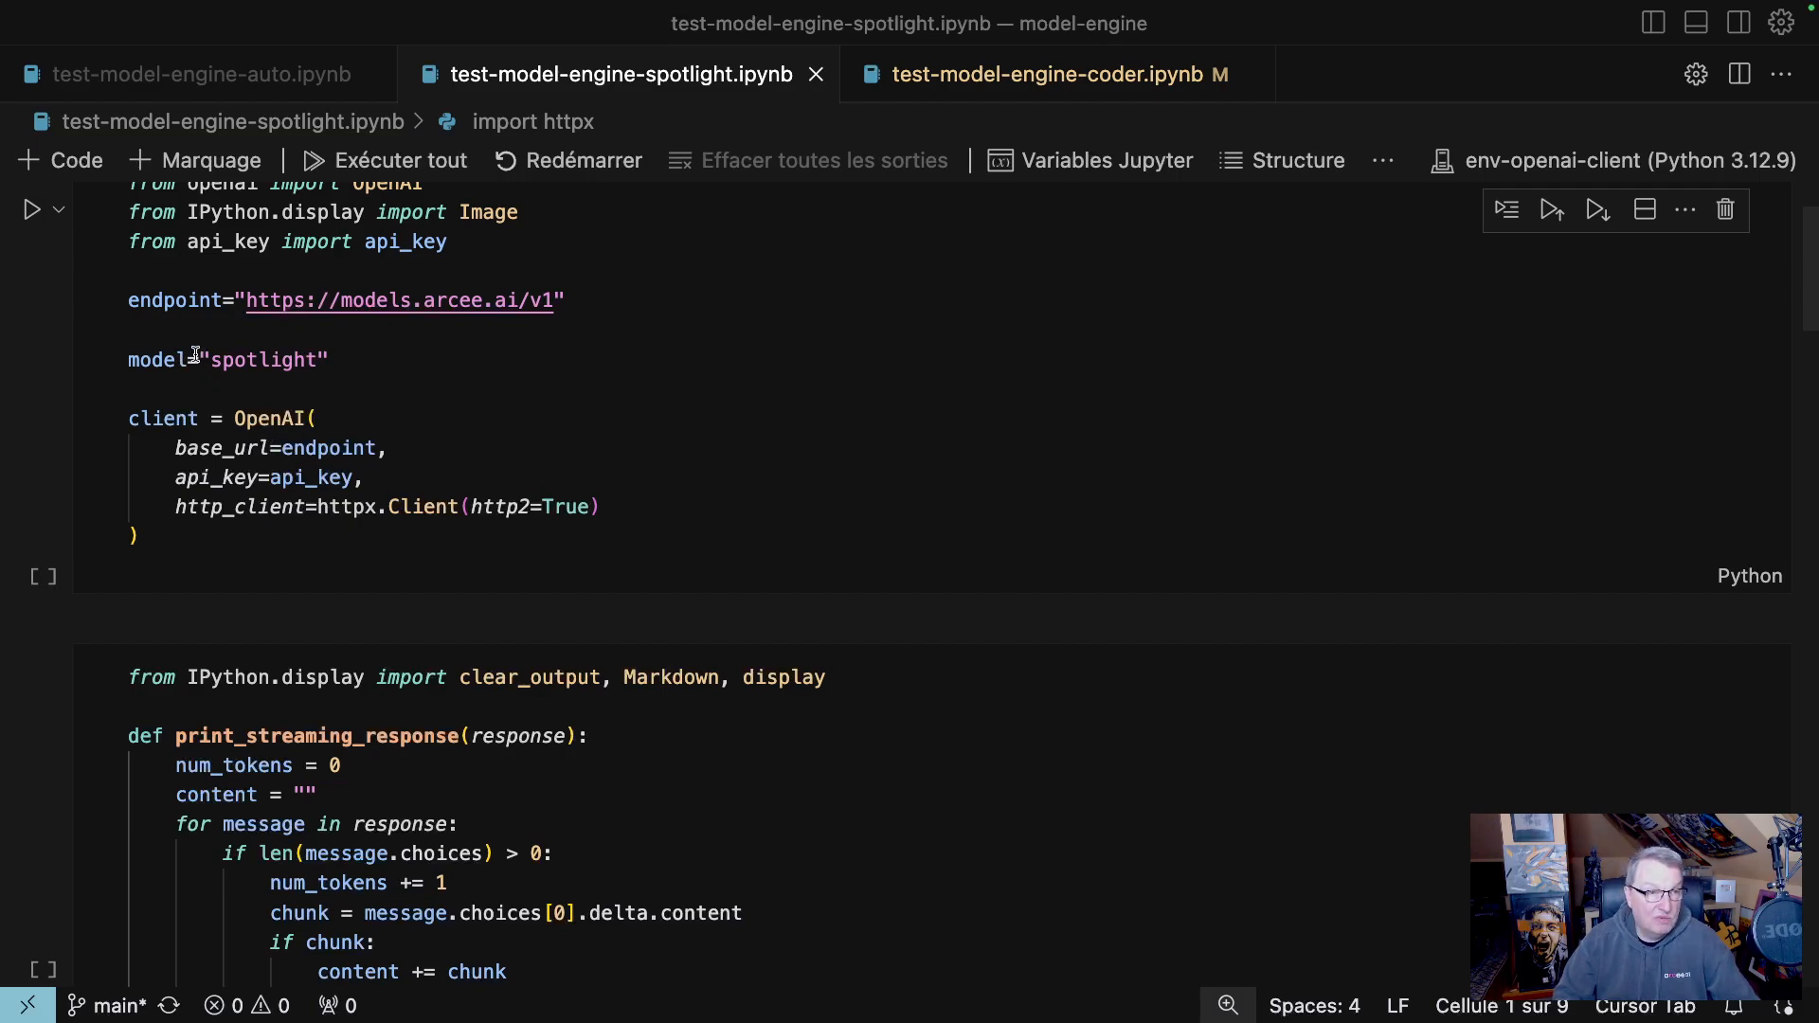
pyautogui.click(513, 536)
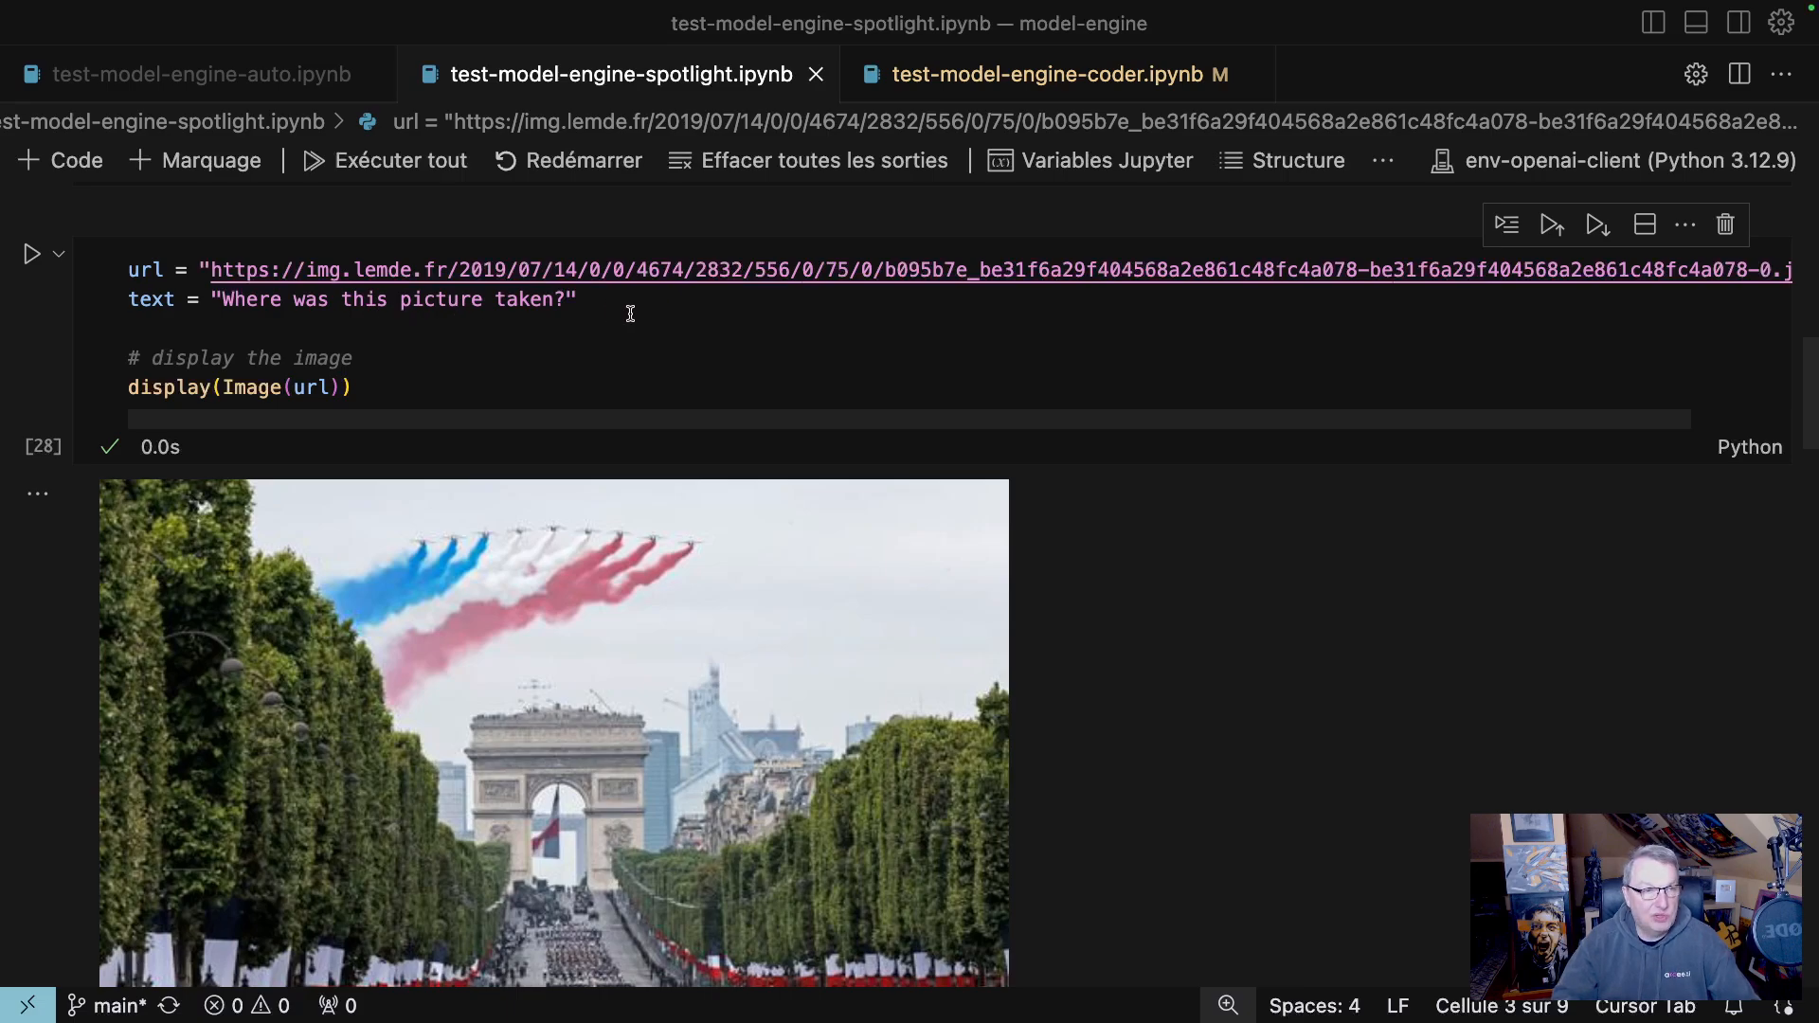
# Run the chat.completions cell asking where the Arc de Triomphe parade picture URL was taken.
pyautogui.scroll(-3)
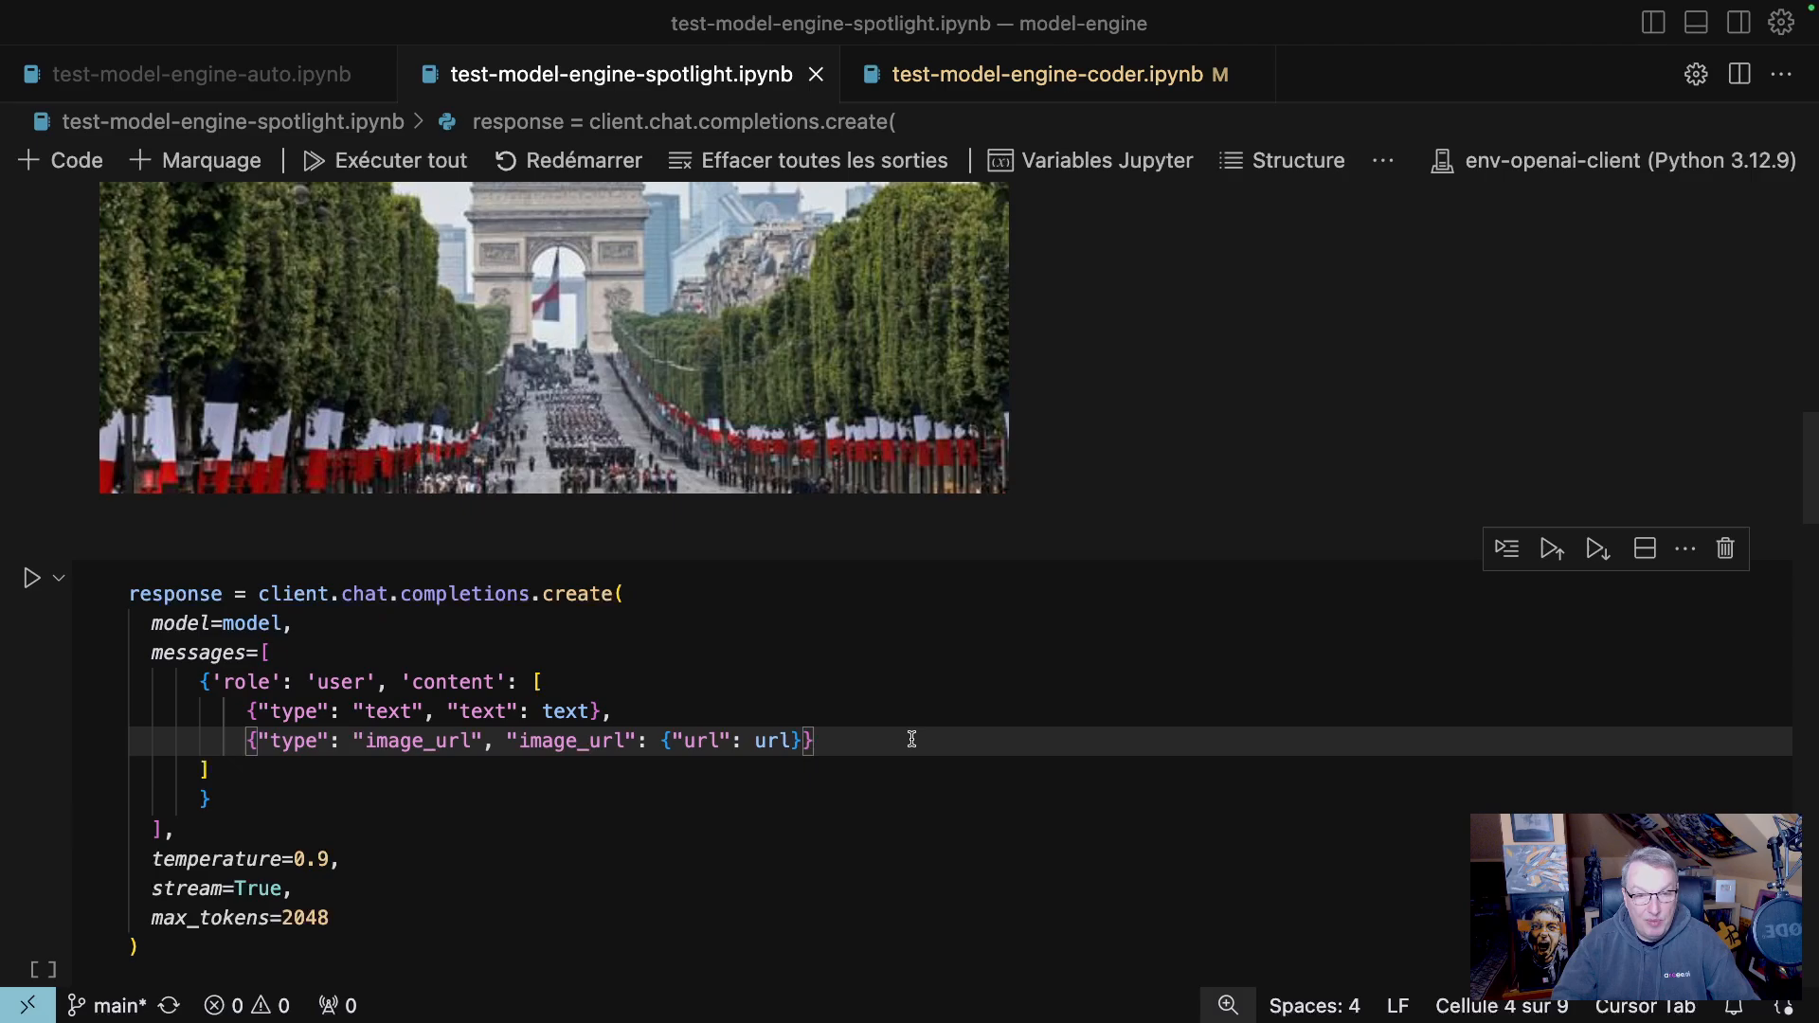
pyautogui.moveTo(898, 667)
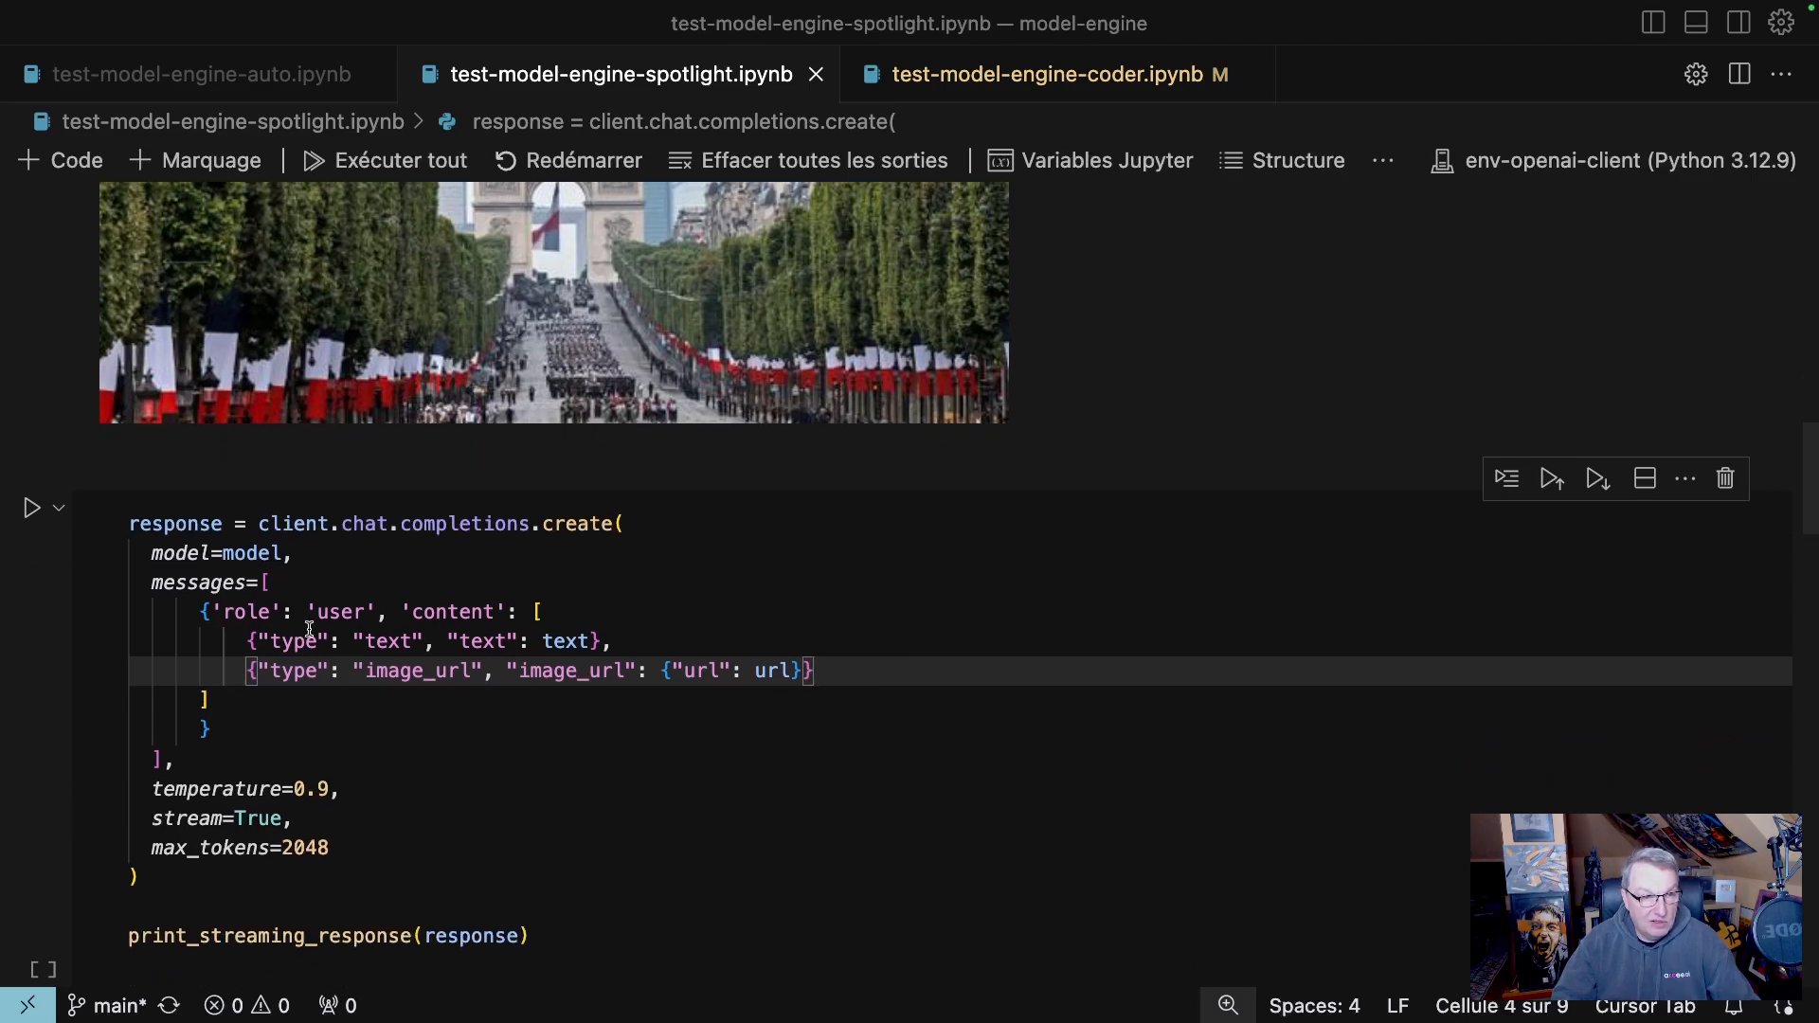
pyautogui.doubleClick(294, 671)
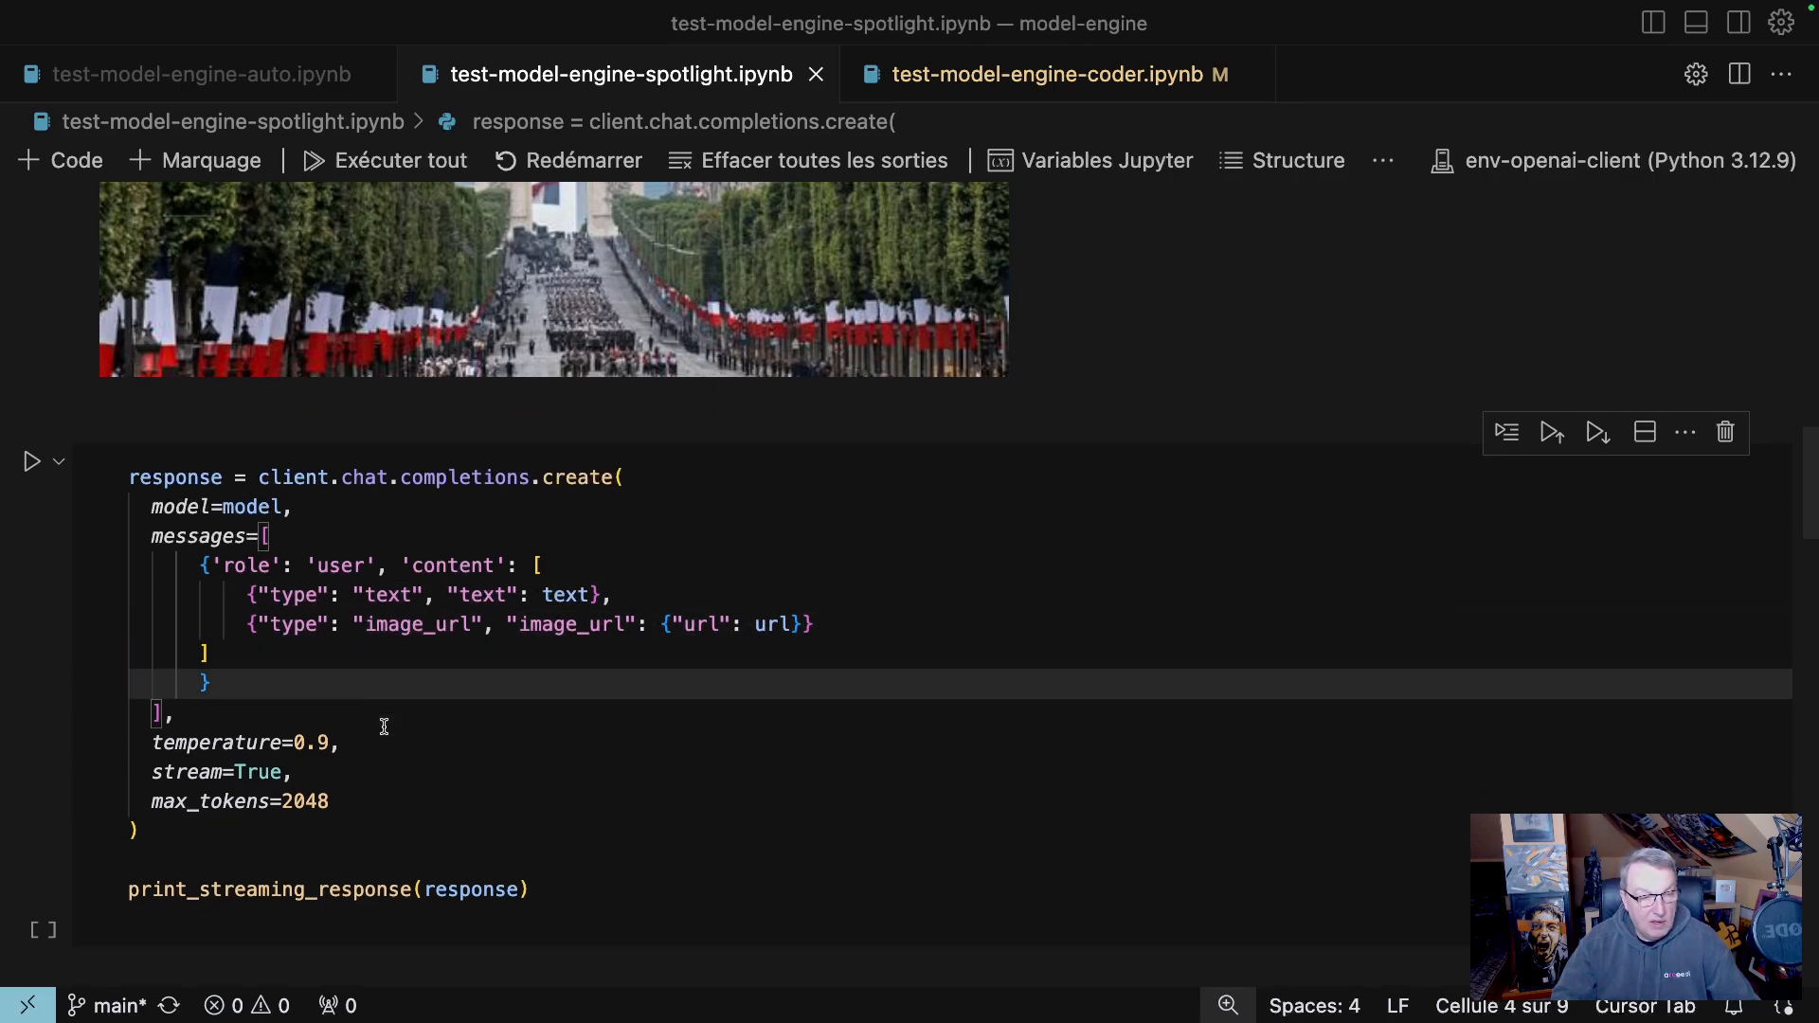
pyautogui.scroll(-3)
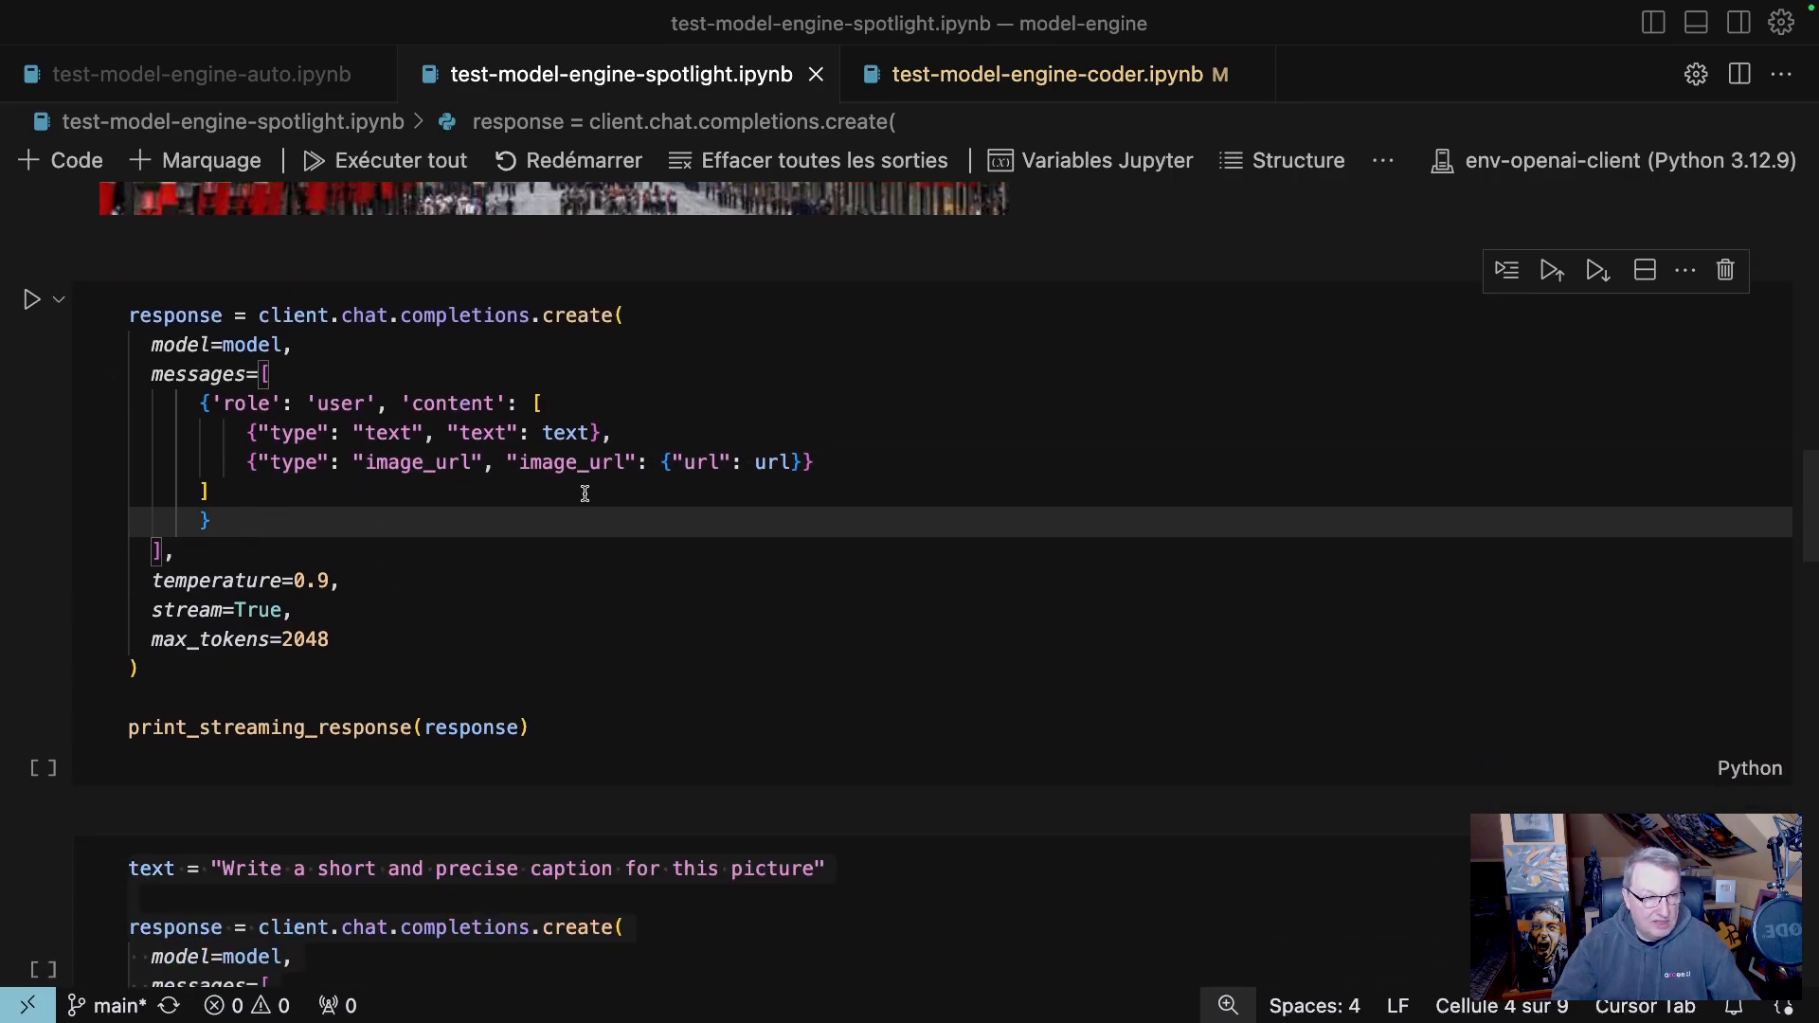
pyautogui.moveTo(333, 604)
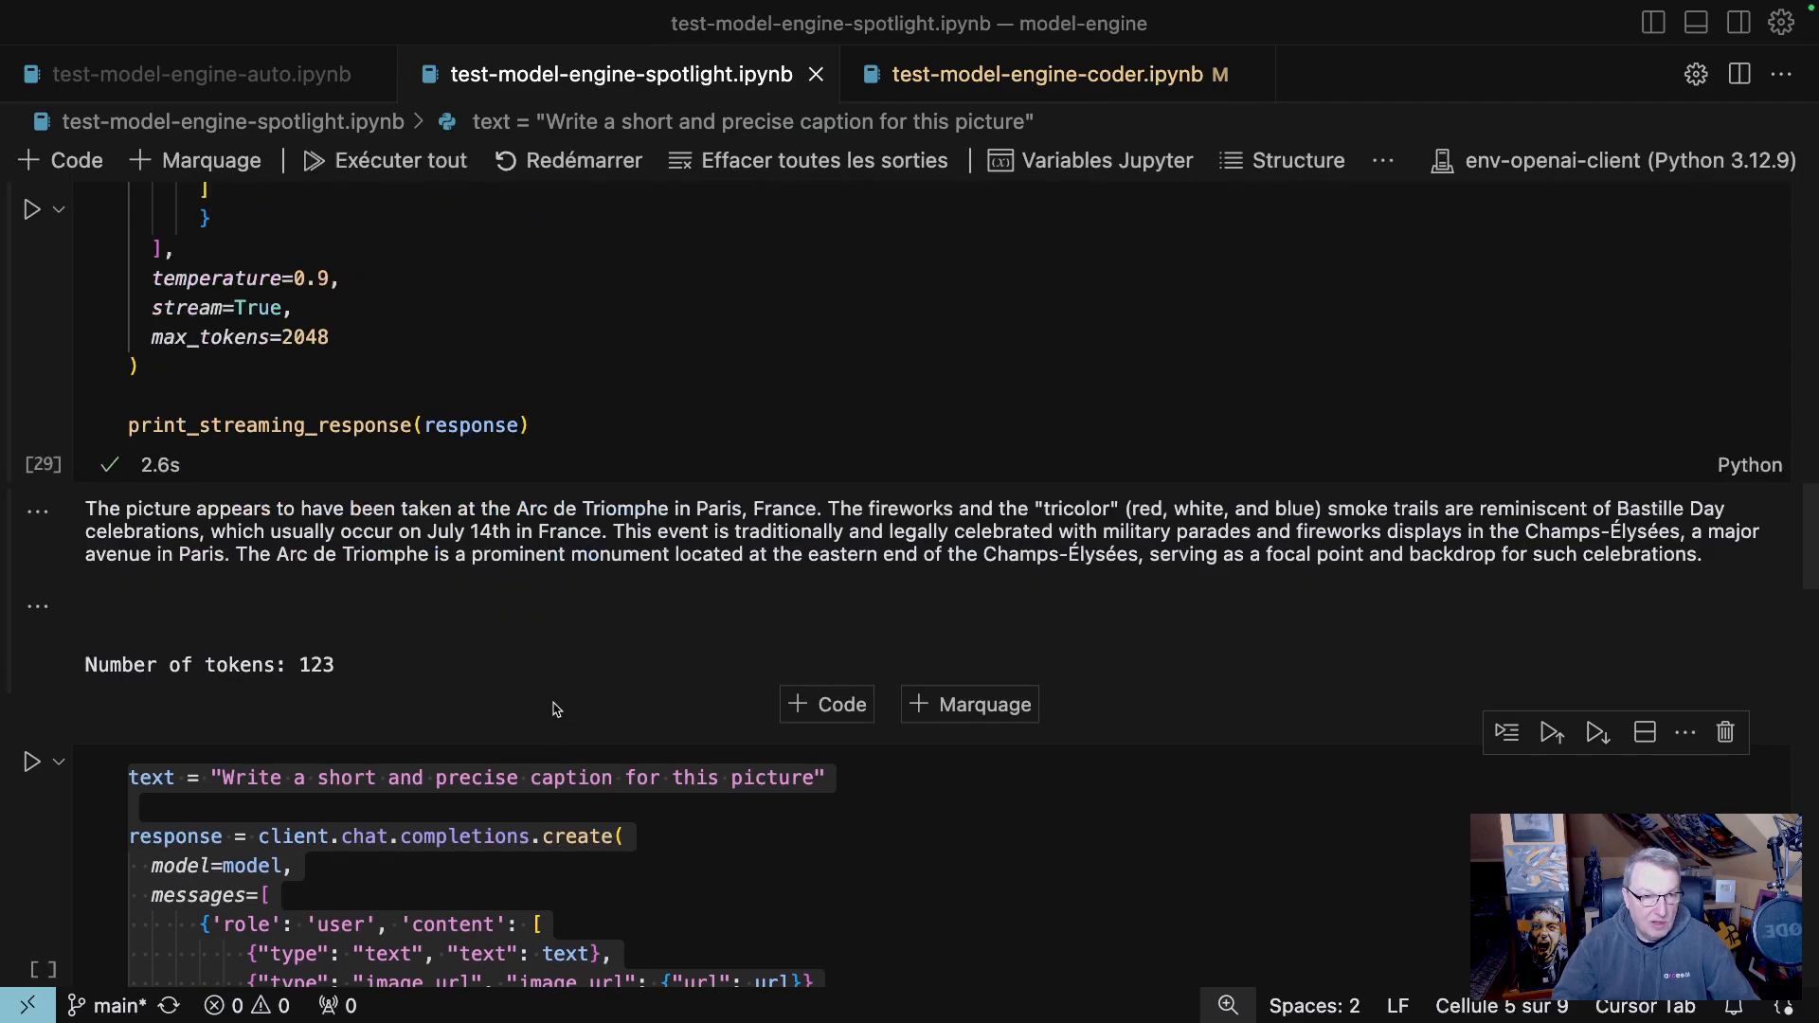
pyautogui.moveTo(455, 574)
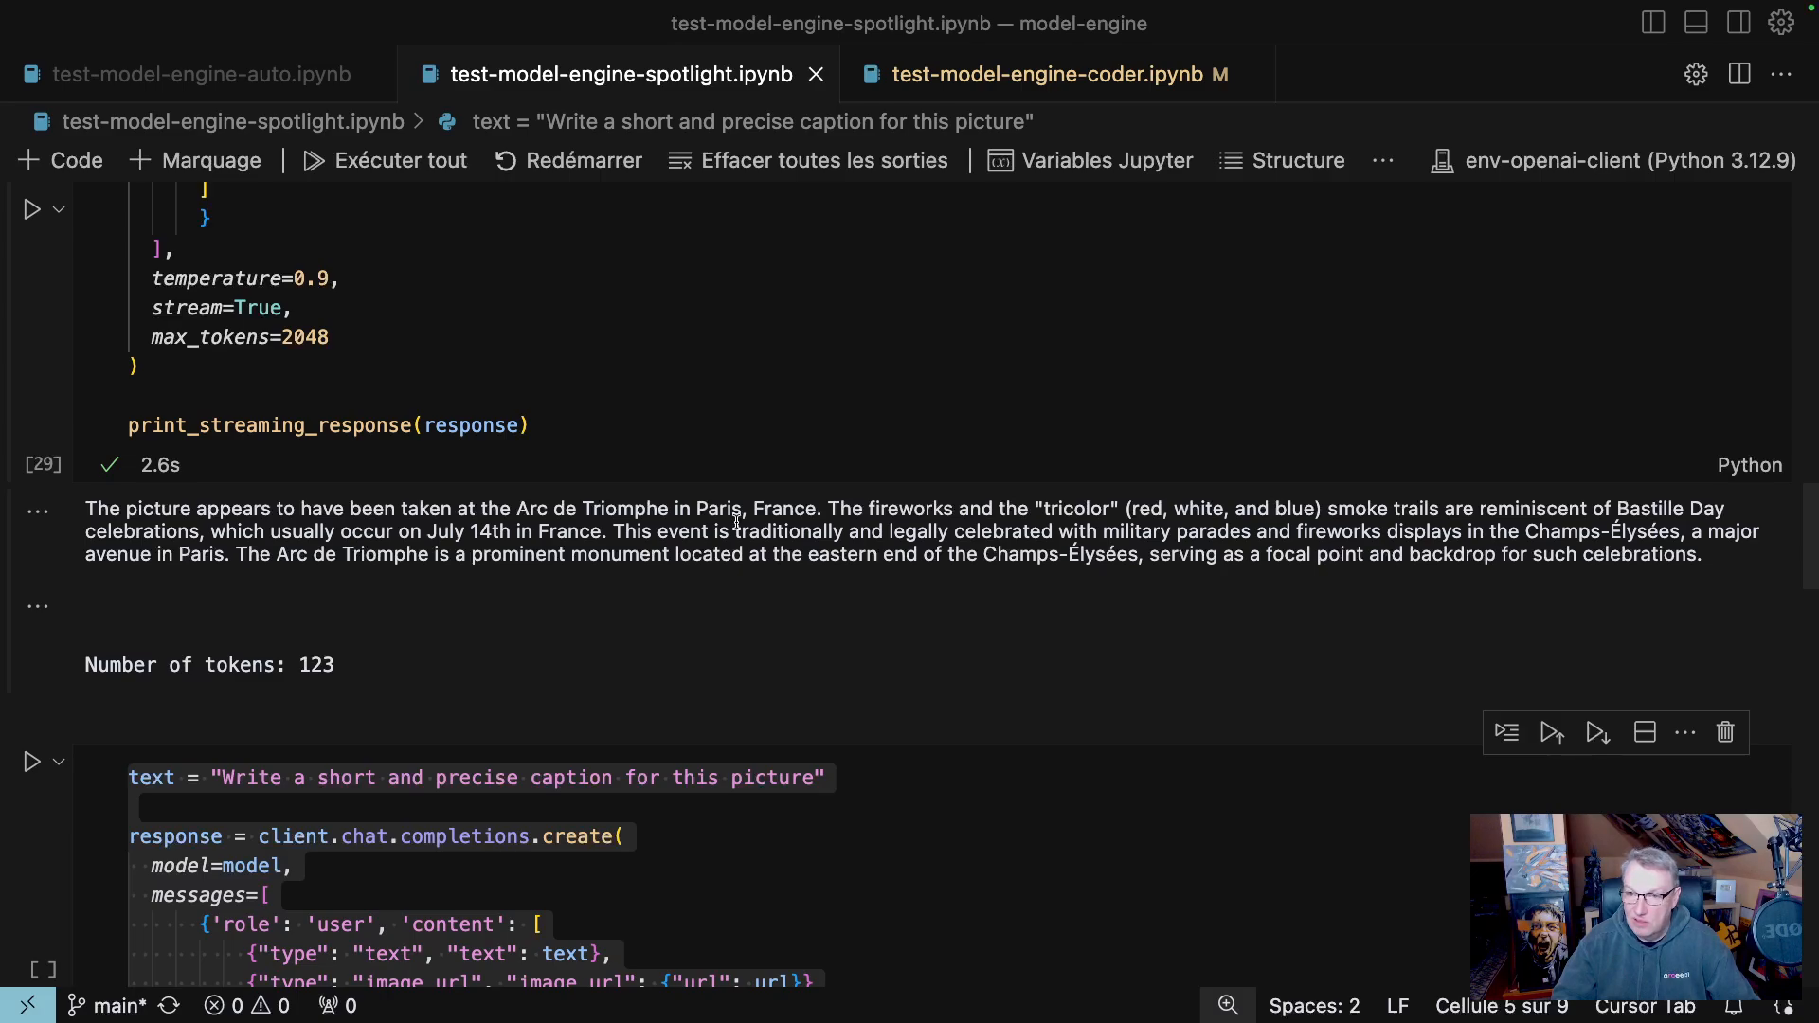
pyautogui.moveTo(1033, 519)
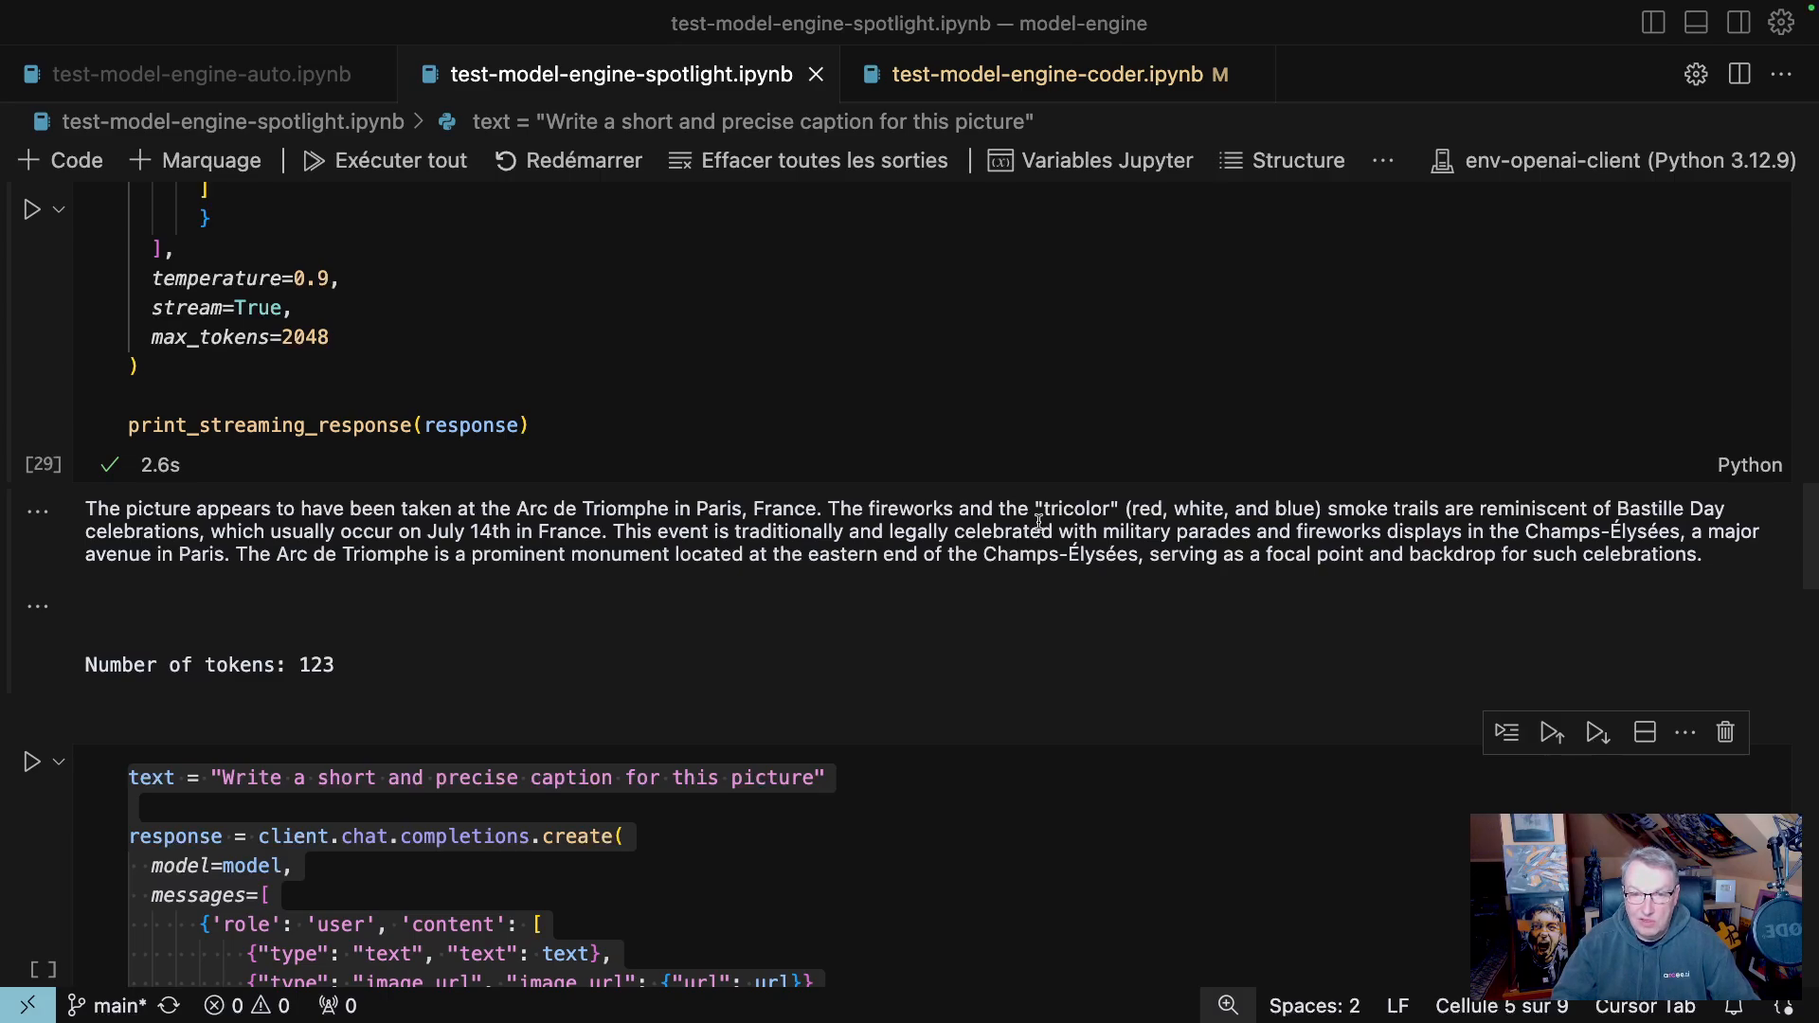
pyautogui.moveTo(1182, 515)
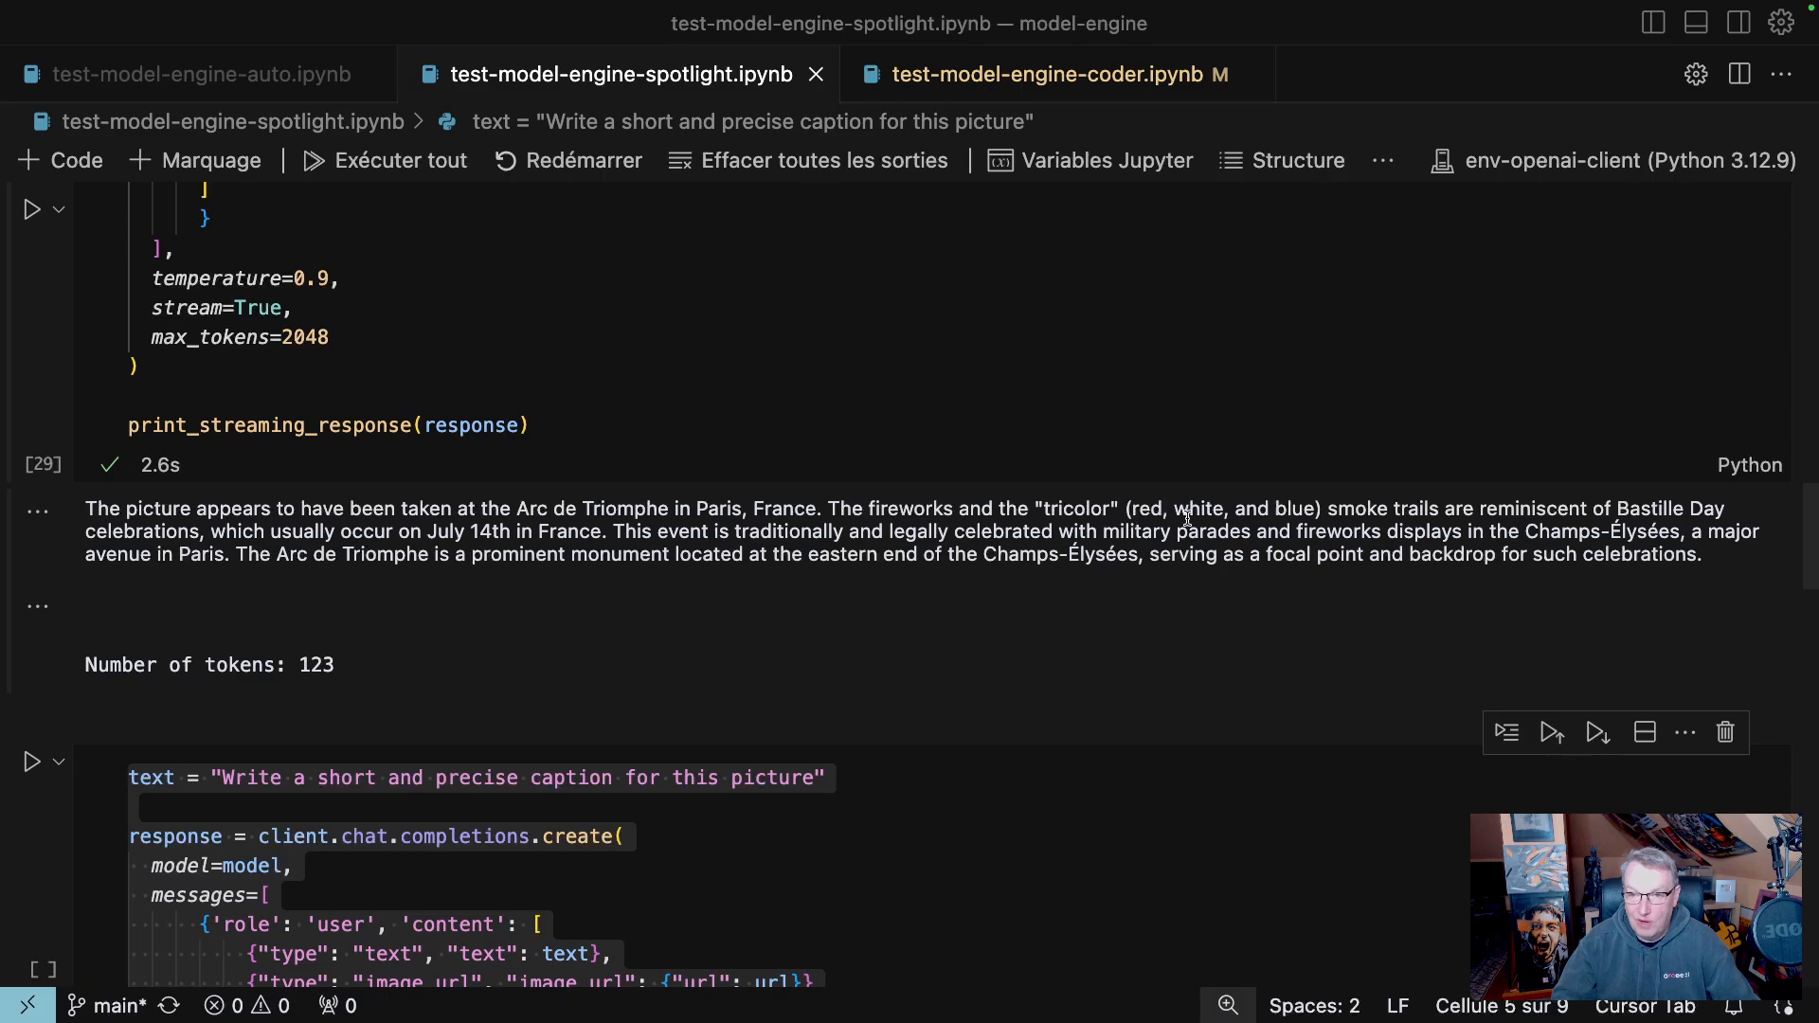
pyautogui.moveTo(1683, 540)
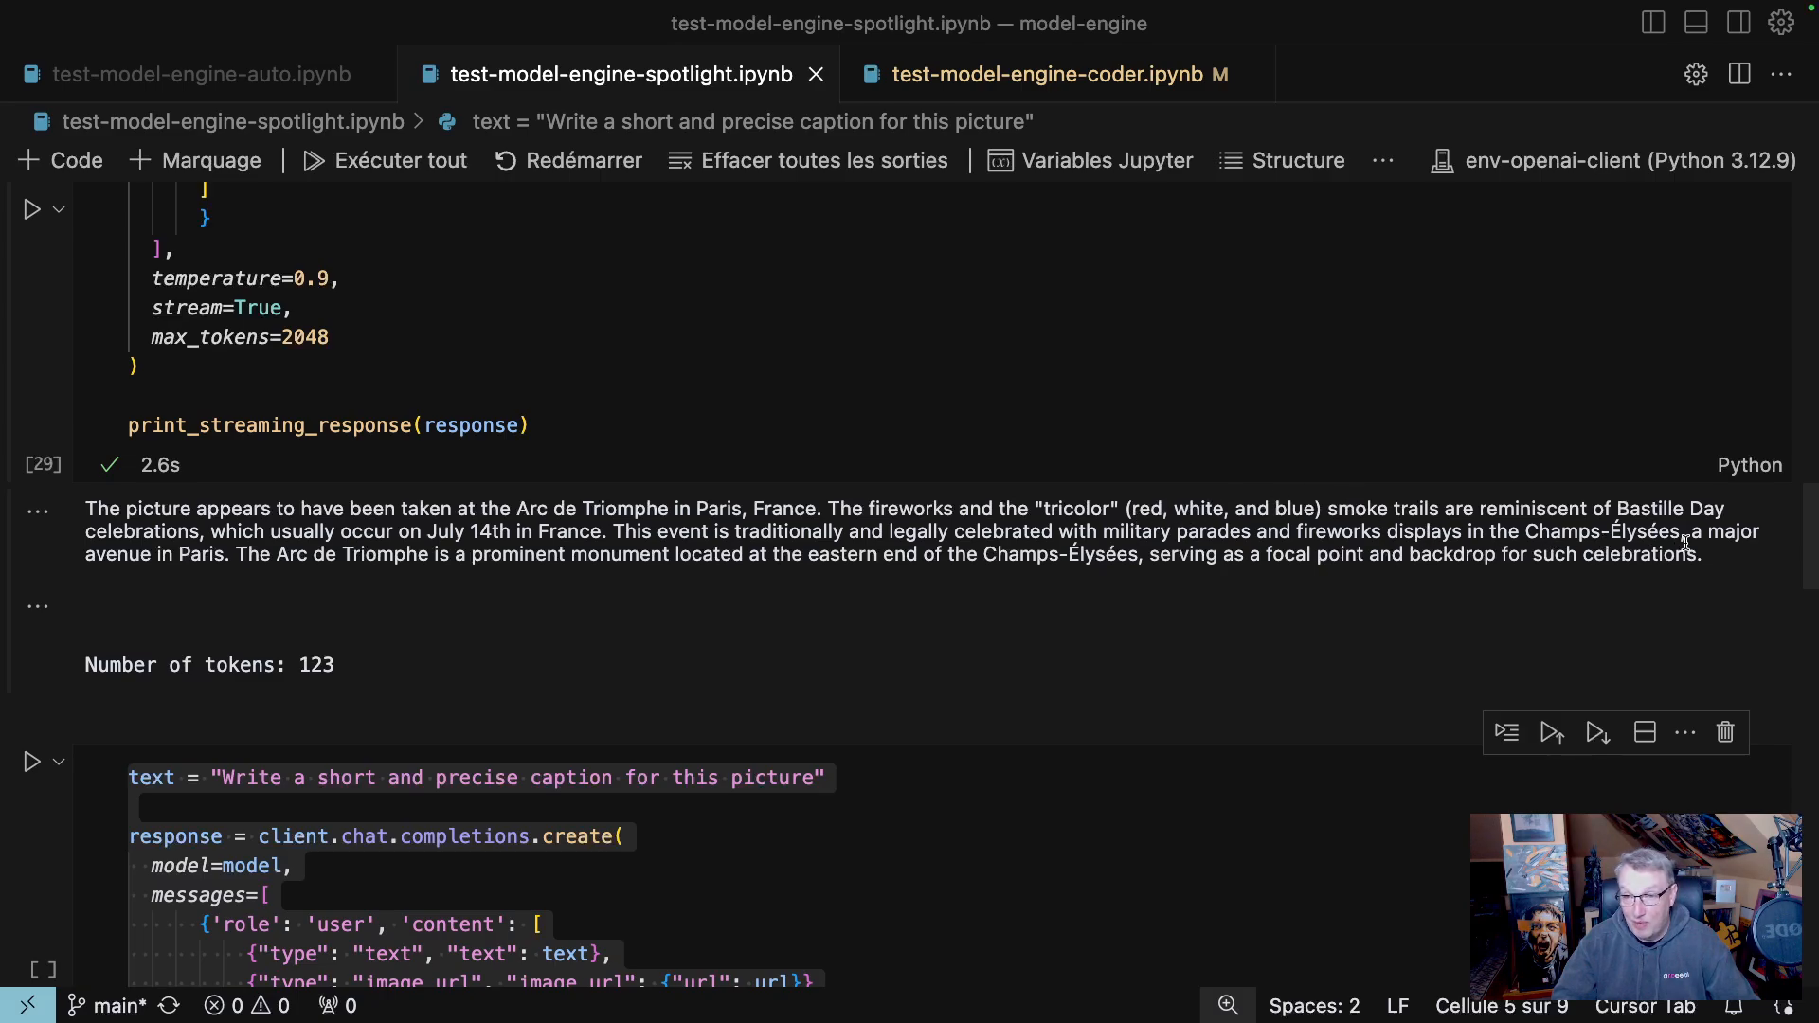
pyautogui.moveTo(459, 629)
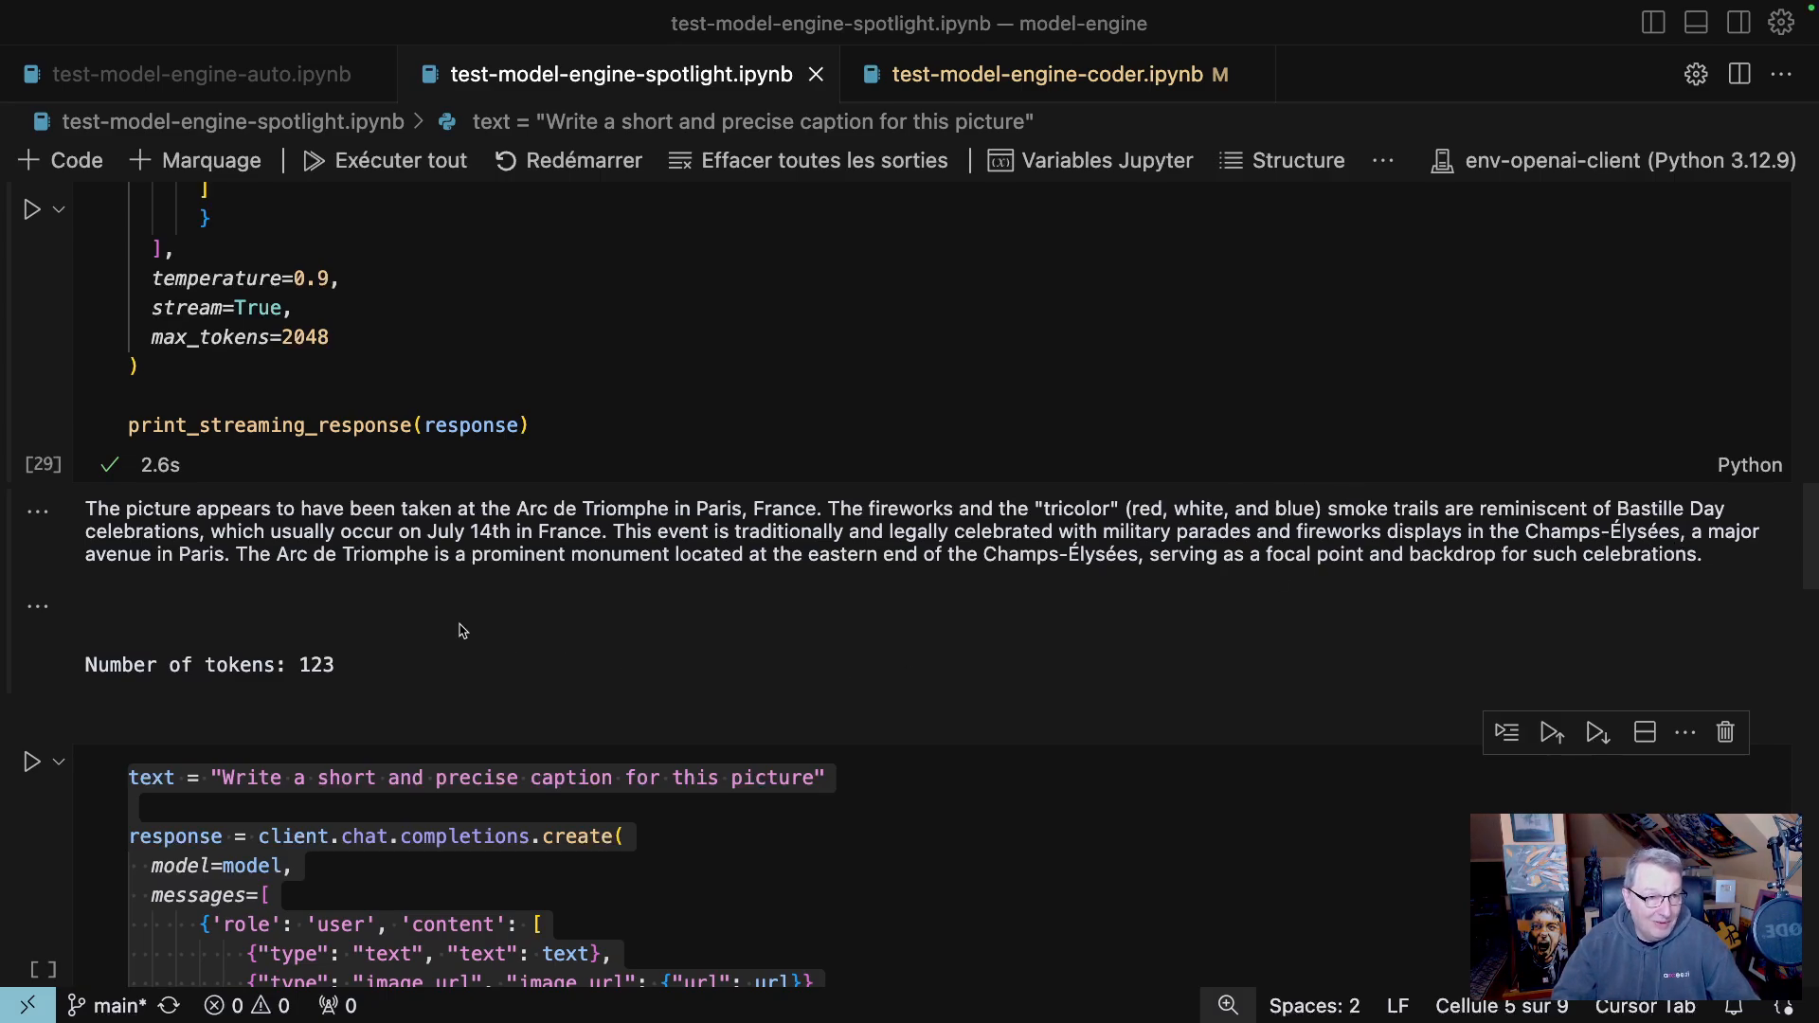
pyautogui.moveTo(622, 546)
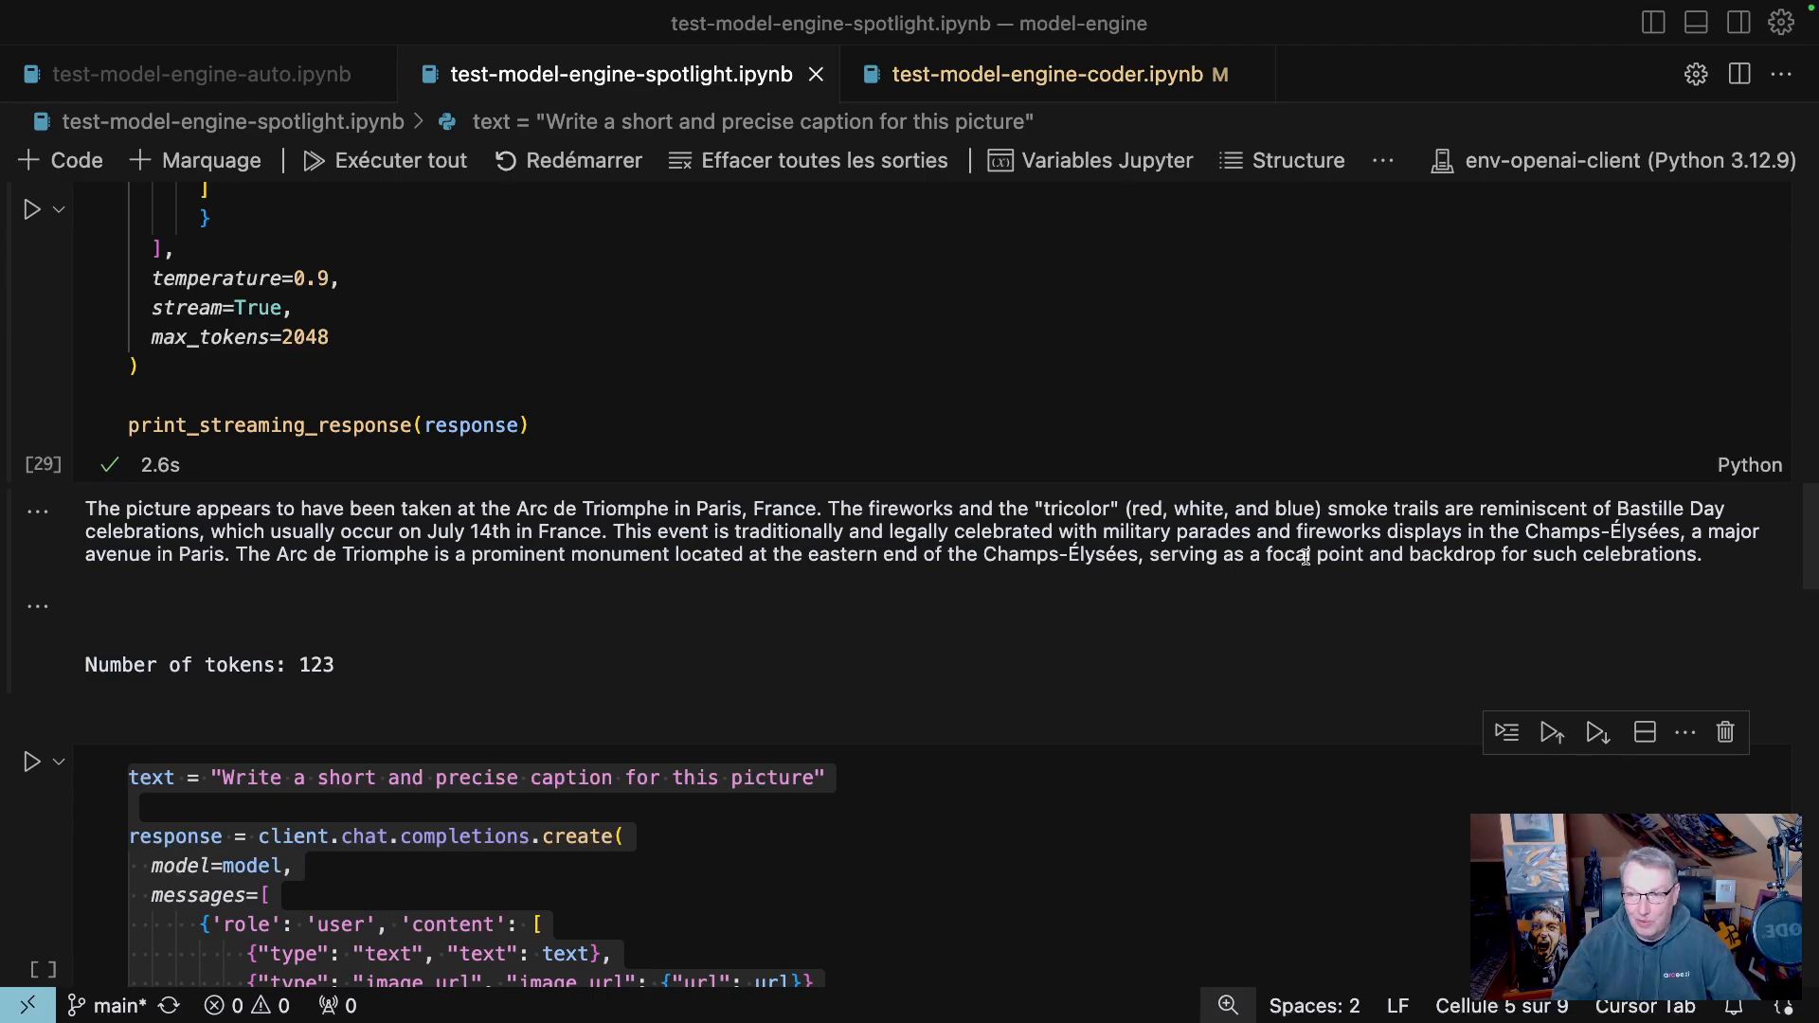
pyautogui.moveTo(1315, 576)
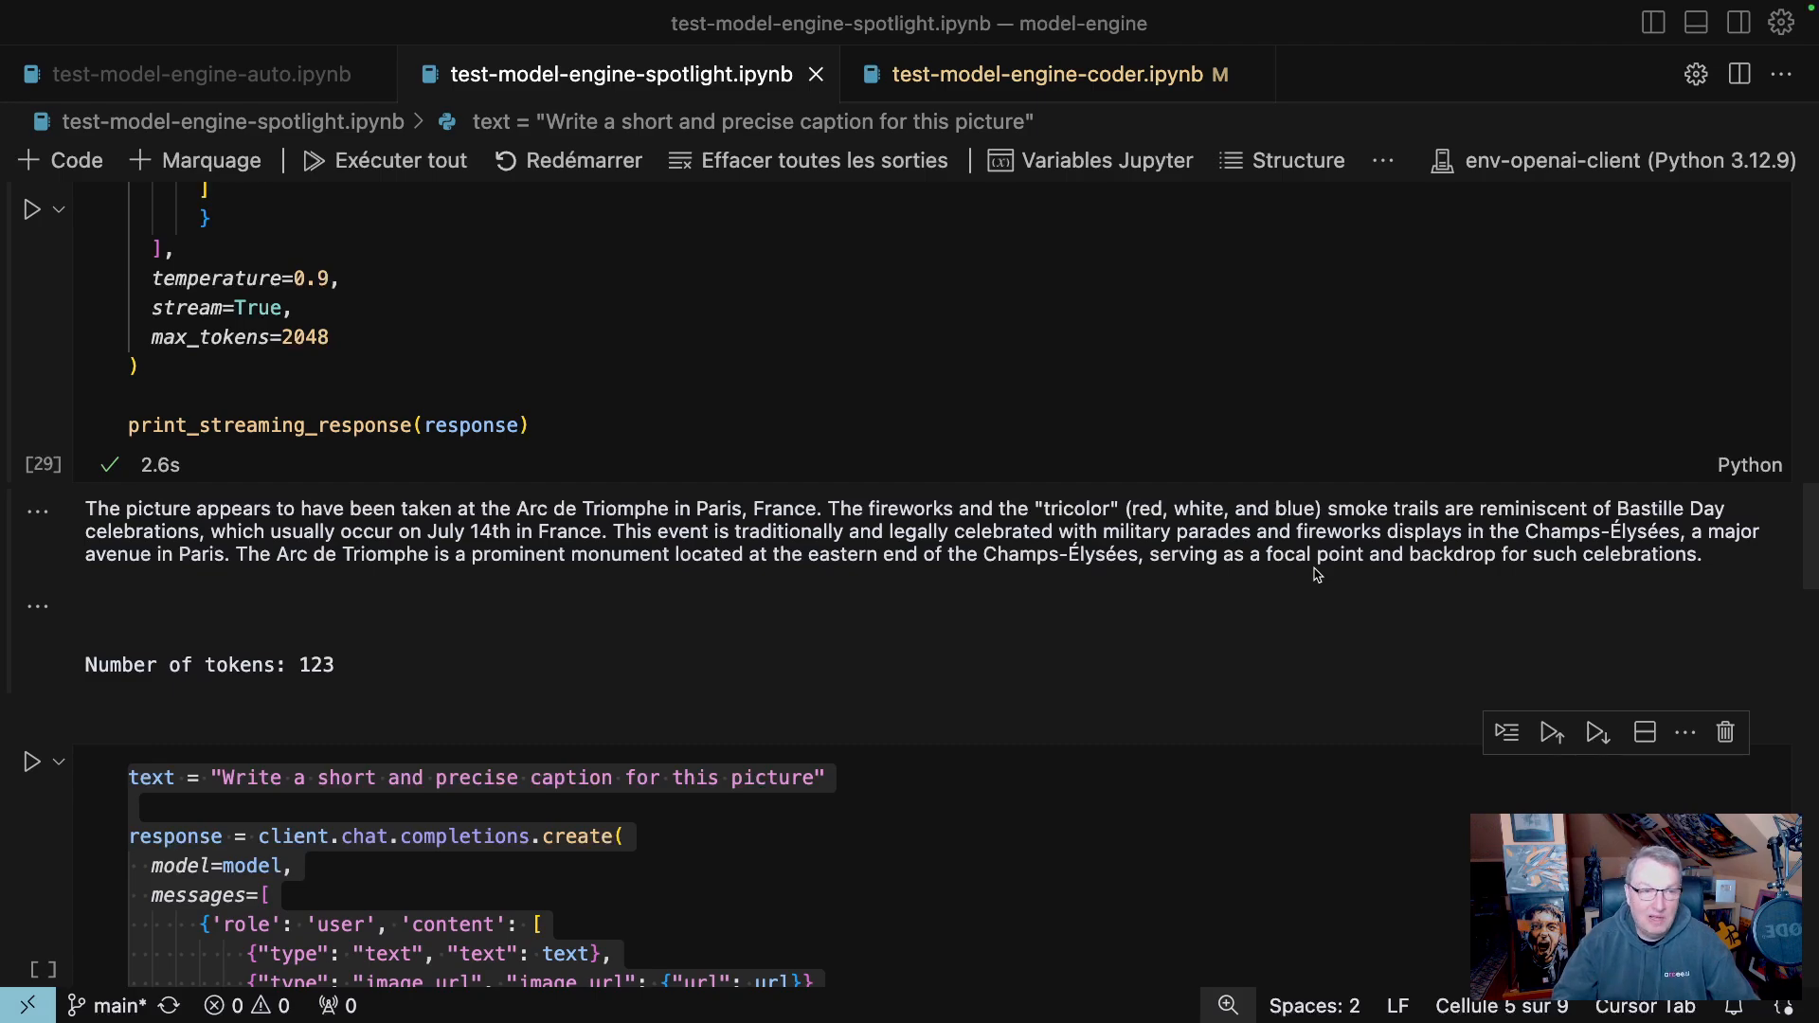
pyautogui.moveTo(970, 628)
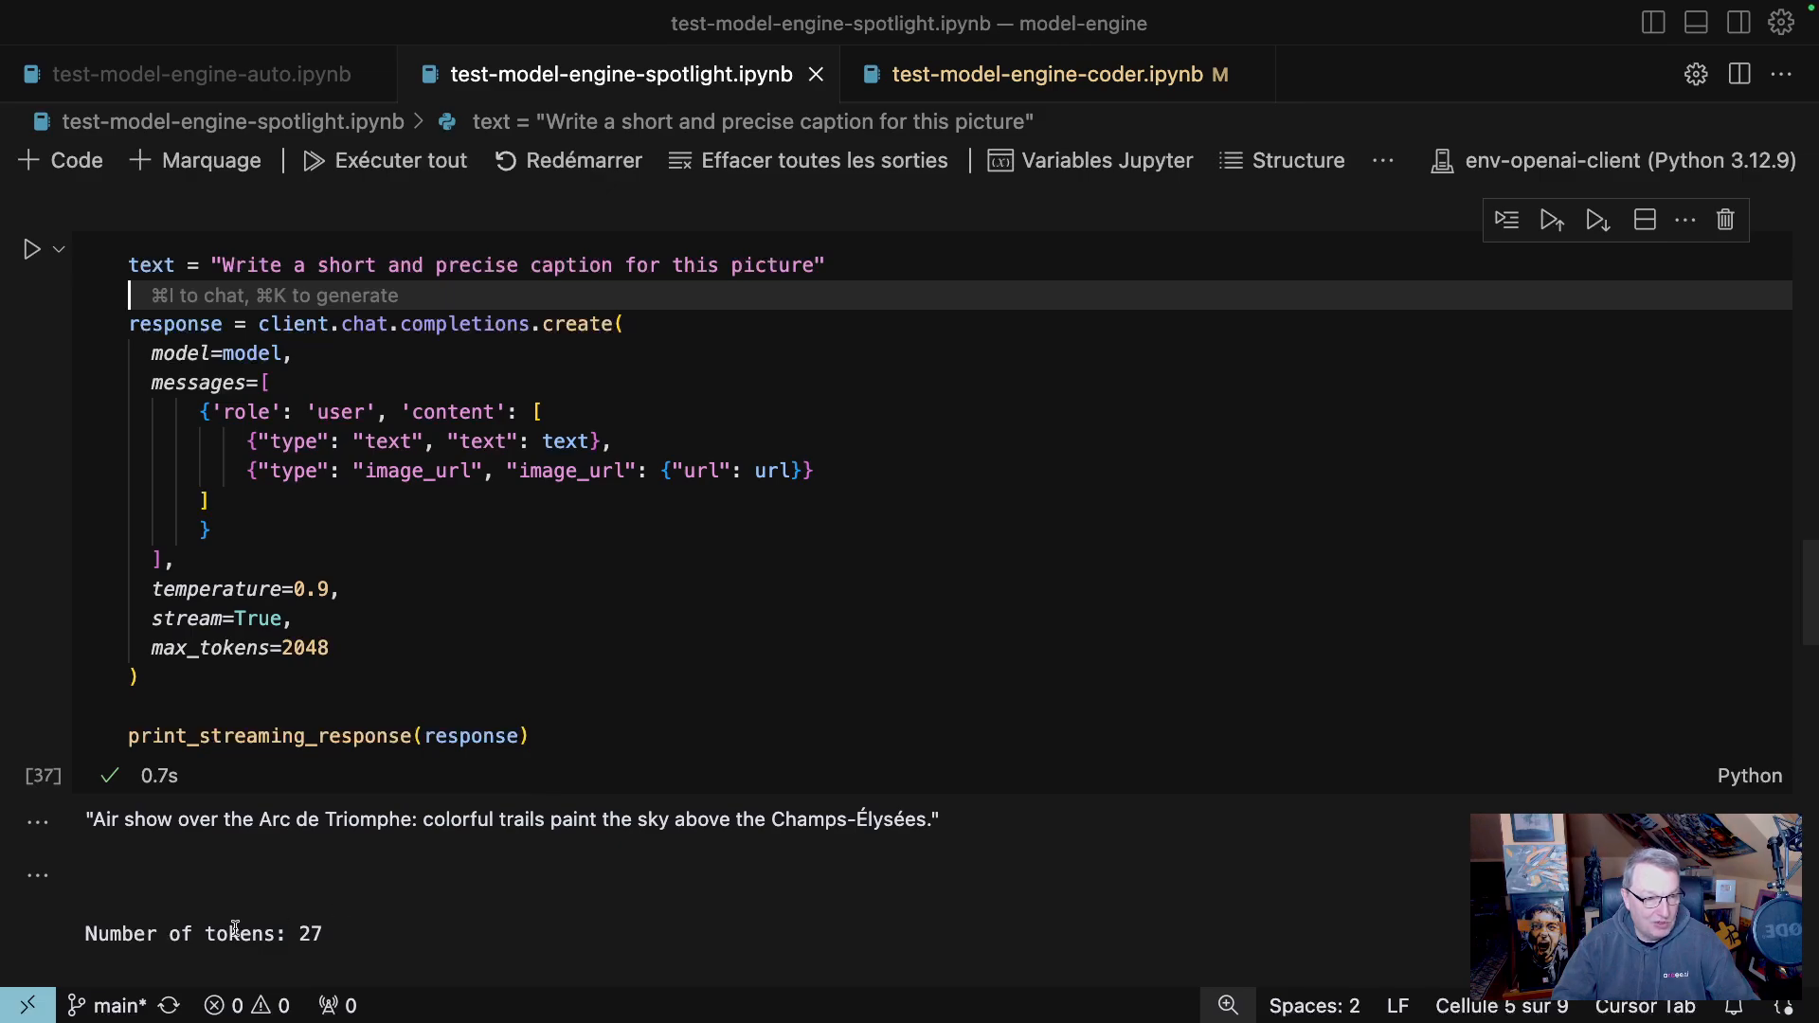
pyautogui.moveTo(331, 837)
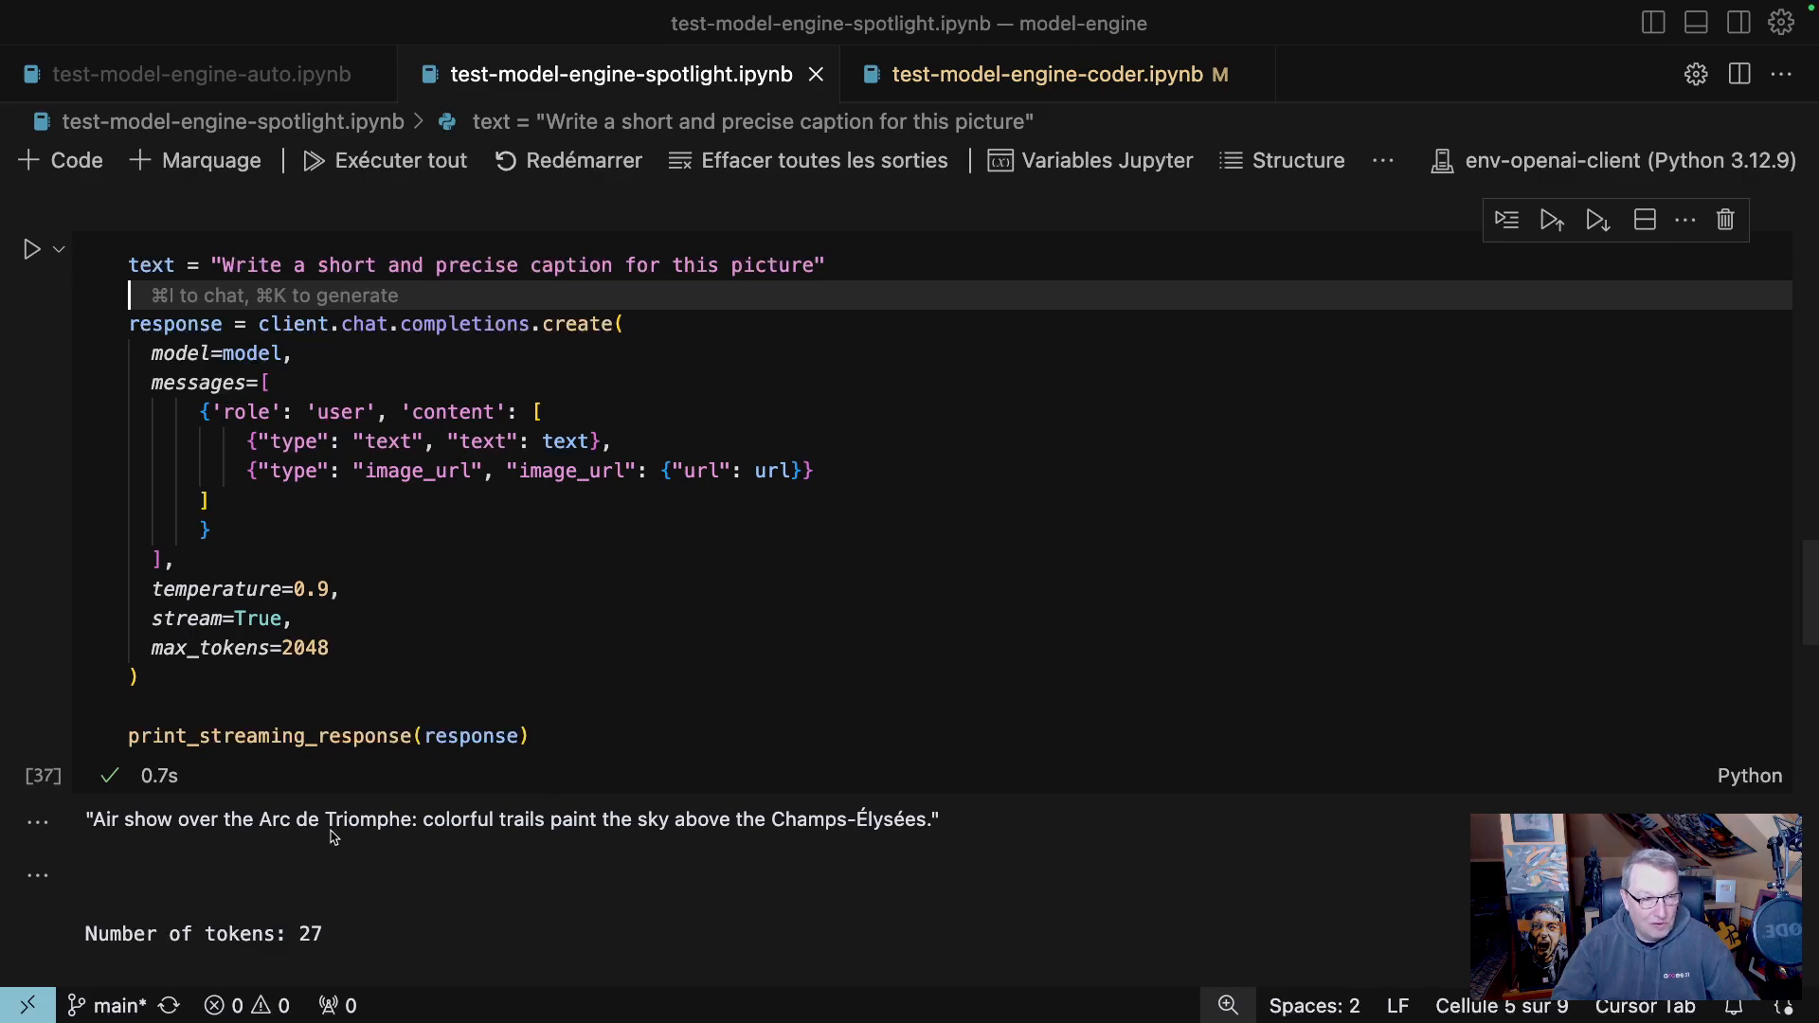
pyautogui.moveTo(896, 850)
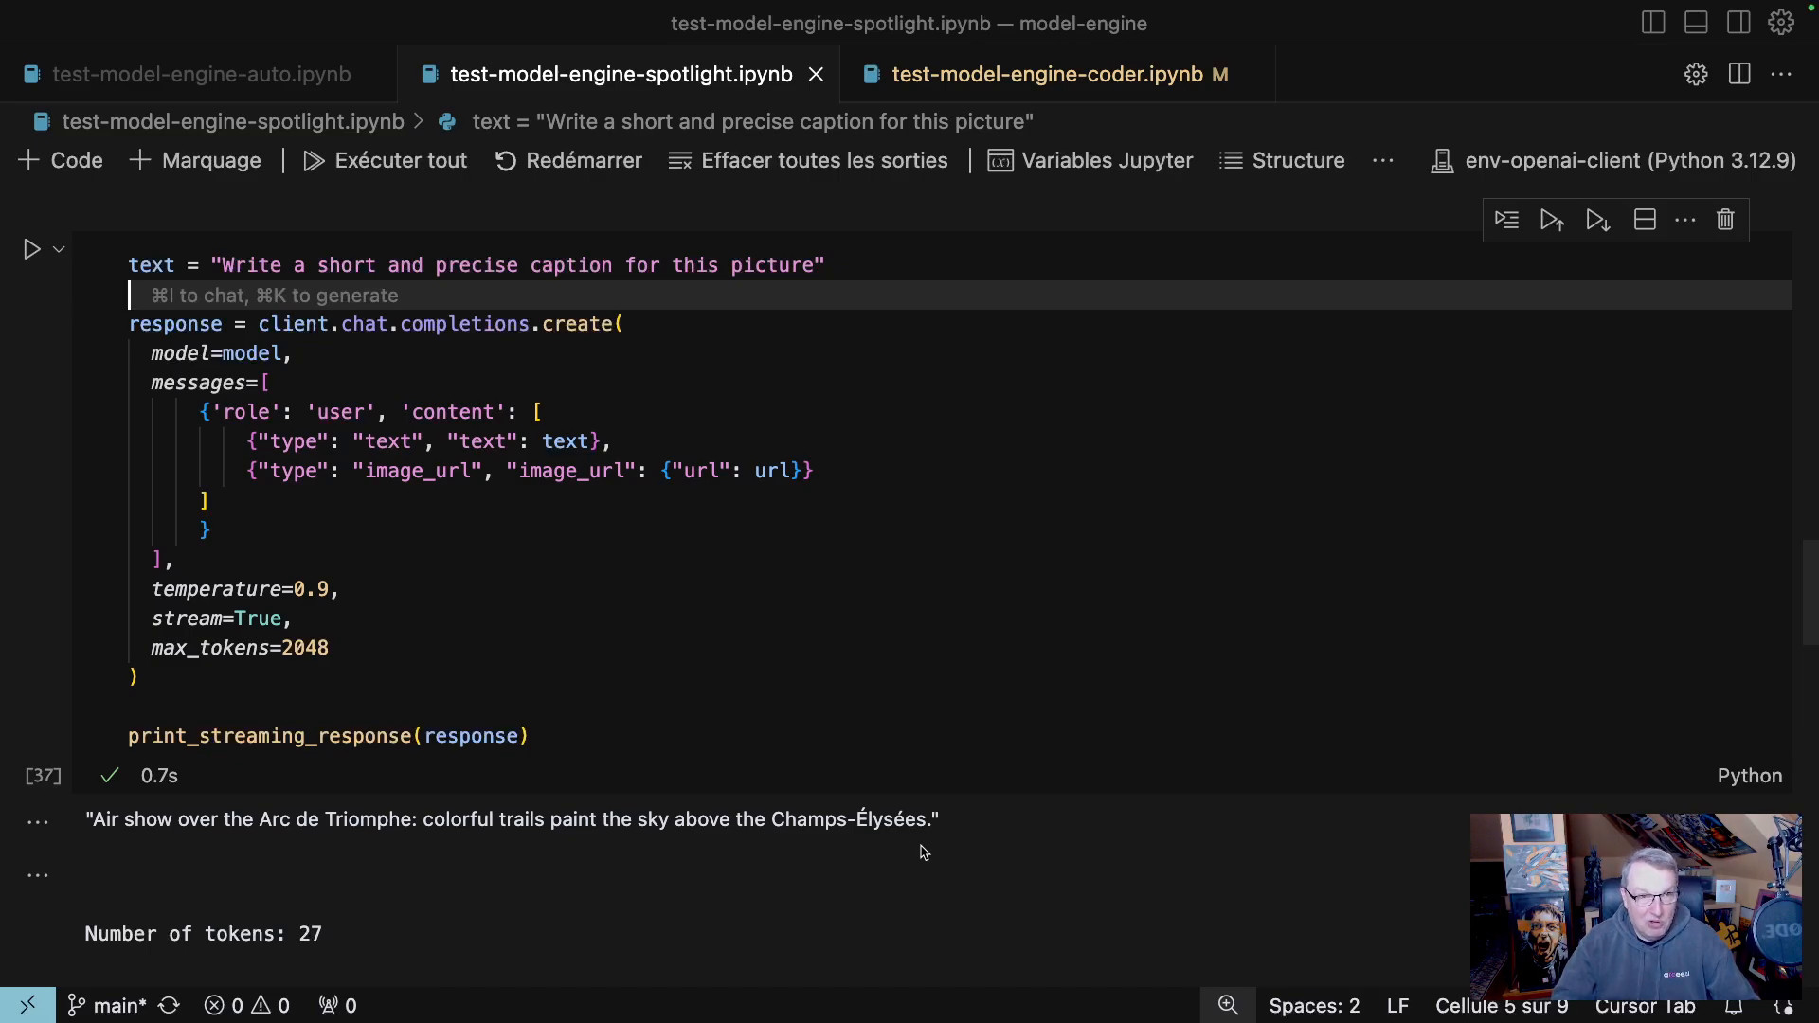
pyautogui.scroll(-3)
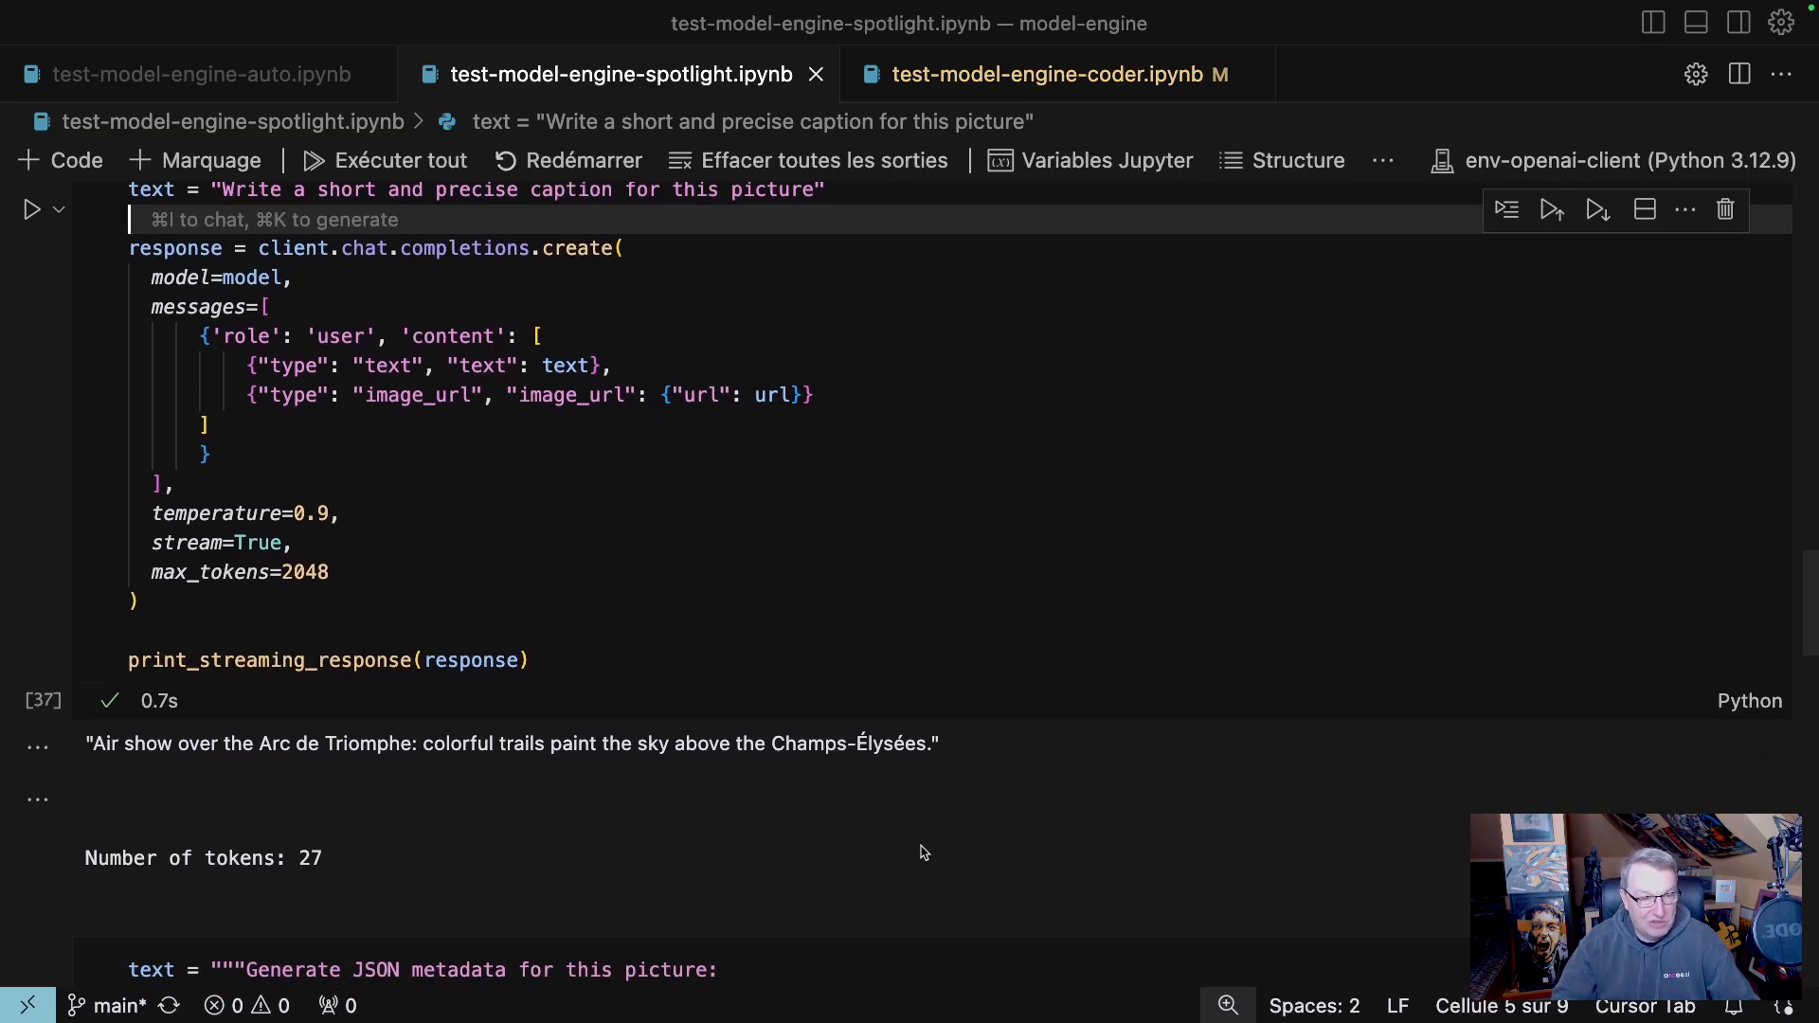
pyautogui.scroll(-3)
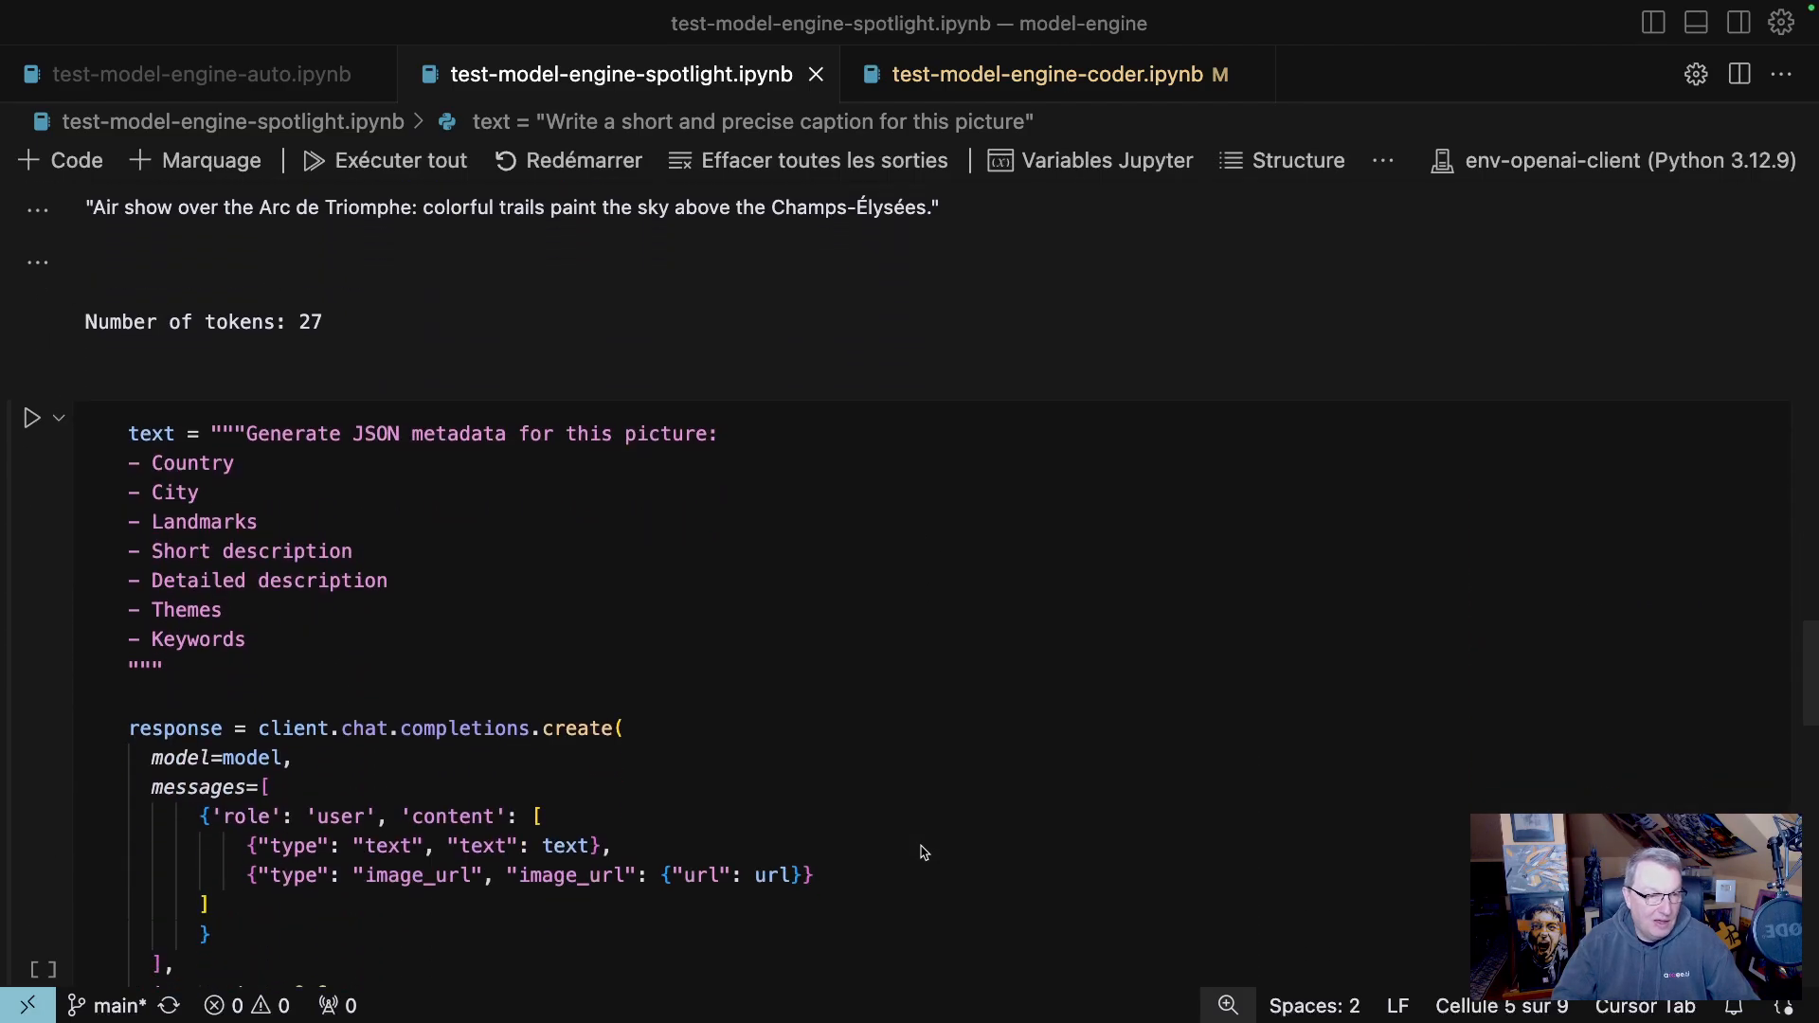
pyautogui.scroll(3)
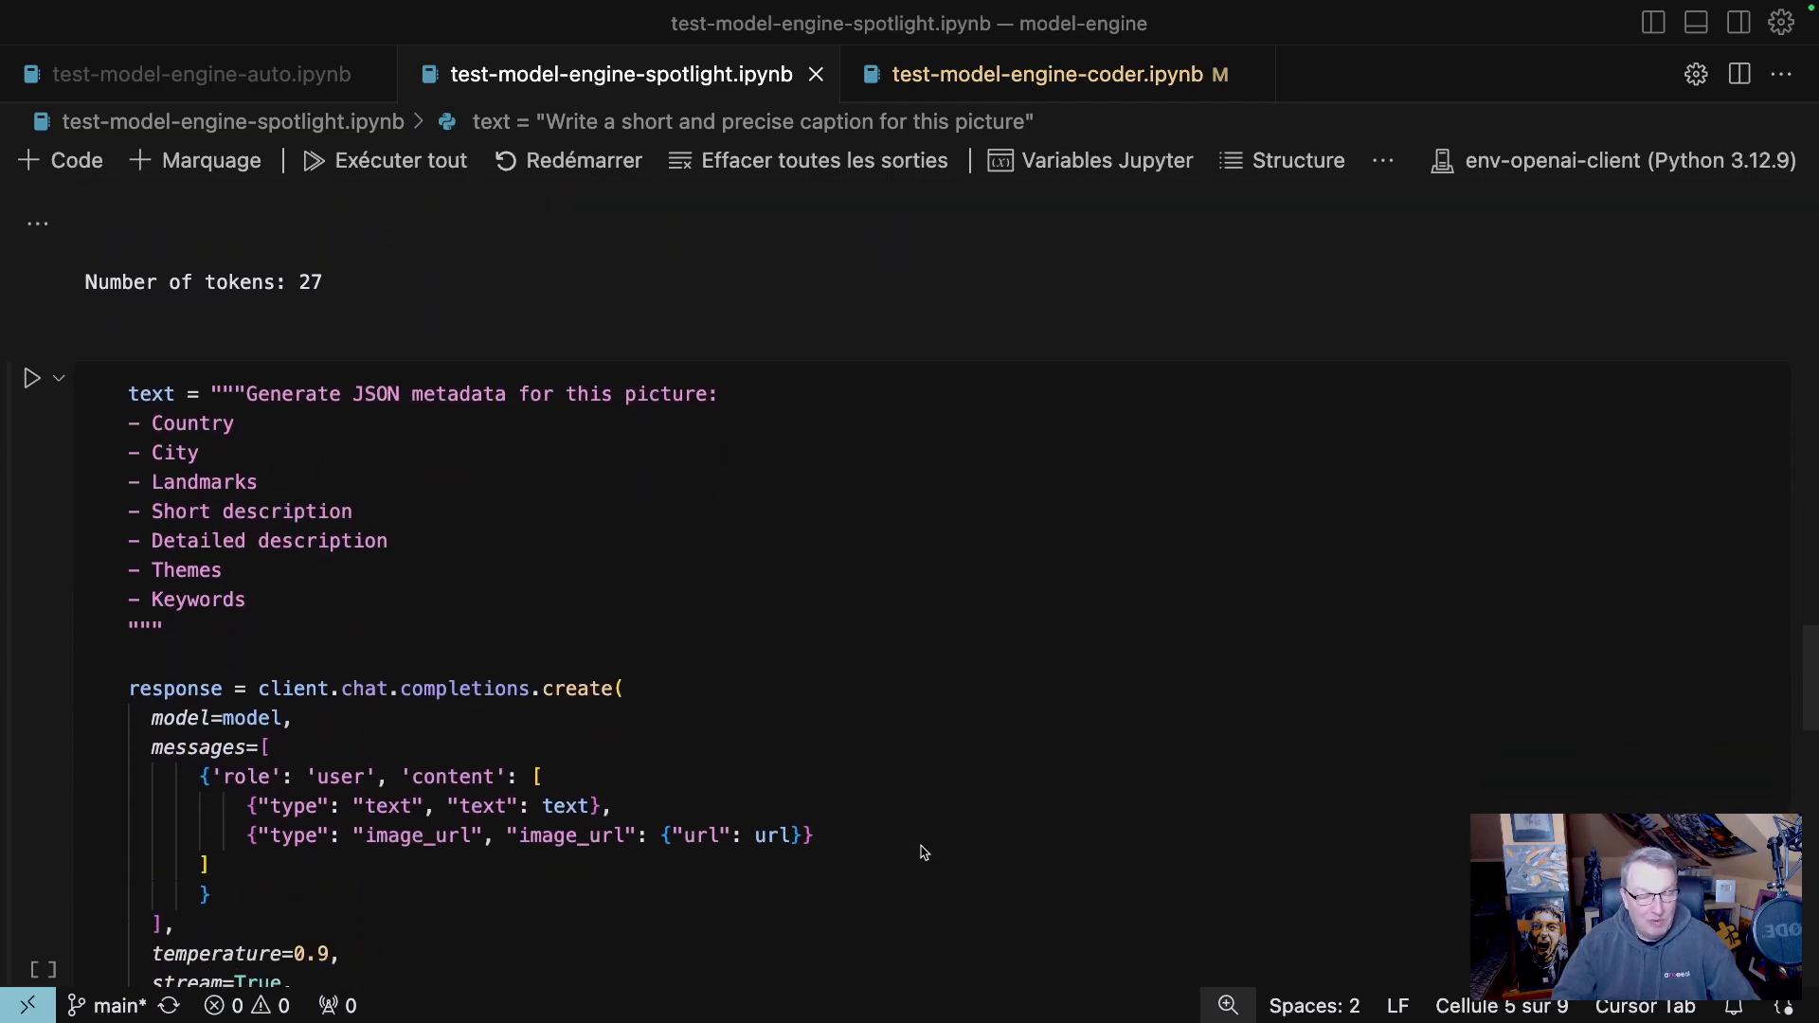
pyautogui.scroll(3)
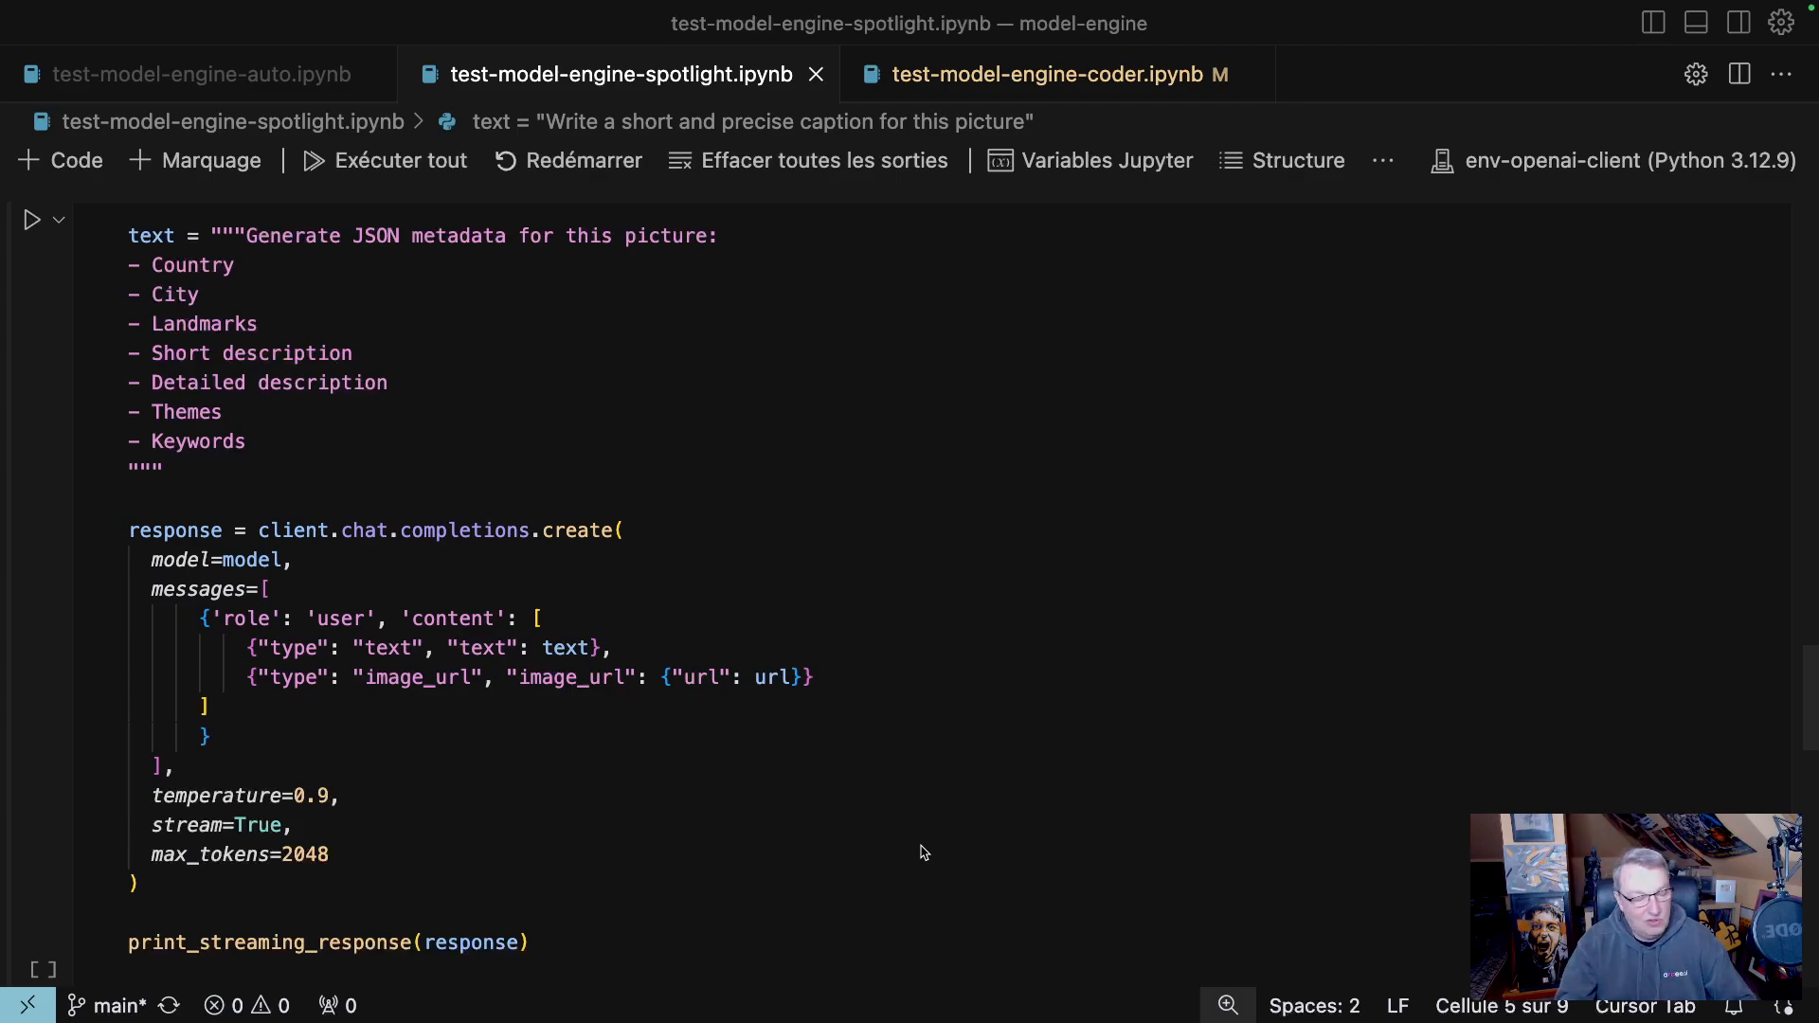
pyautogui.moveTo(864, 603)
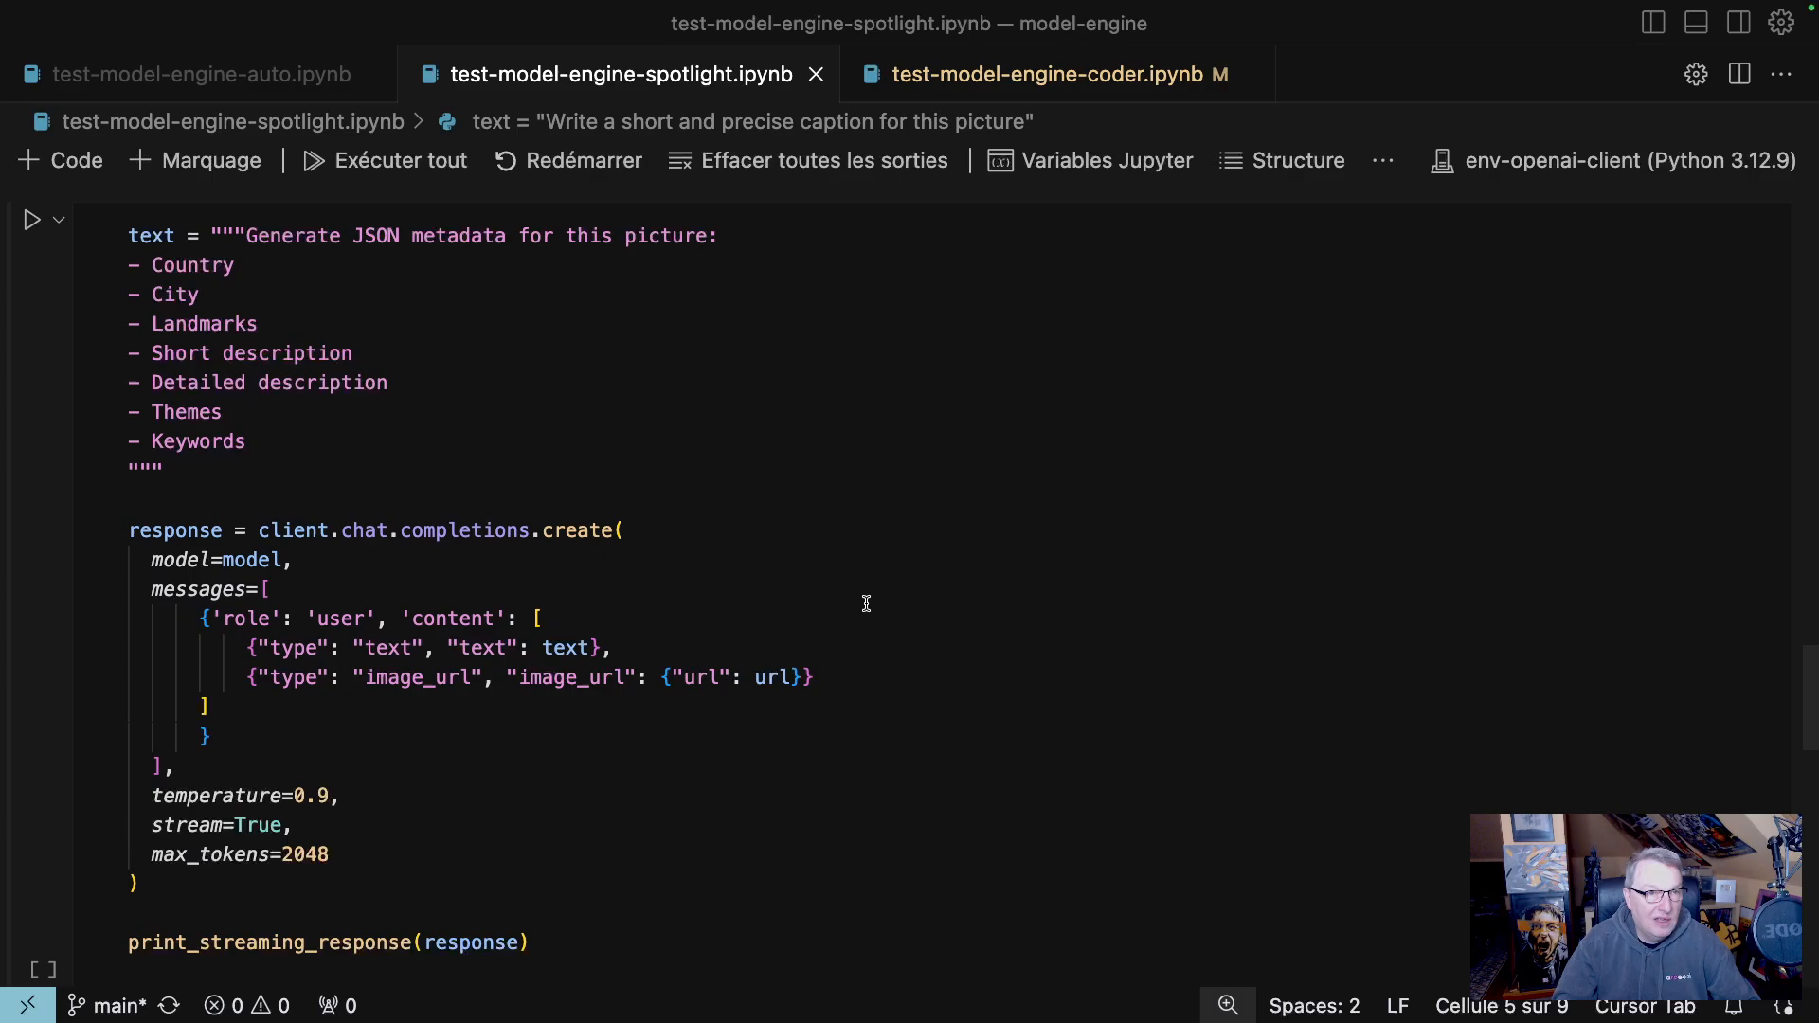
pyautogui.moveTo(337, 288)
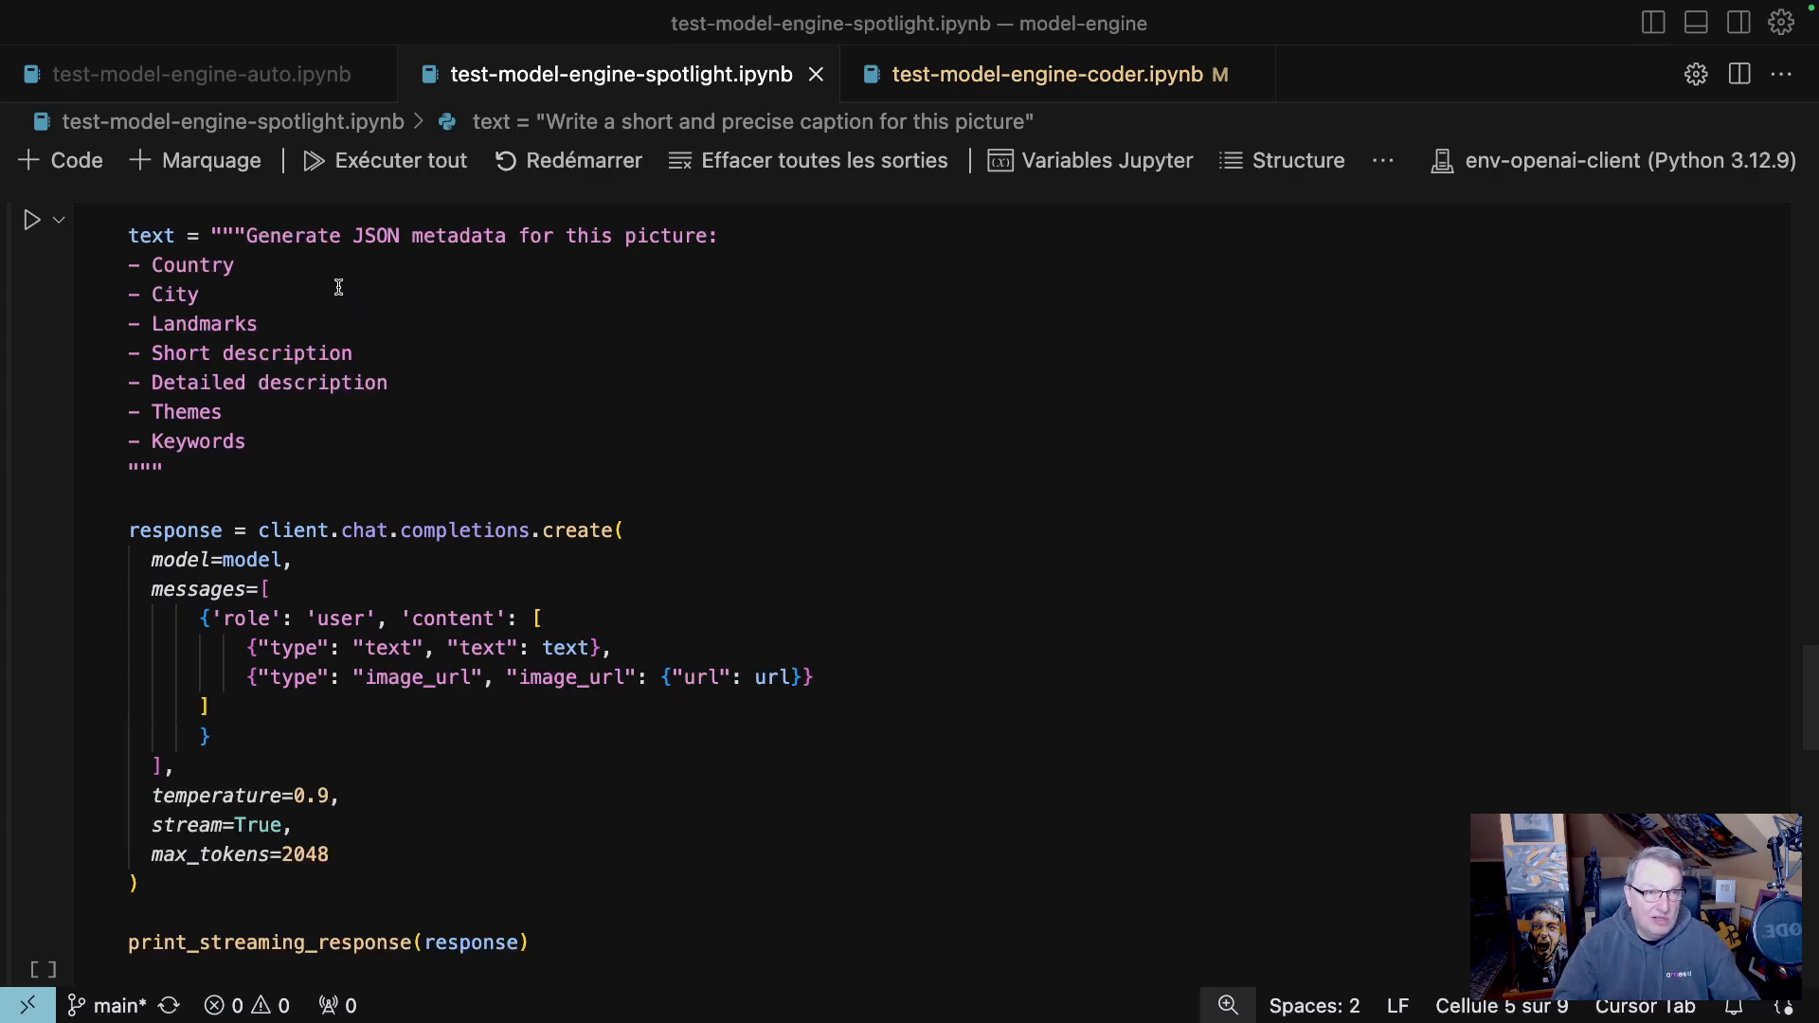
pyautogui.moveTo(536, 275)
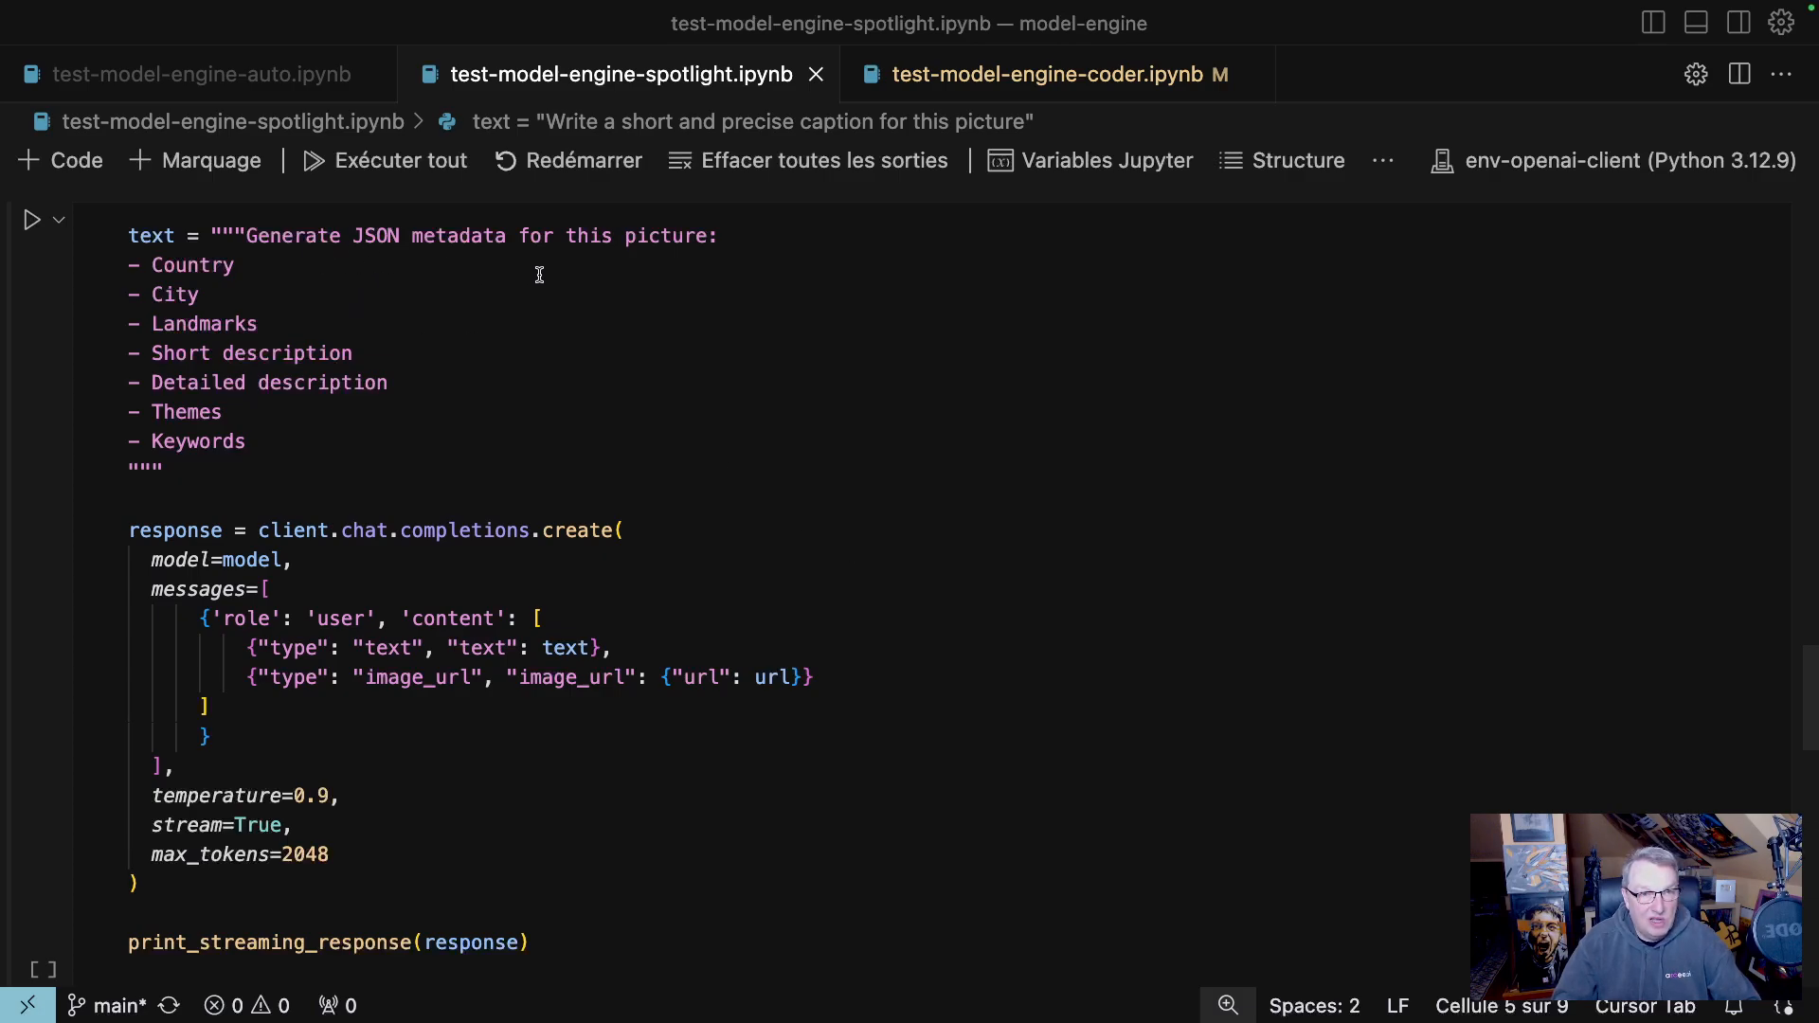
pyautogui.moveTo(278, 309)
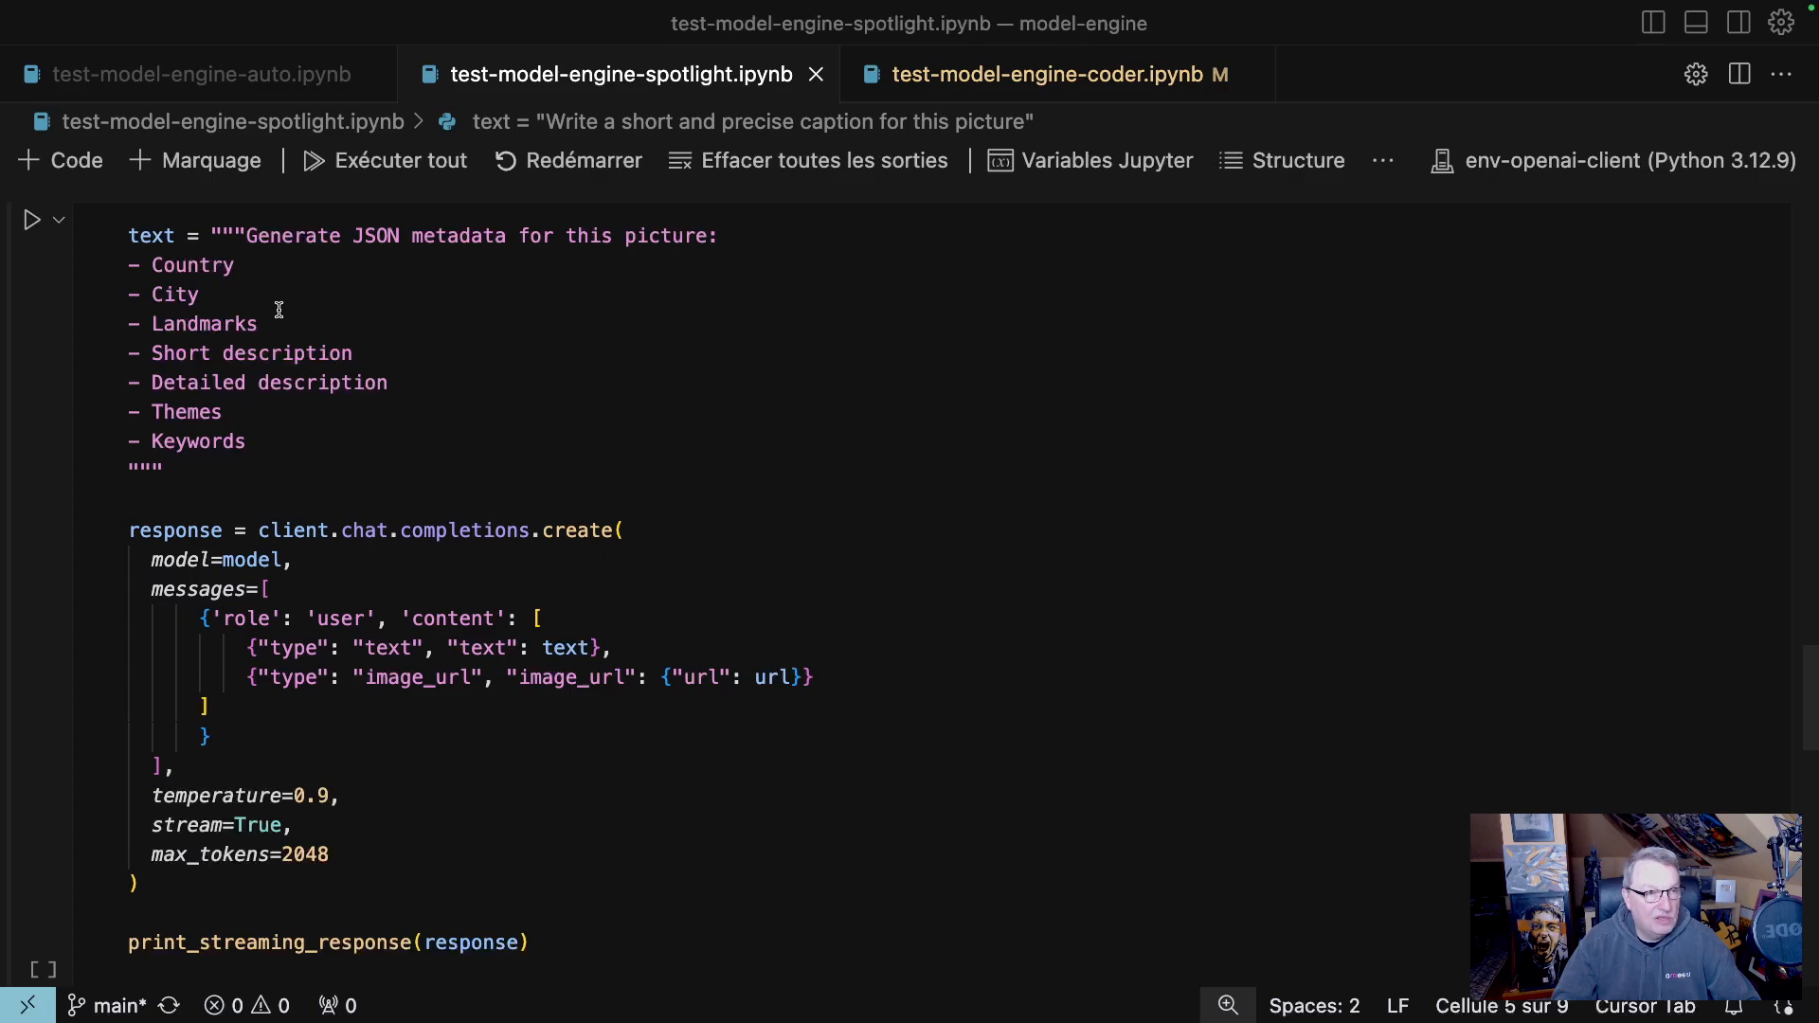
pyautogui.moveTo(415, 423)
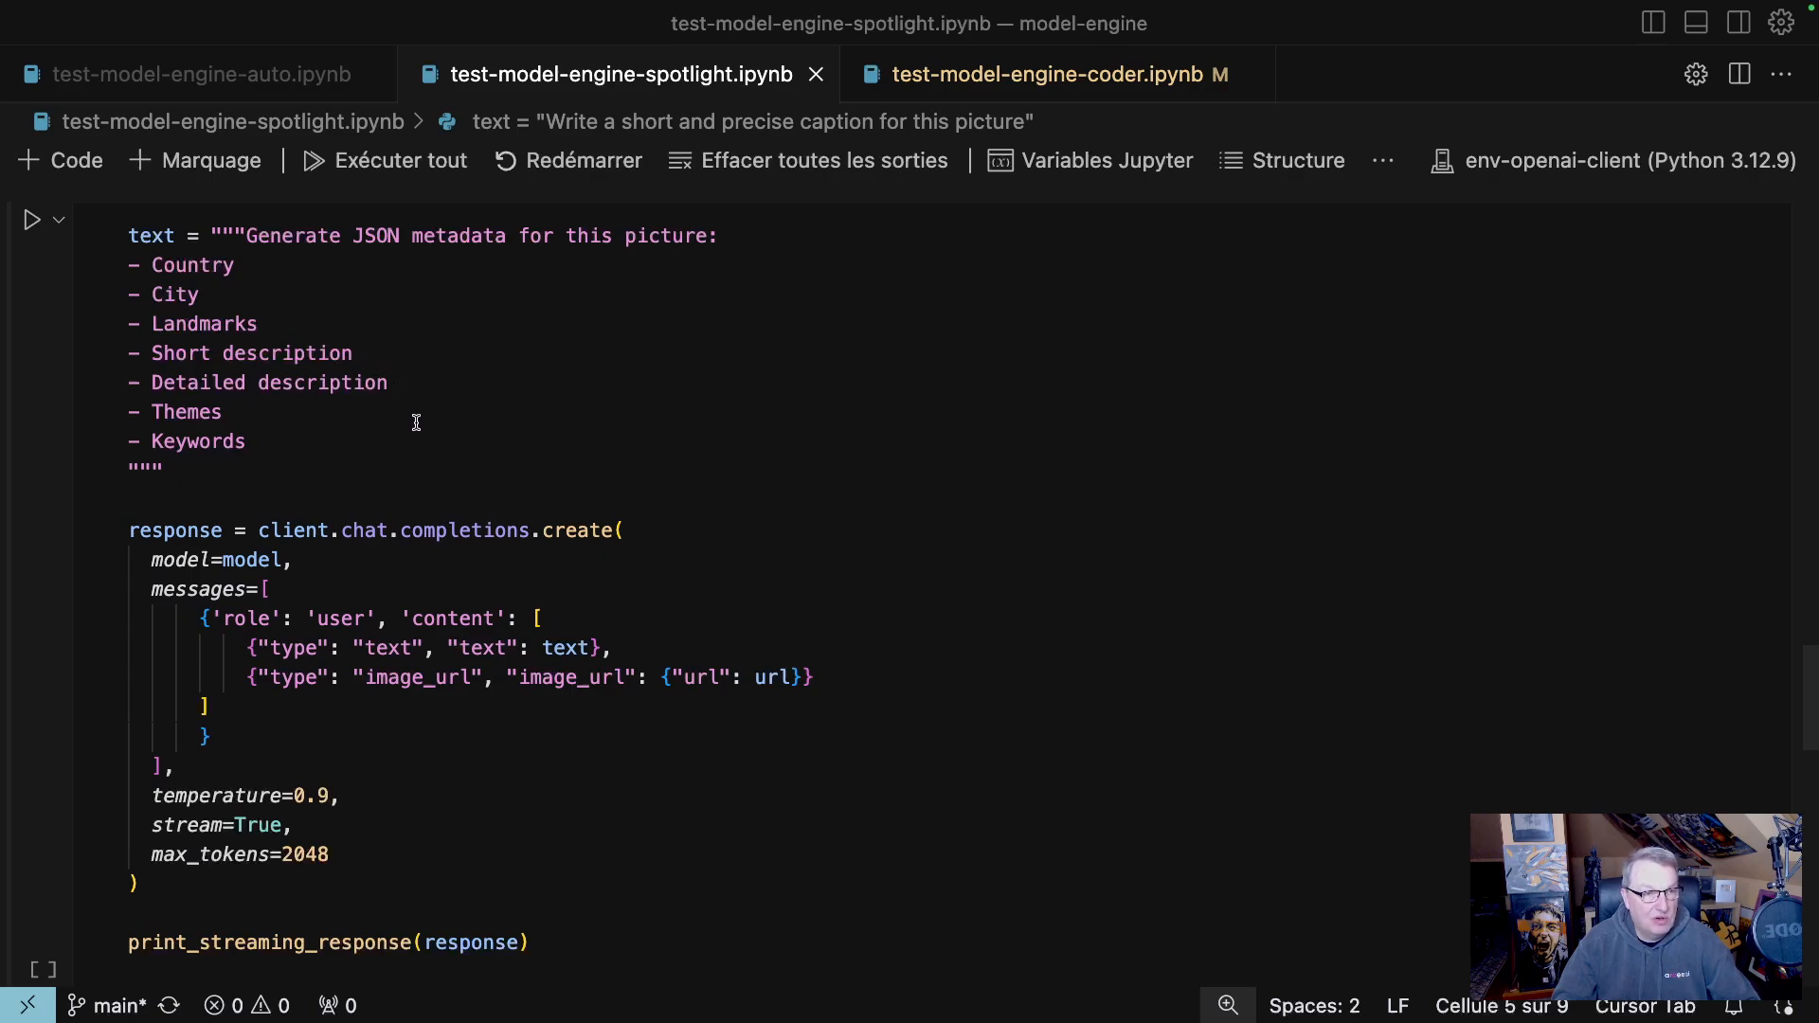
pyautogui.moveTo(411, 466)
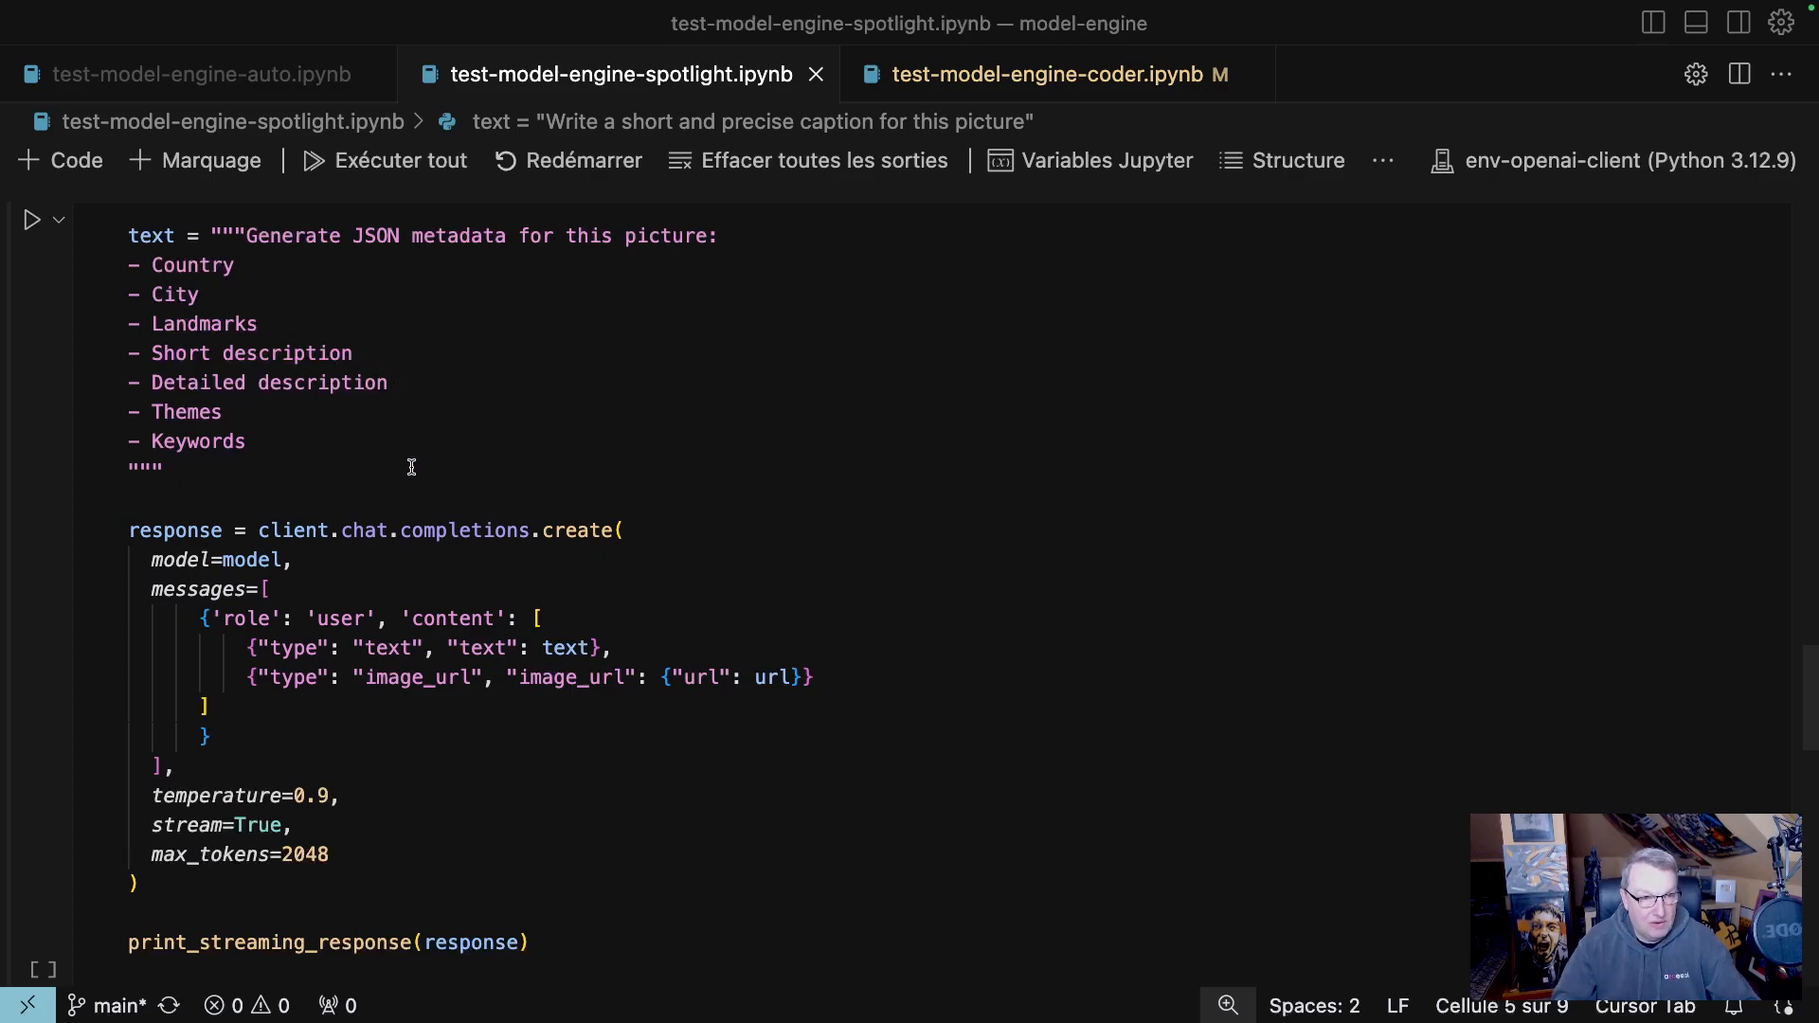
# Run the JSON metadata request cell, returning France, Paris, Arc de Triomphe, themes and keywords.
pyautogui.click(34, 219)
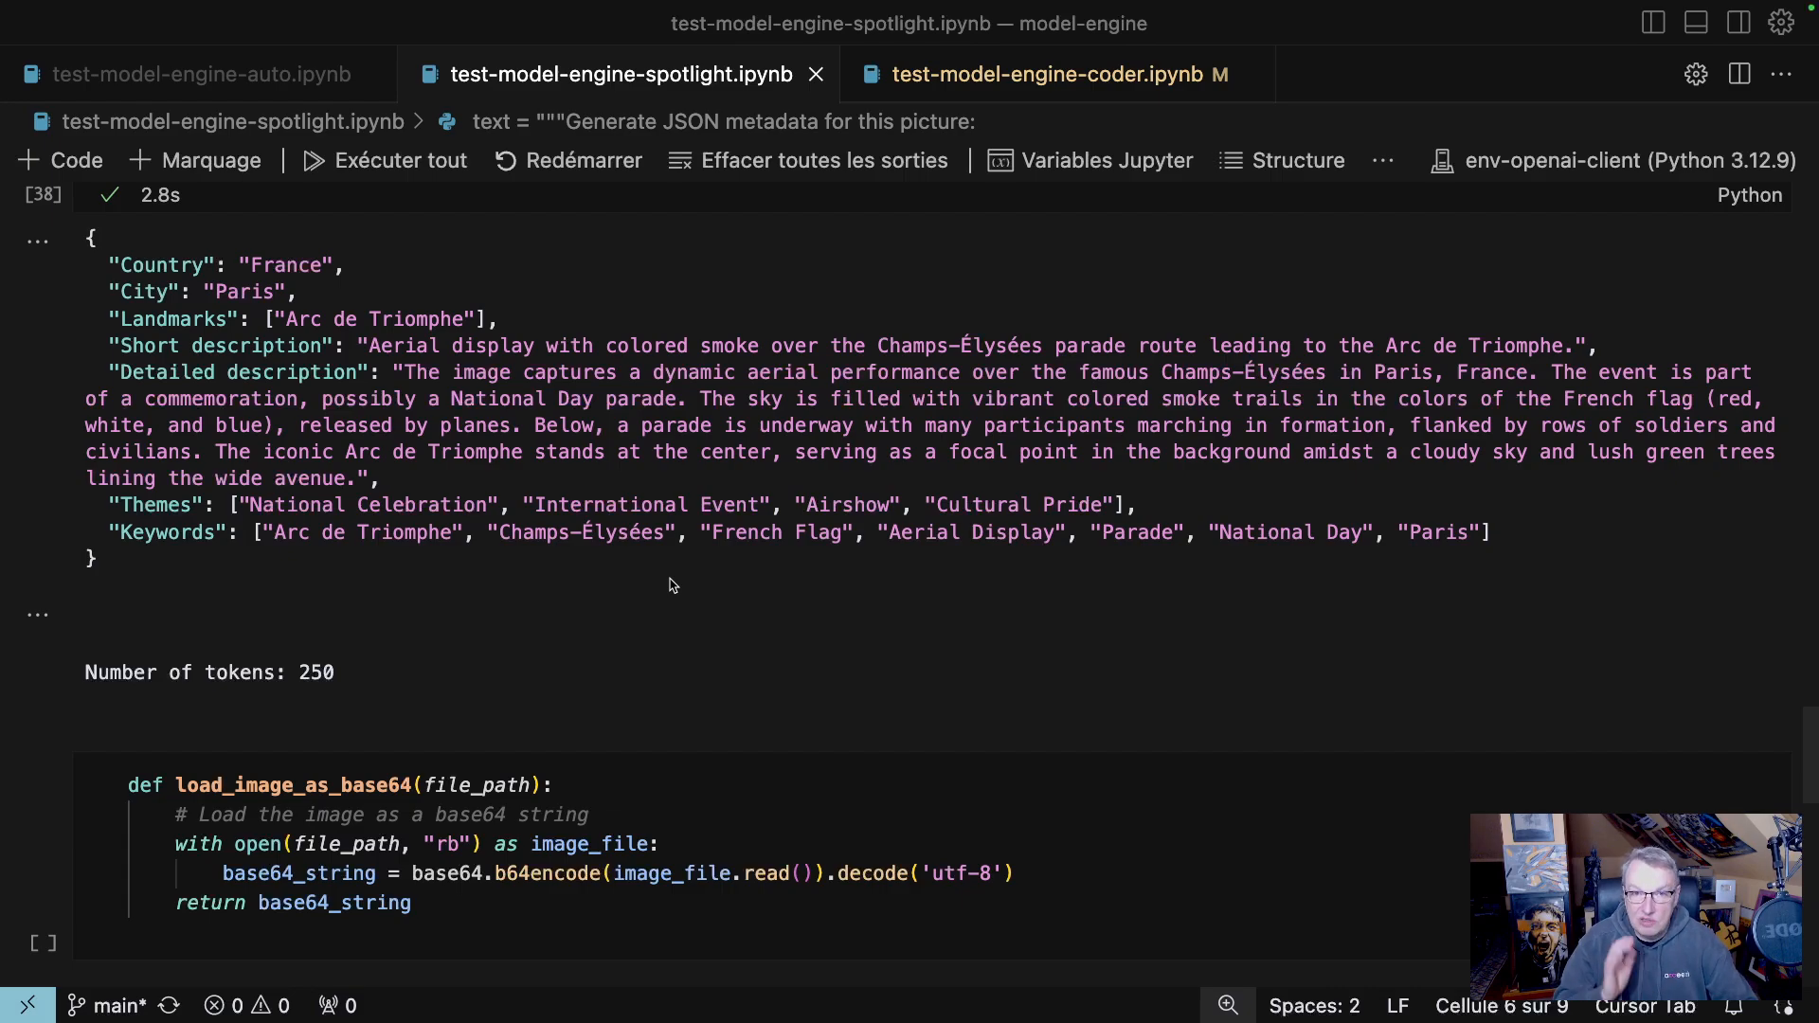
# Run the load_image_as_base64 helper definition cell.
pyautogui.scroll(3)
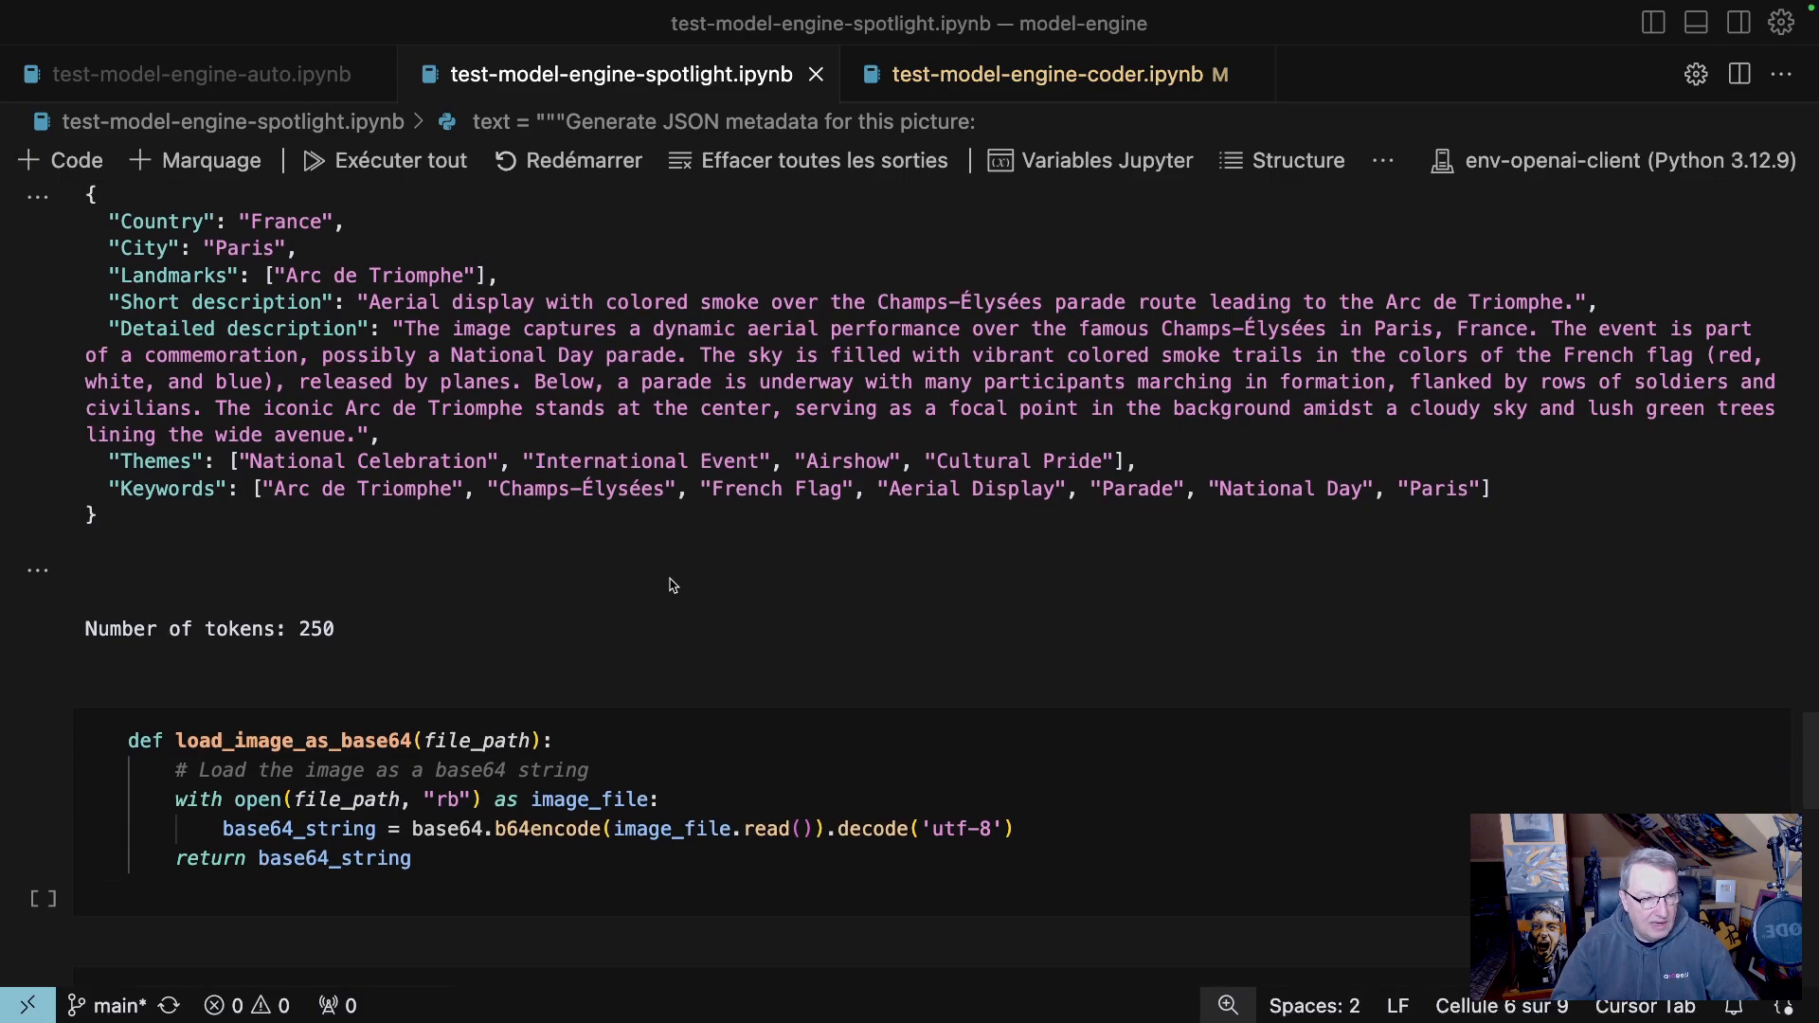
pyautogui.scroll(-3)
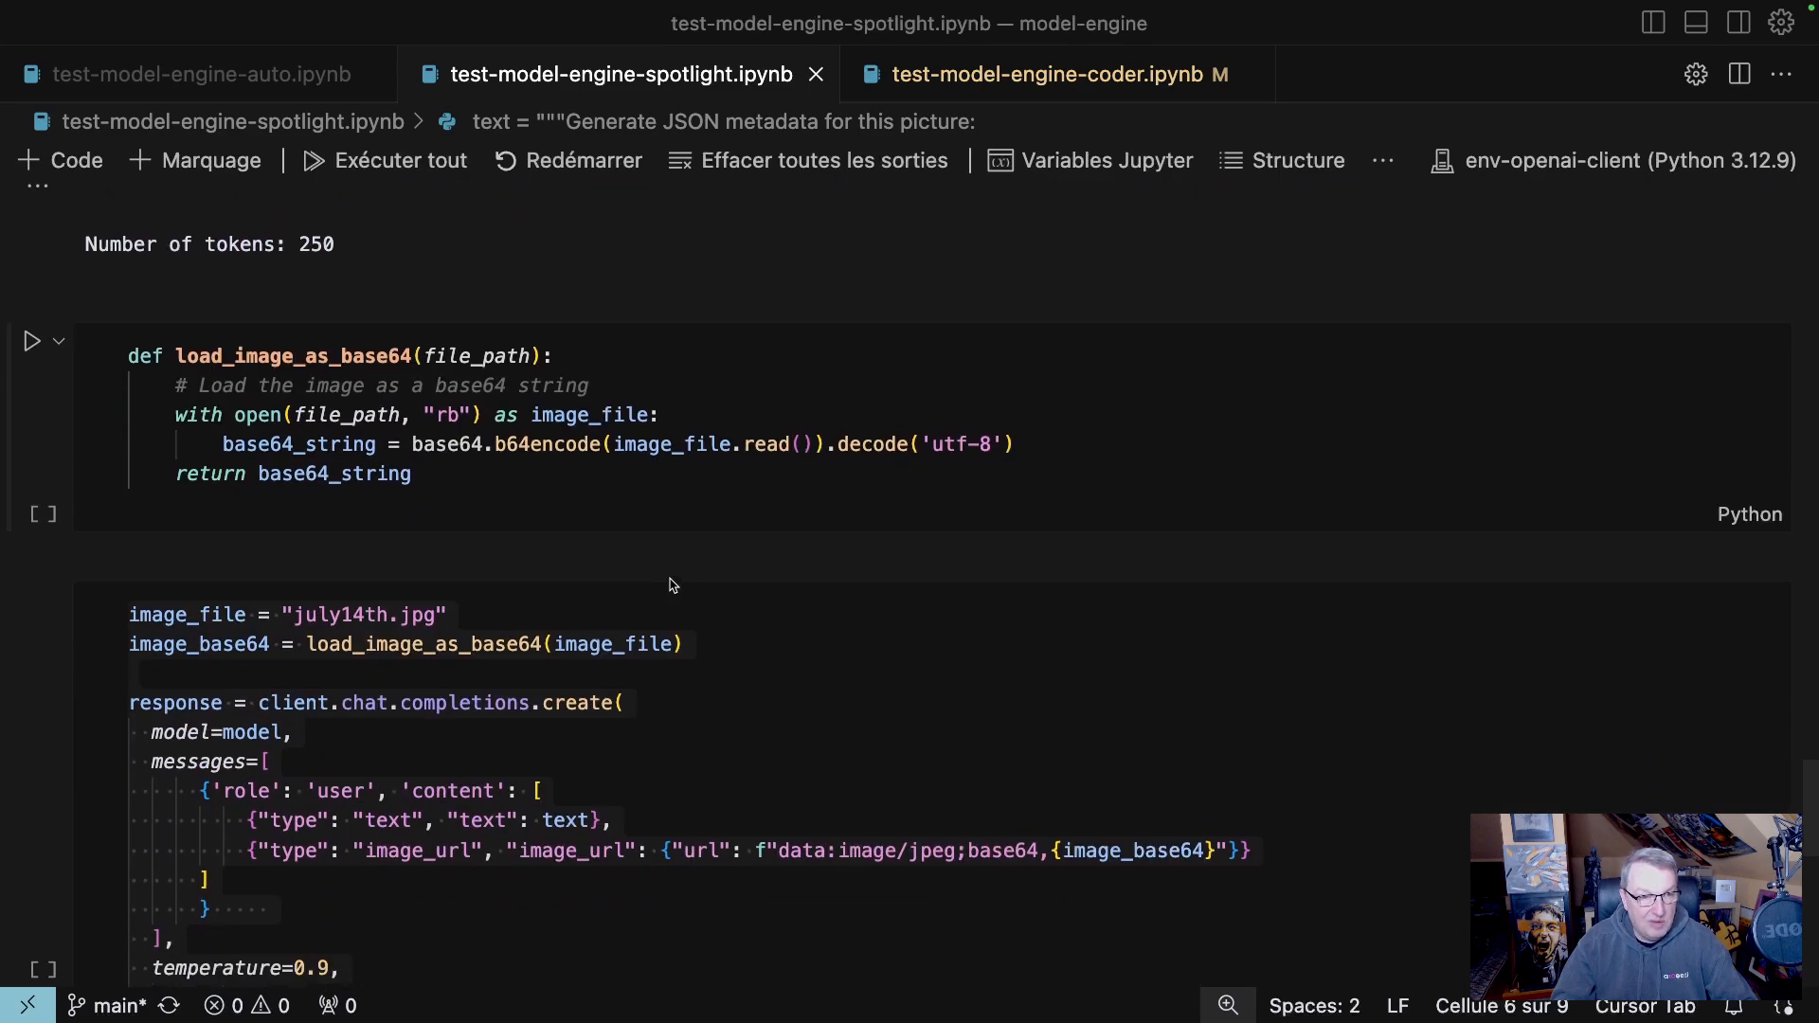
pyautogui.scroll(3)
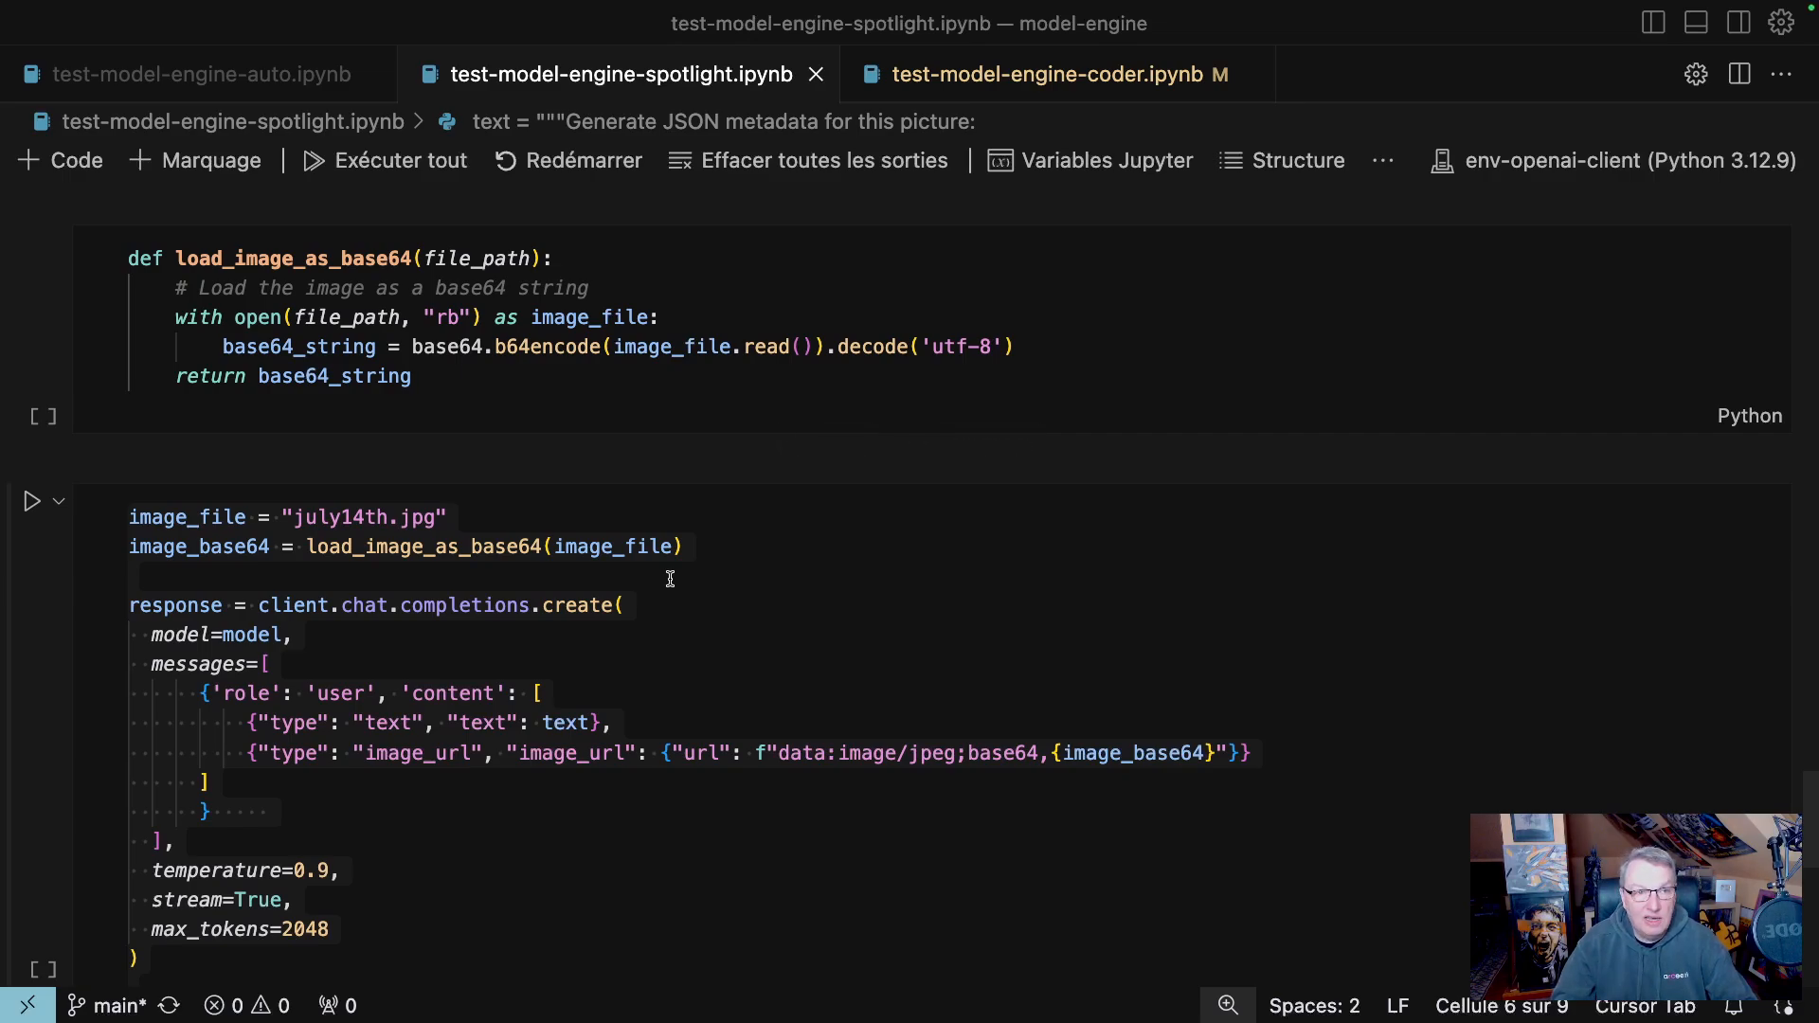
pyautogui.click(552, 375)
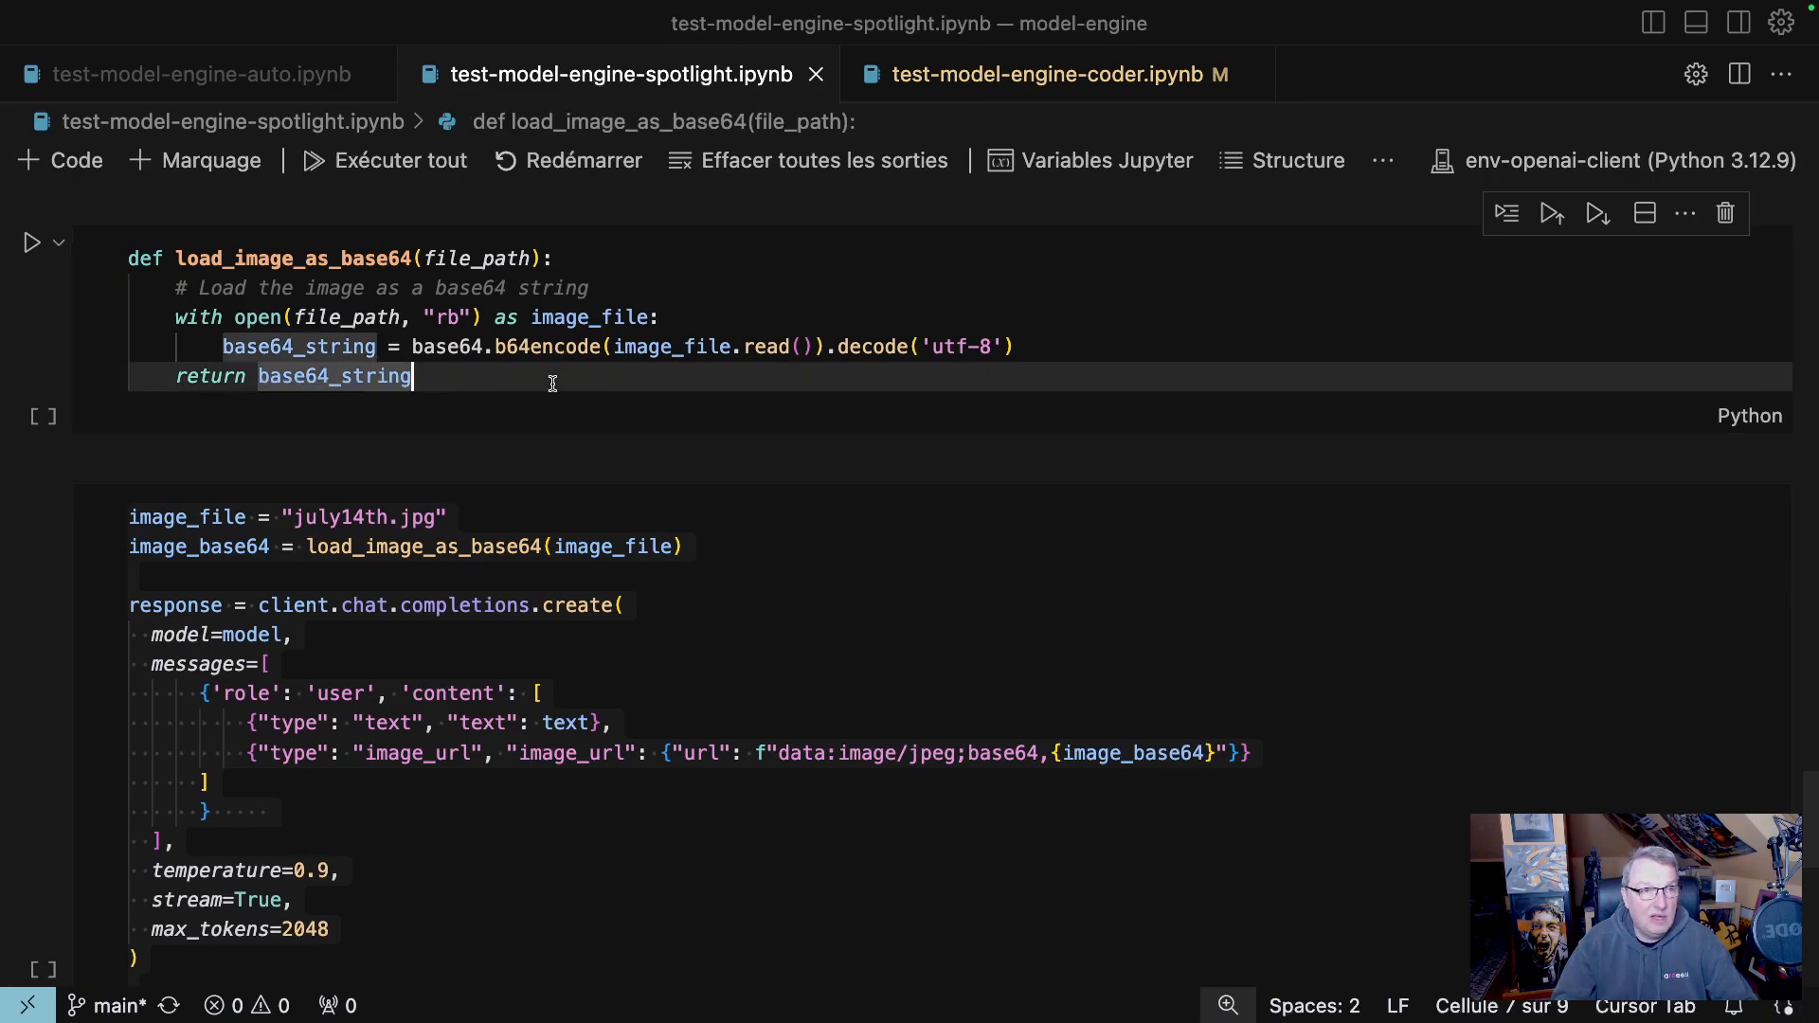
pyautogui.moveTo(33, 242)
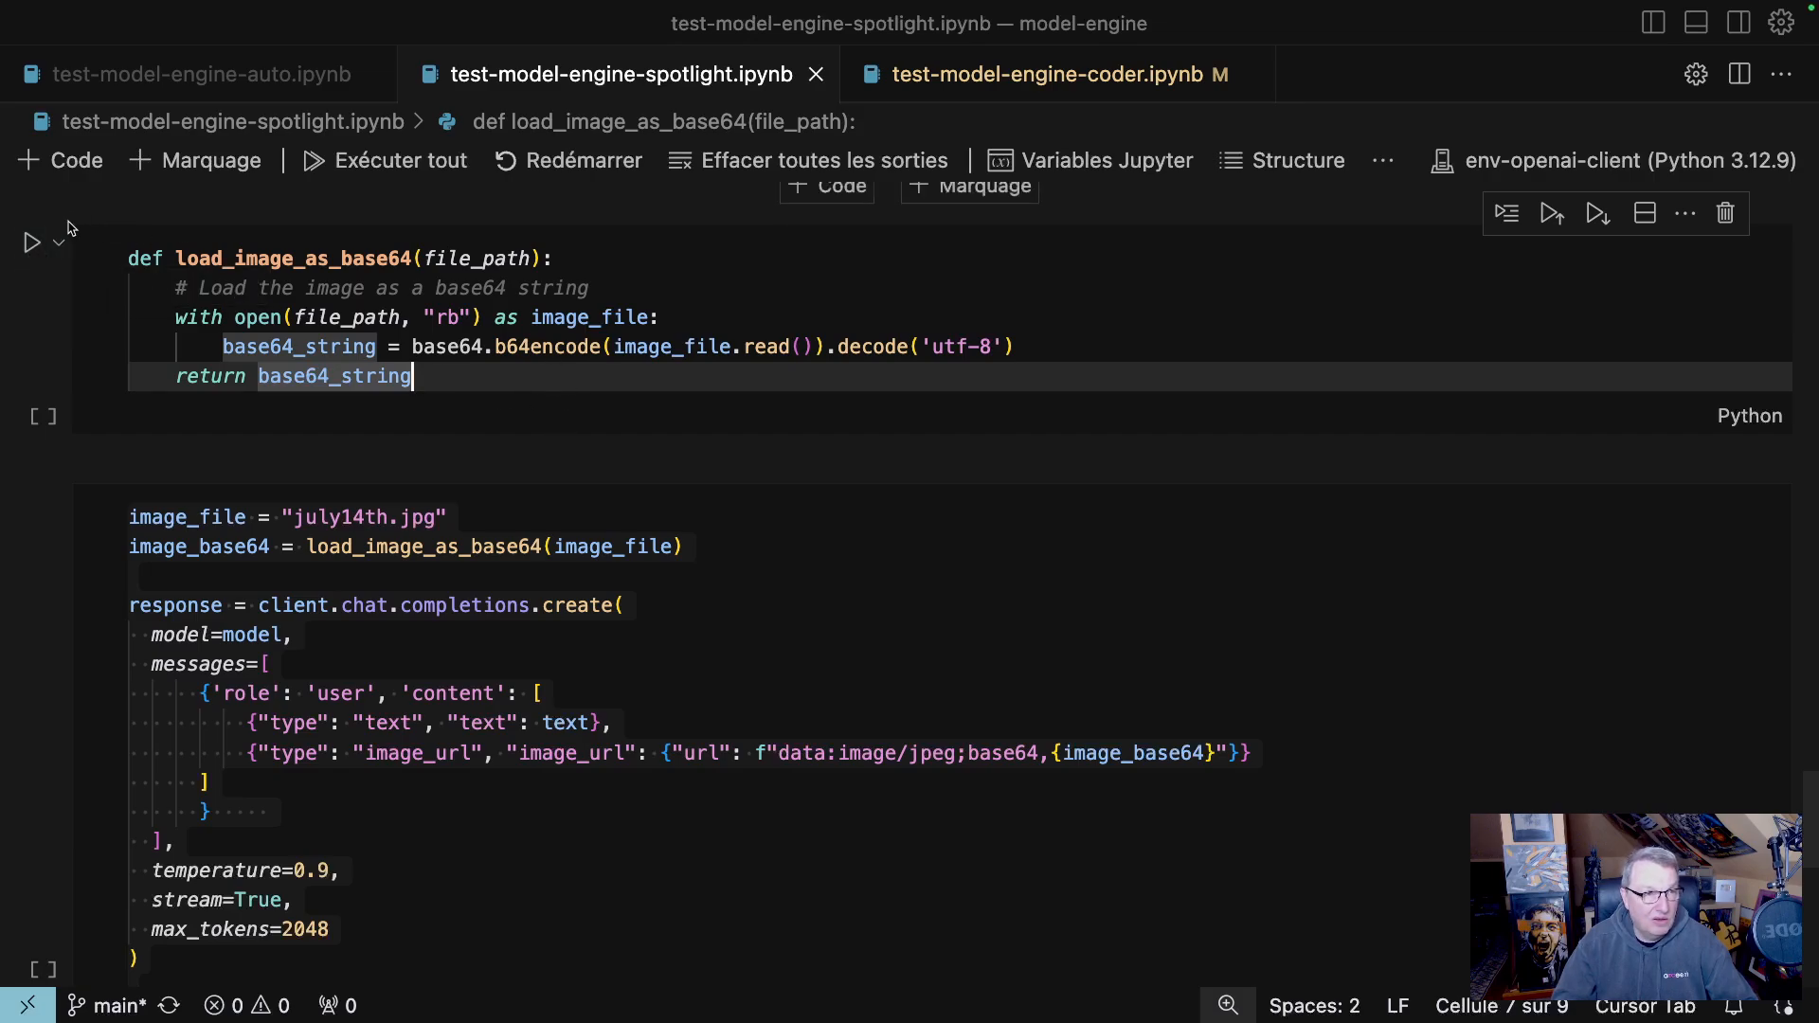
pyautogui.click(32, 243)
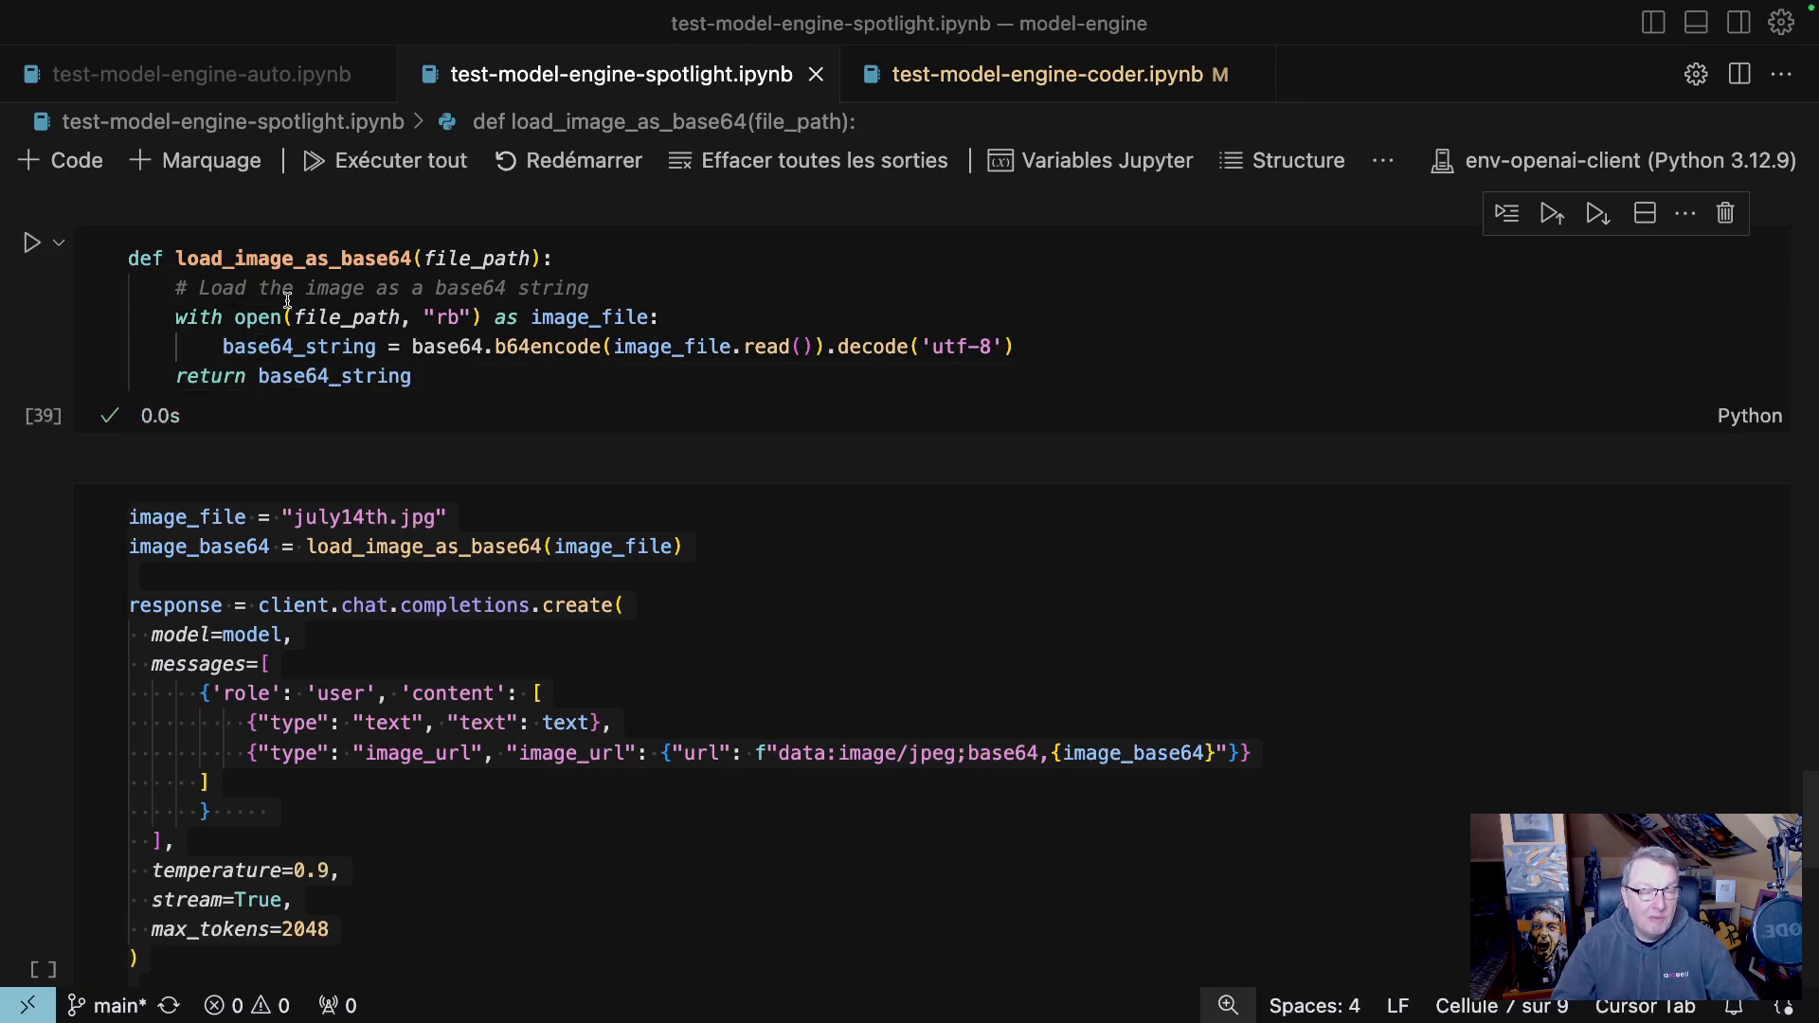
pyautogui.moveTo(617, 362)
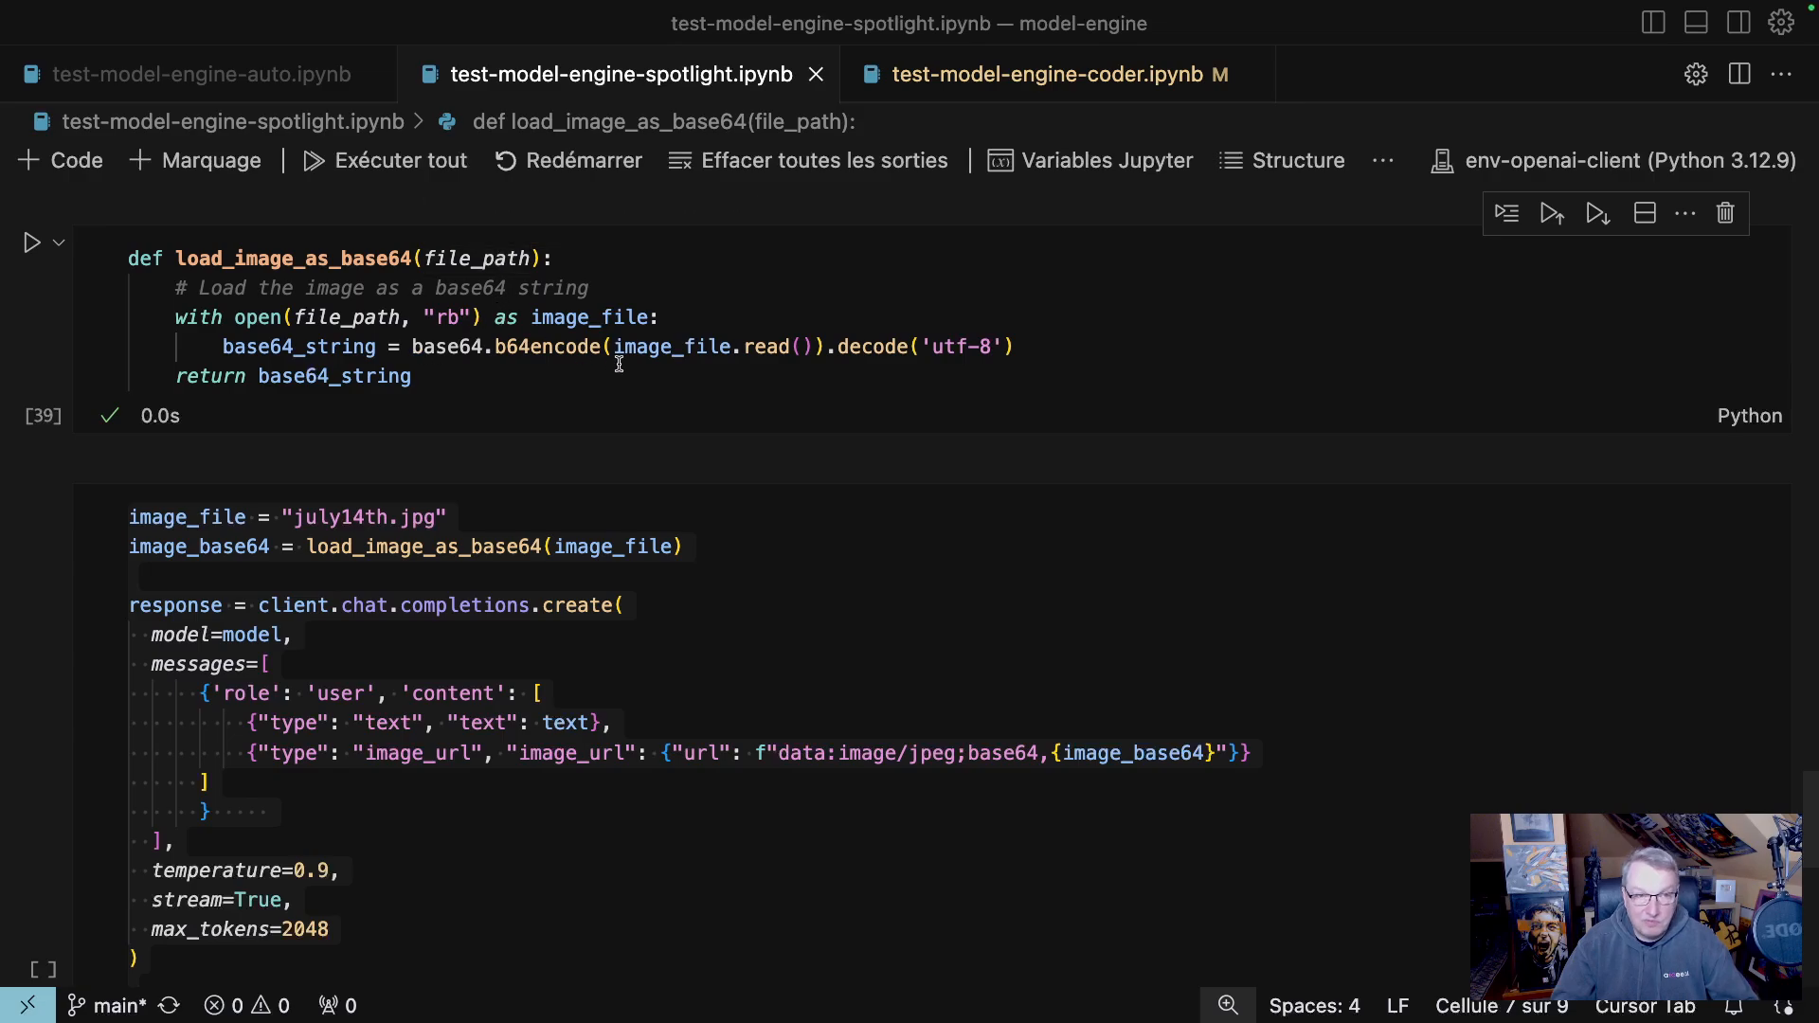
pyautogui.moveTo(625, 379)
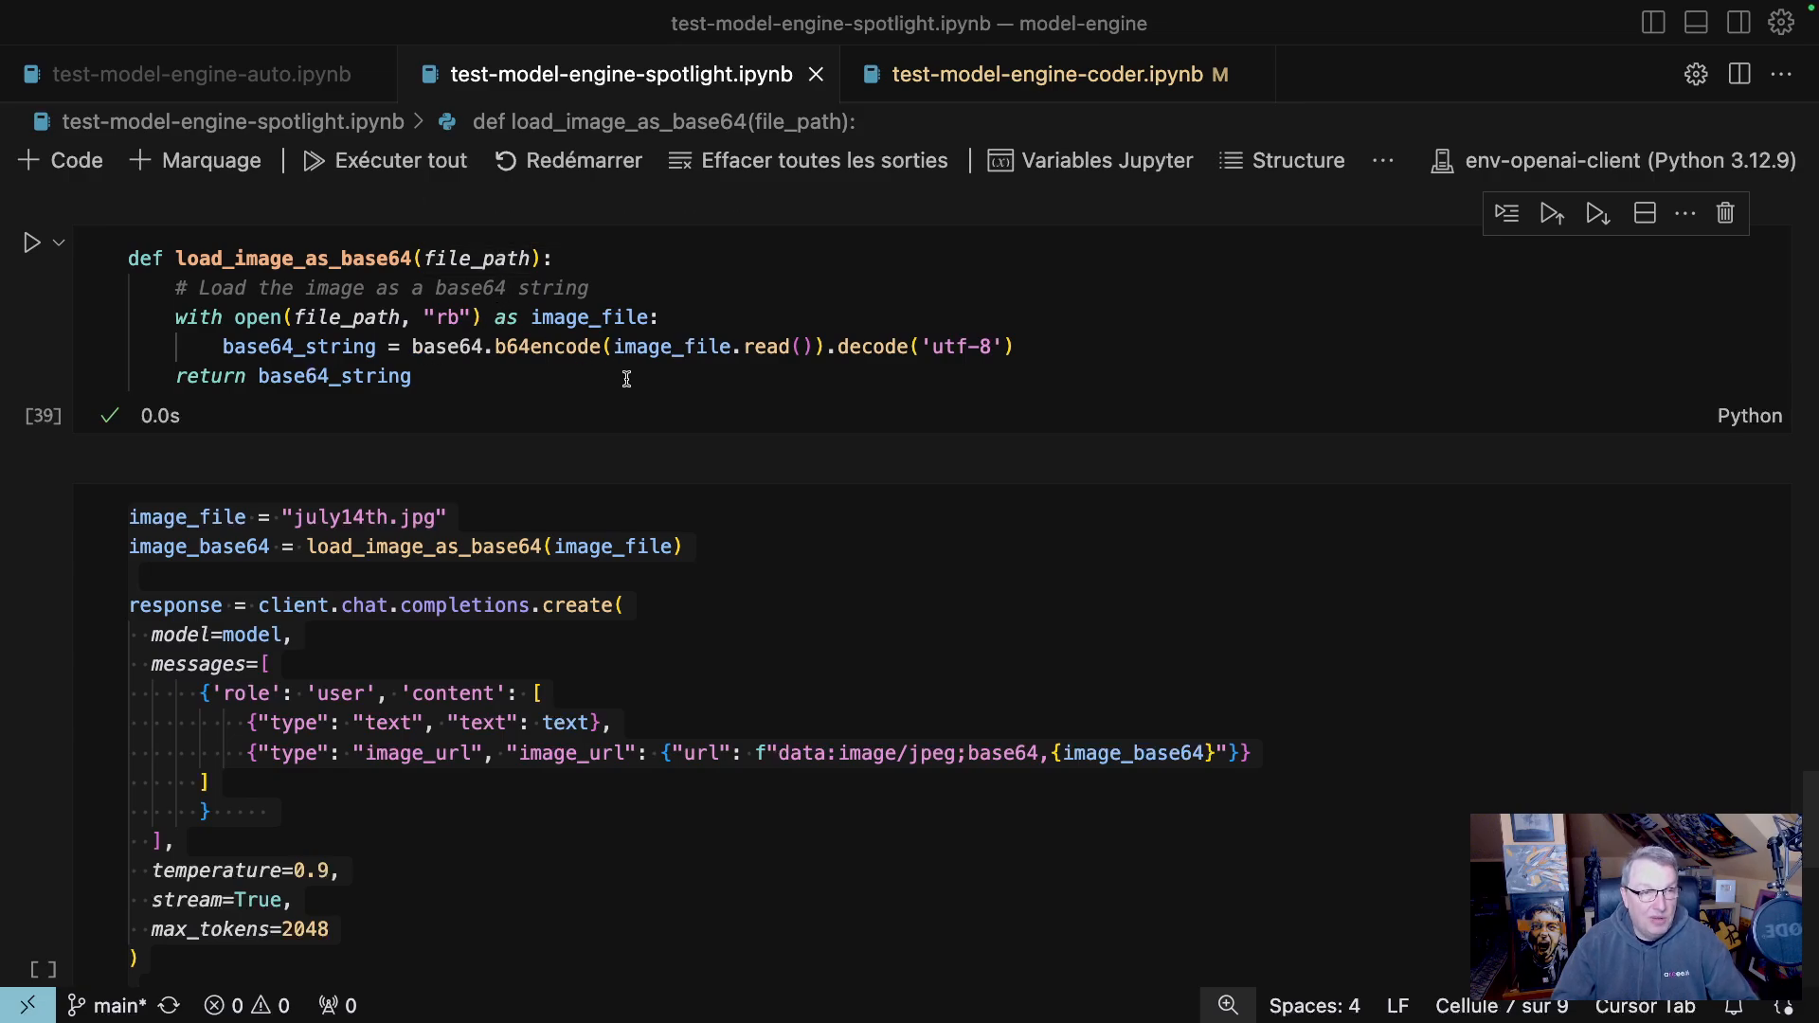
pyautogui.scroll(3)
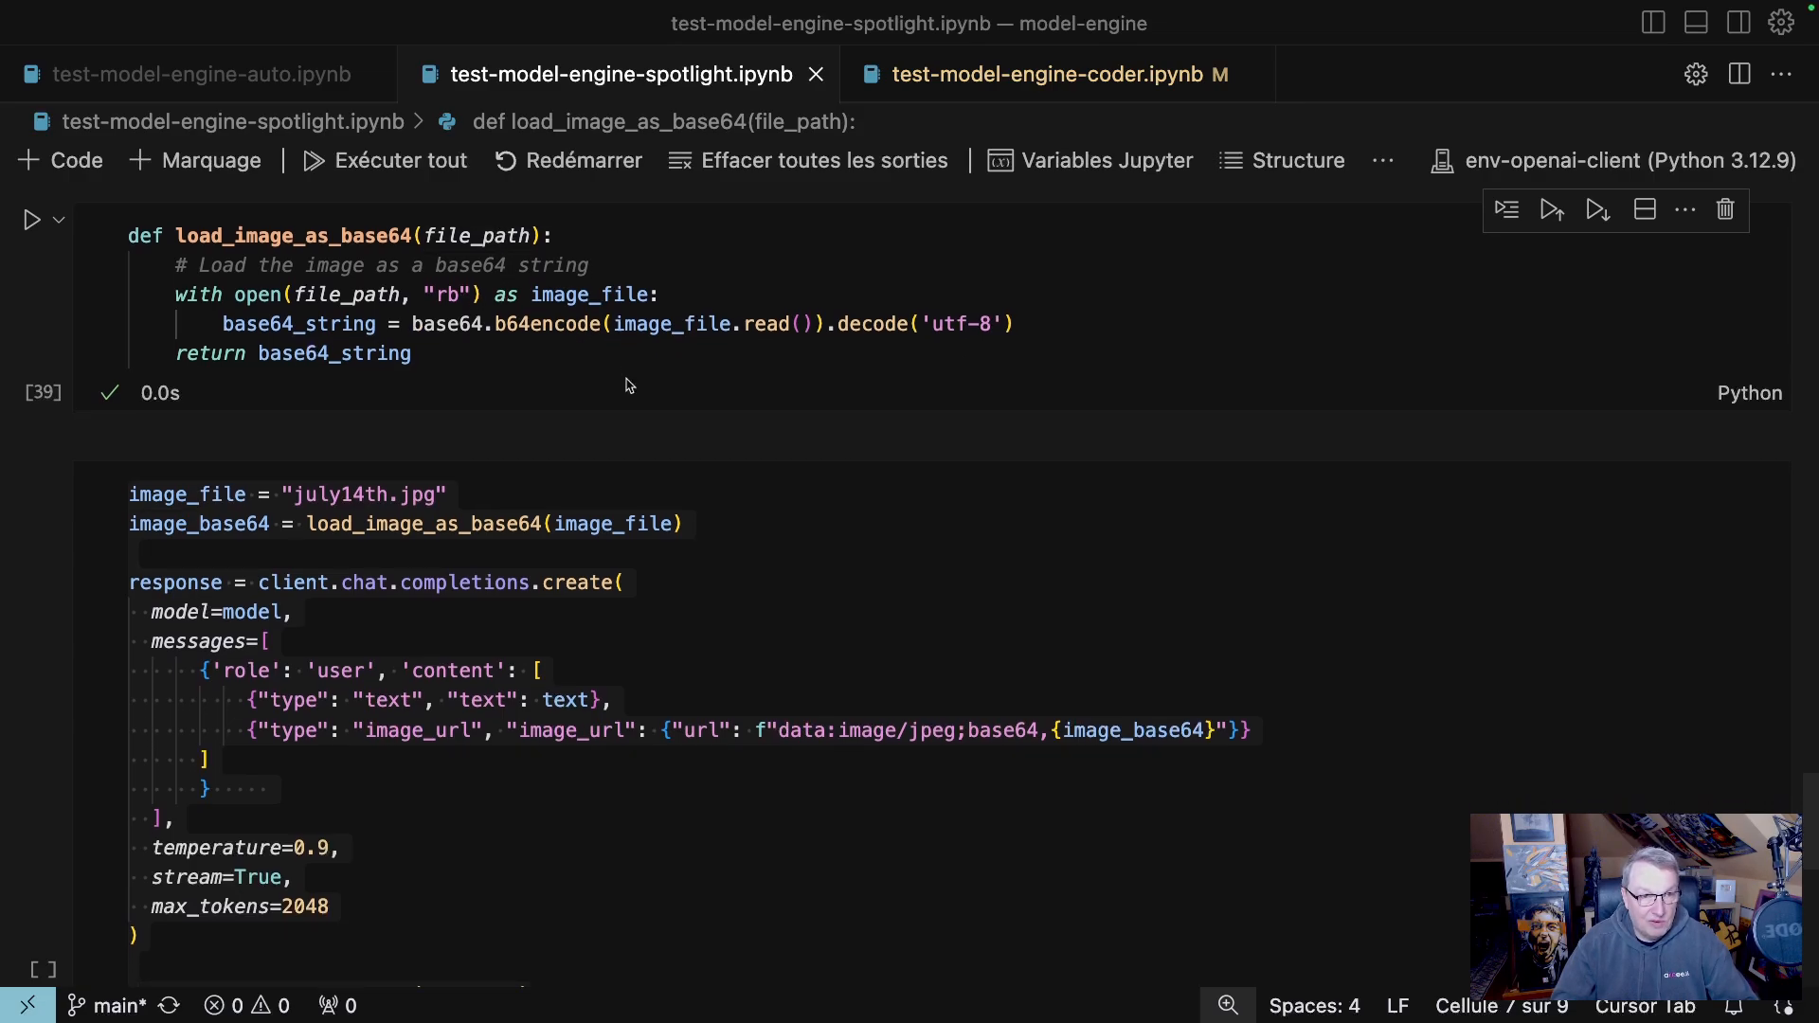
pyautogui.scroll(-3)
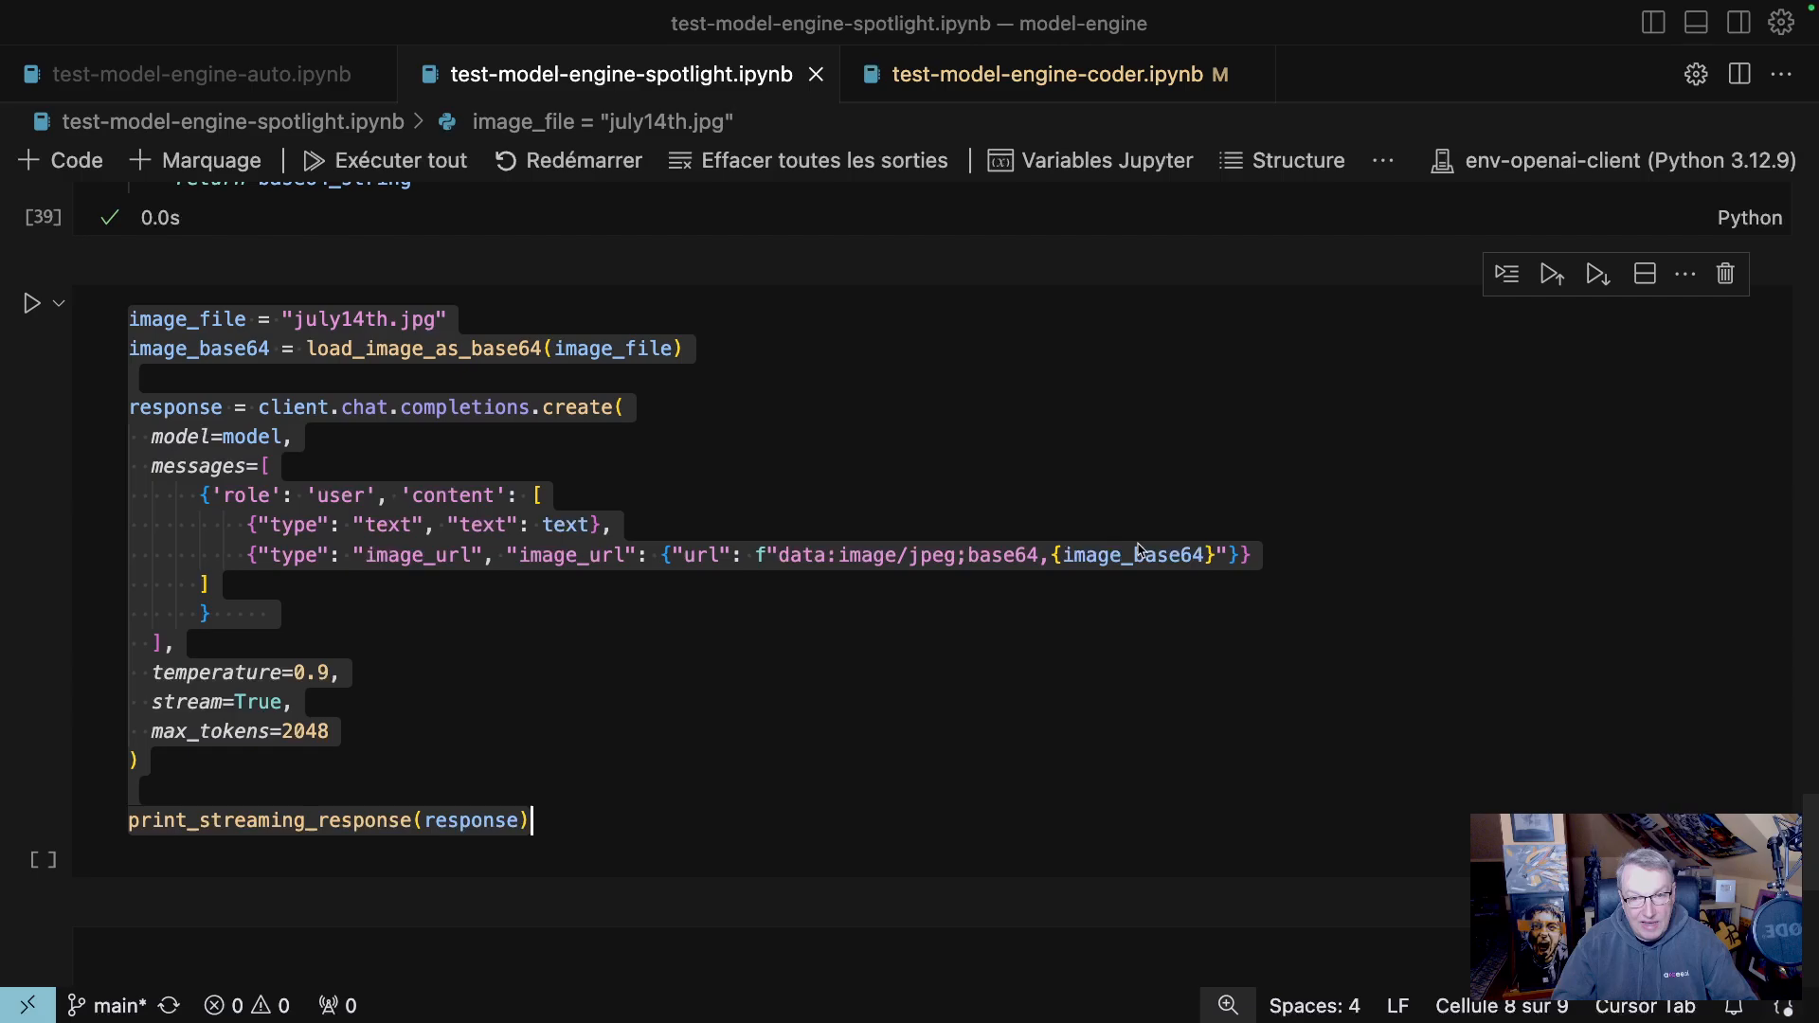
# Run the cell sending july14th.jpg as base64 and review the returned JSON metadata.
pyautogui.click(1081, 614)
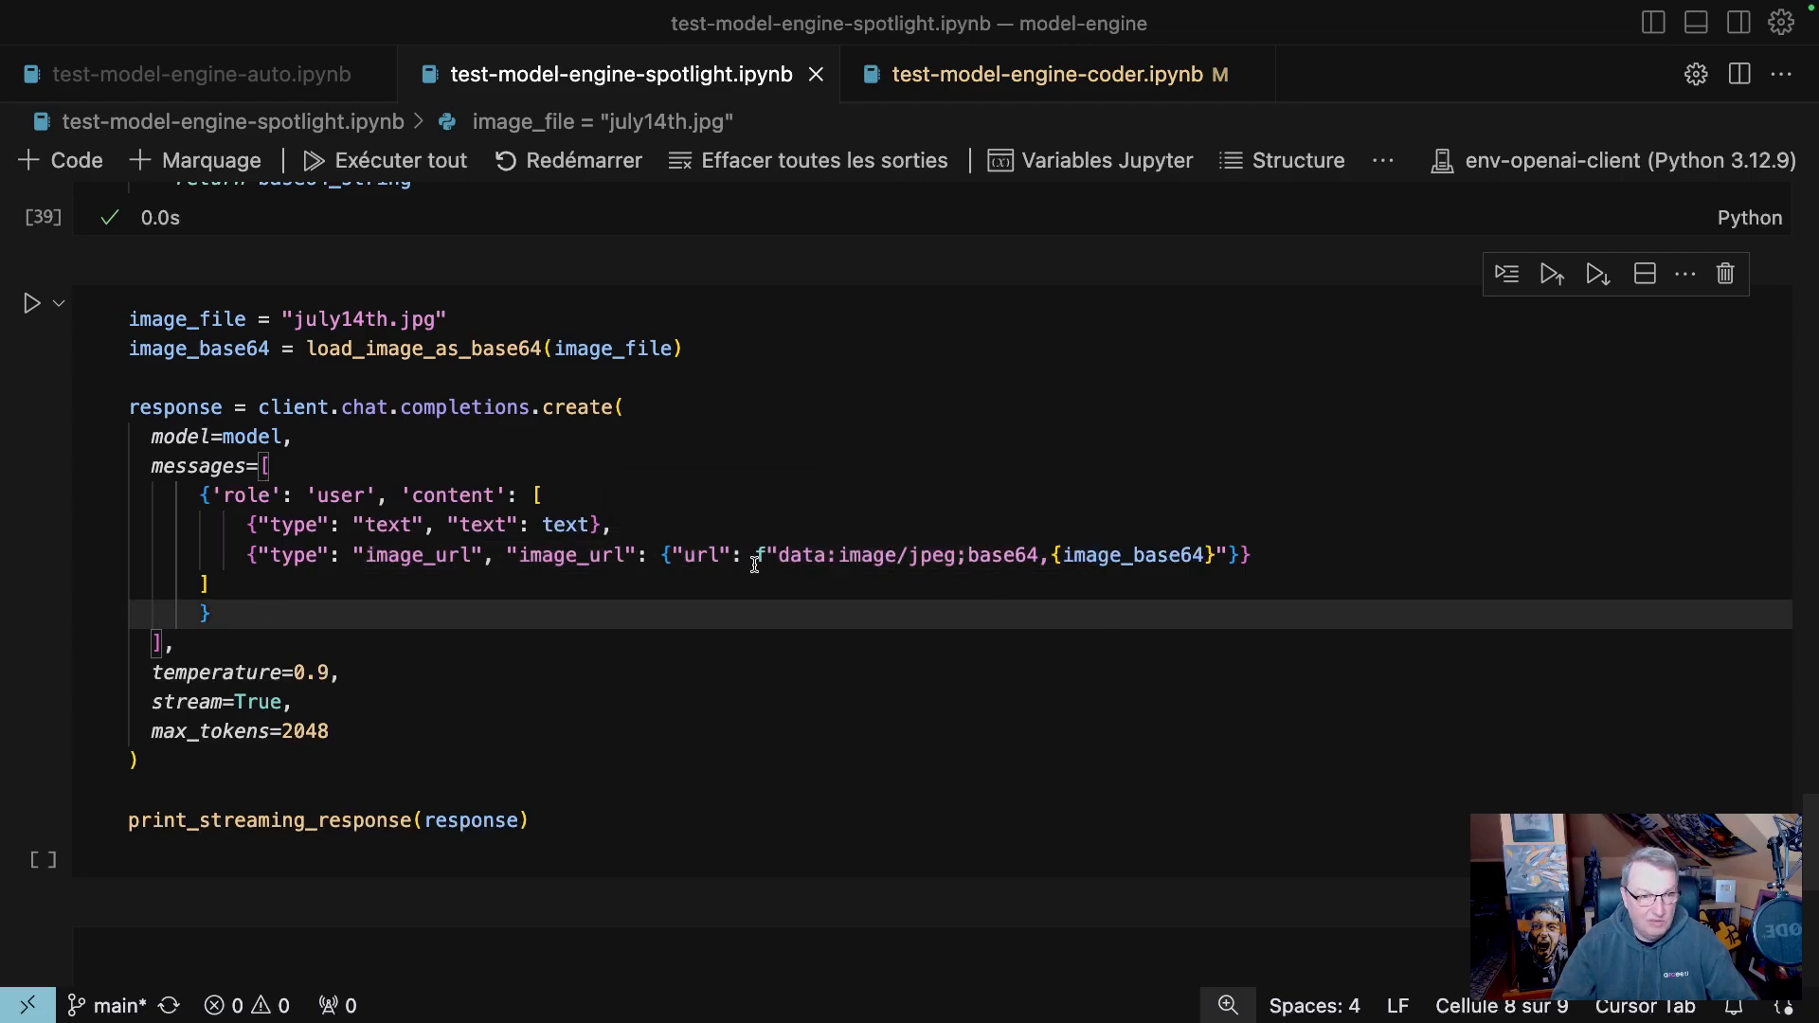
pyautogui.click(32, 303)
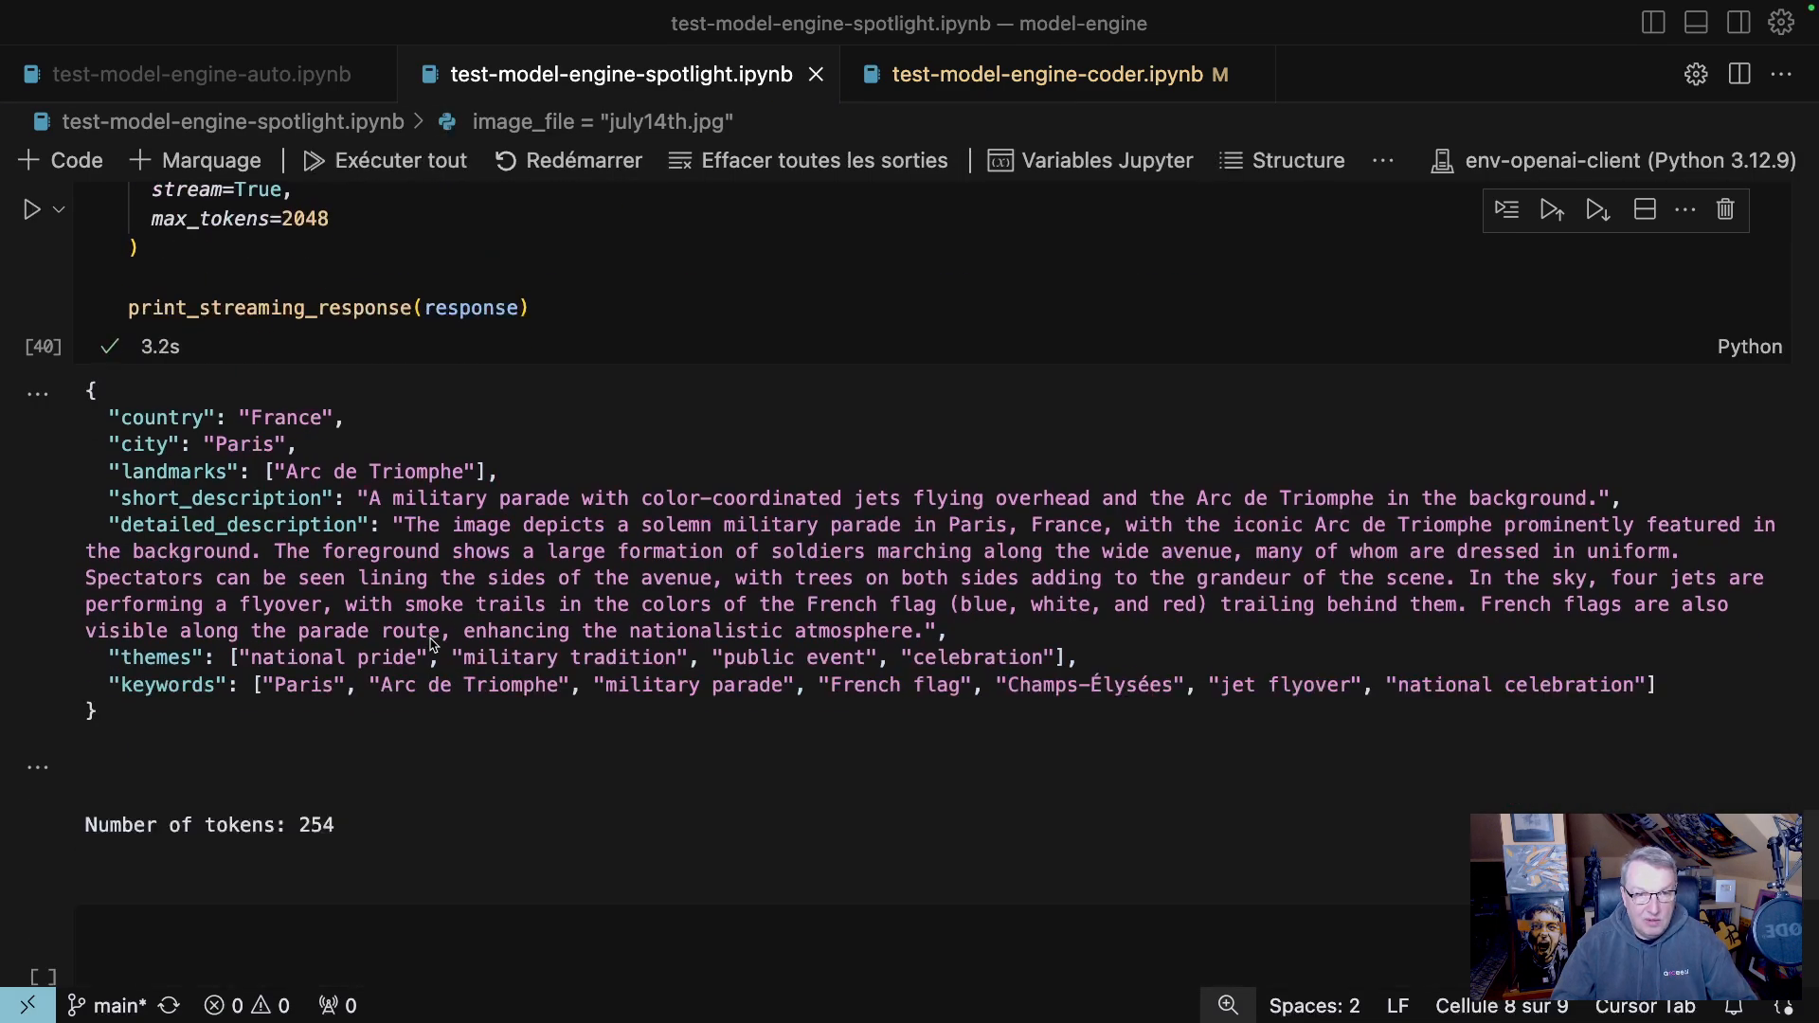
pyautogui.scroll(3)
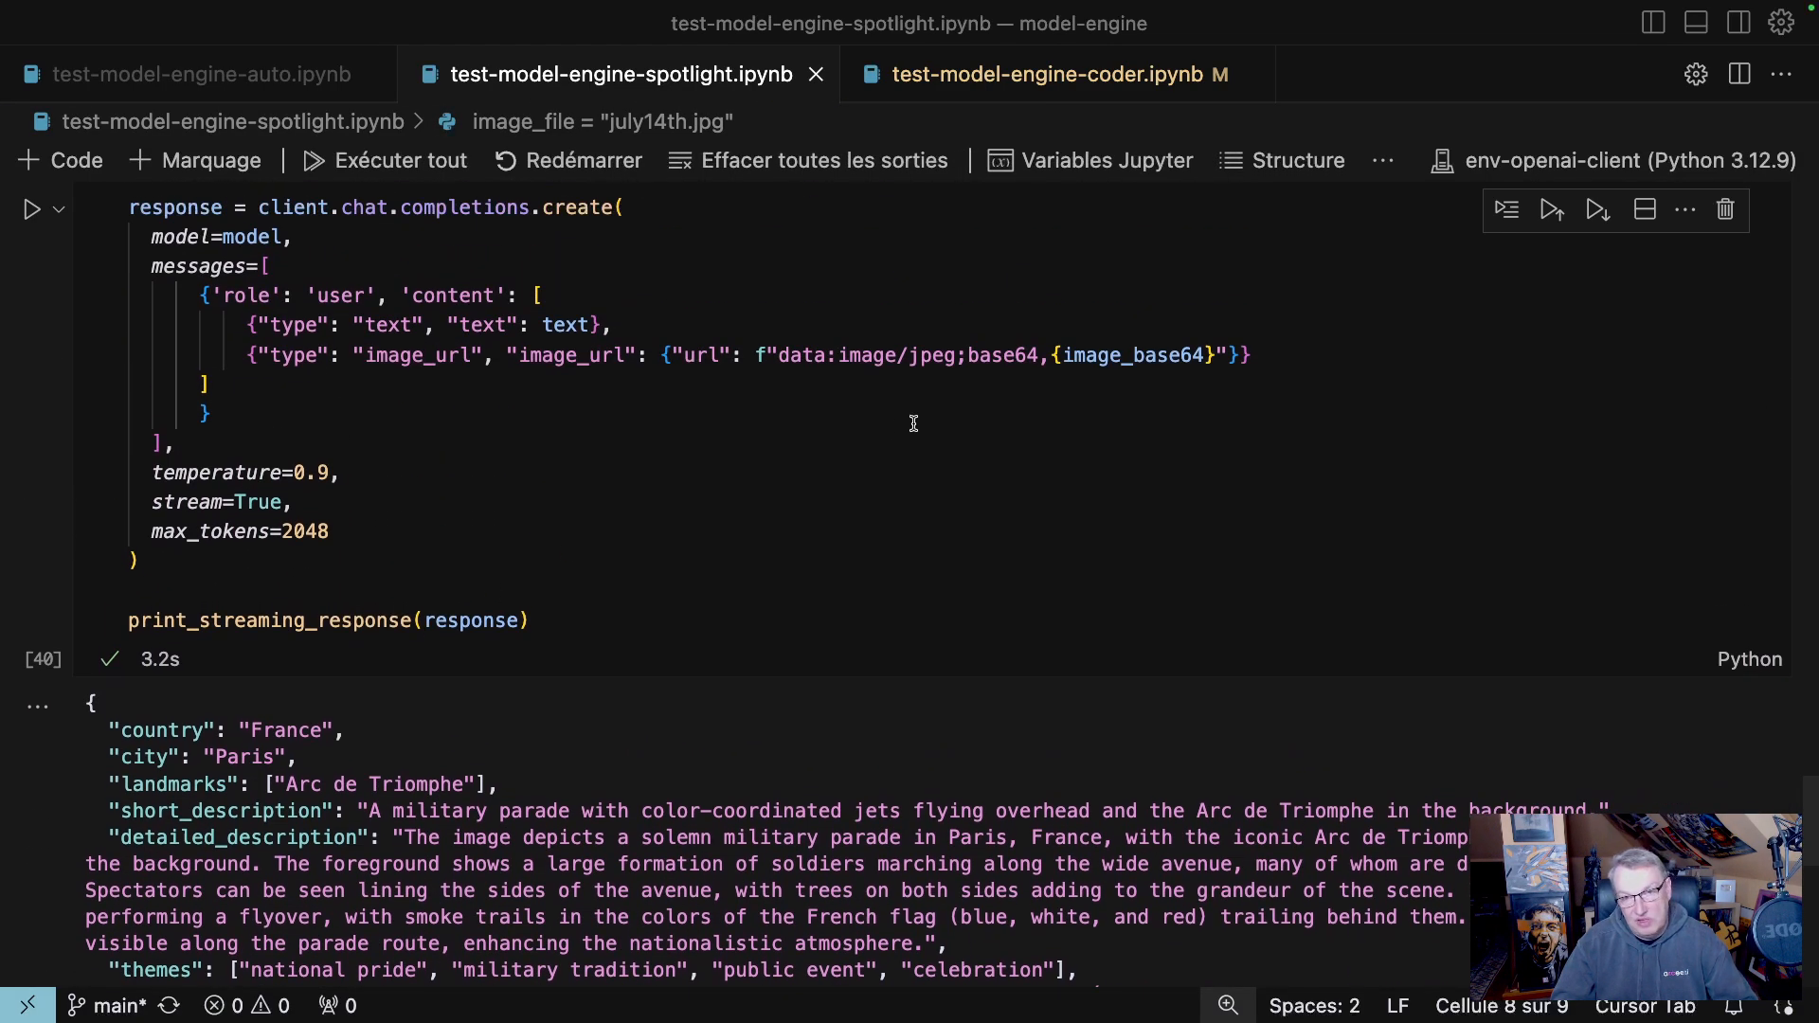